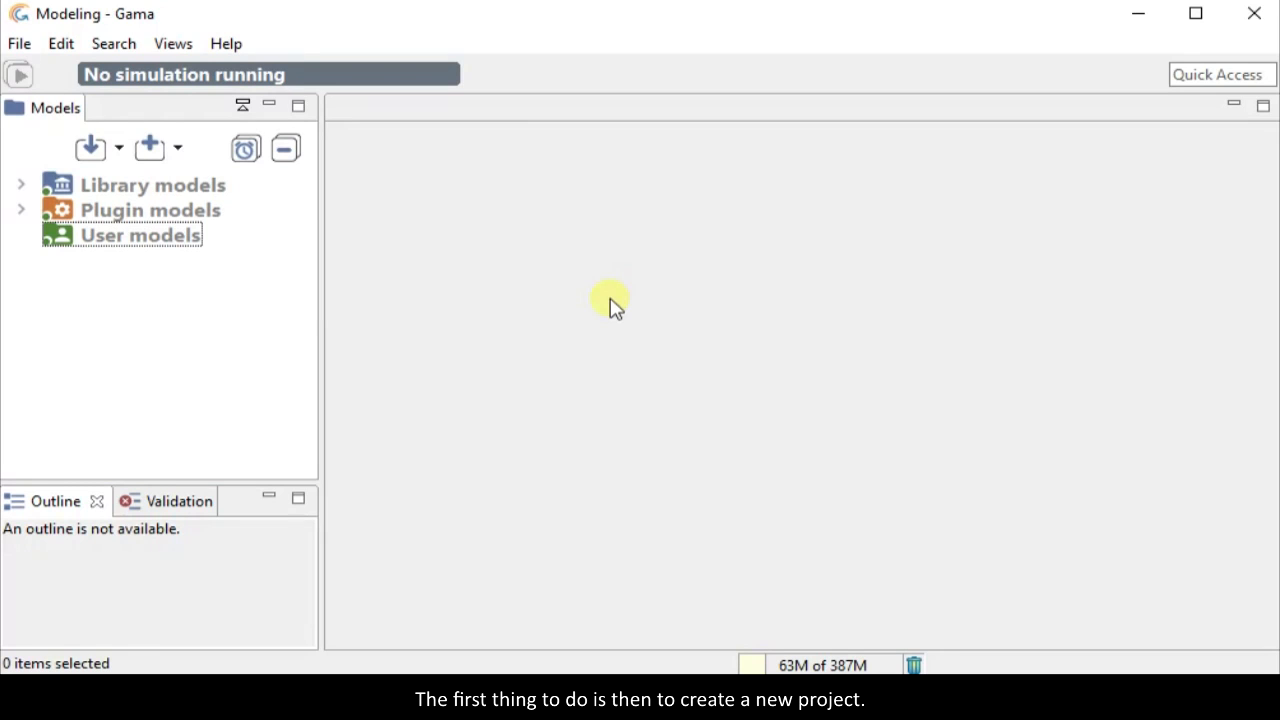
mouse_move(148, 240)
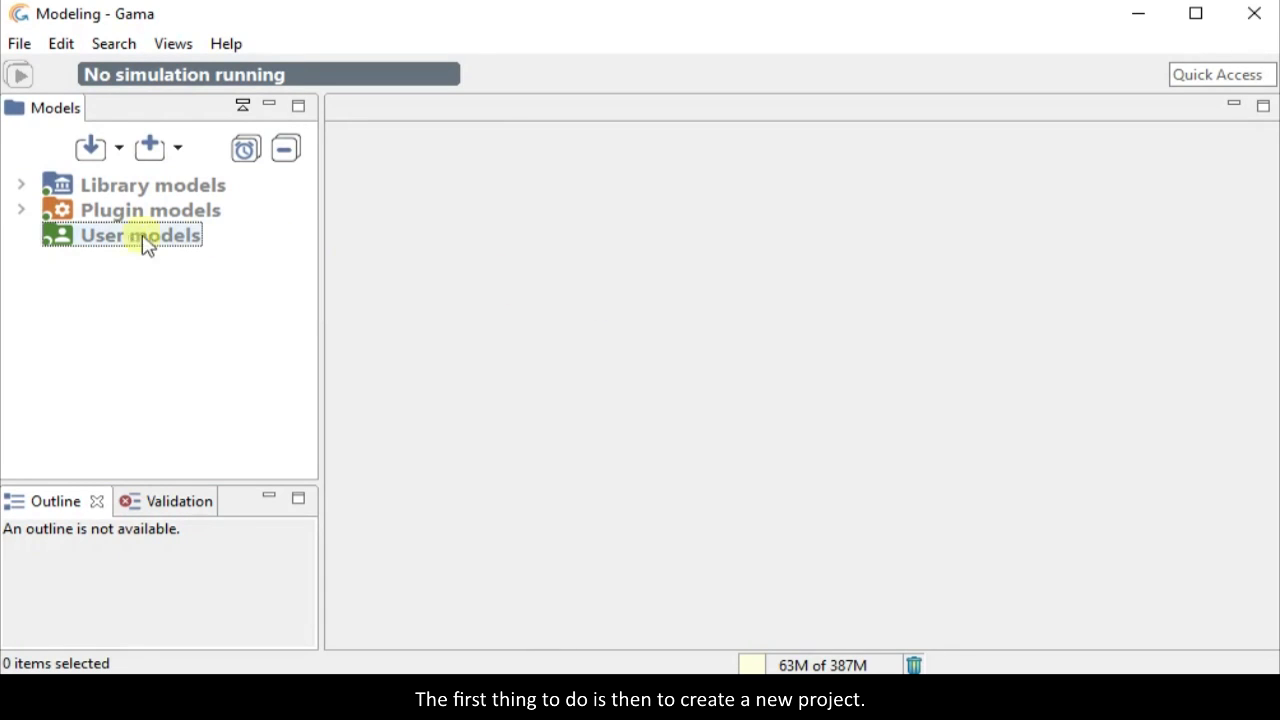
- Create a new GAMA project named ten_min_tuto under User models
right_click(138, 234)
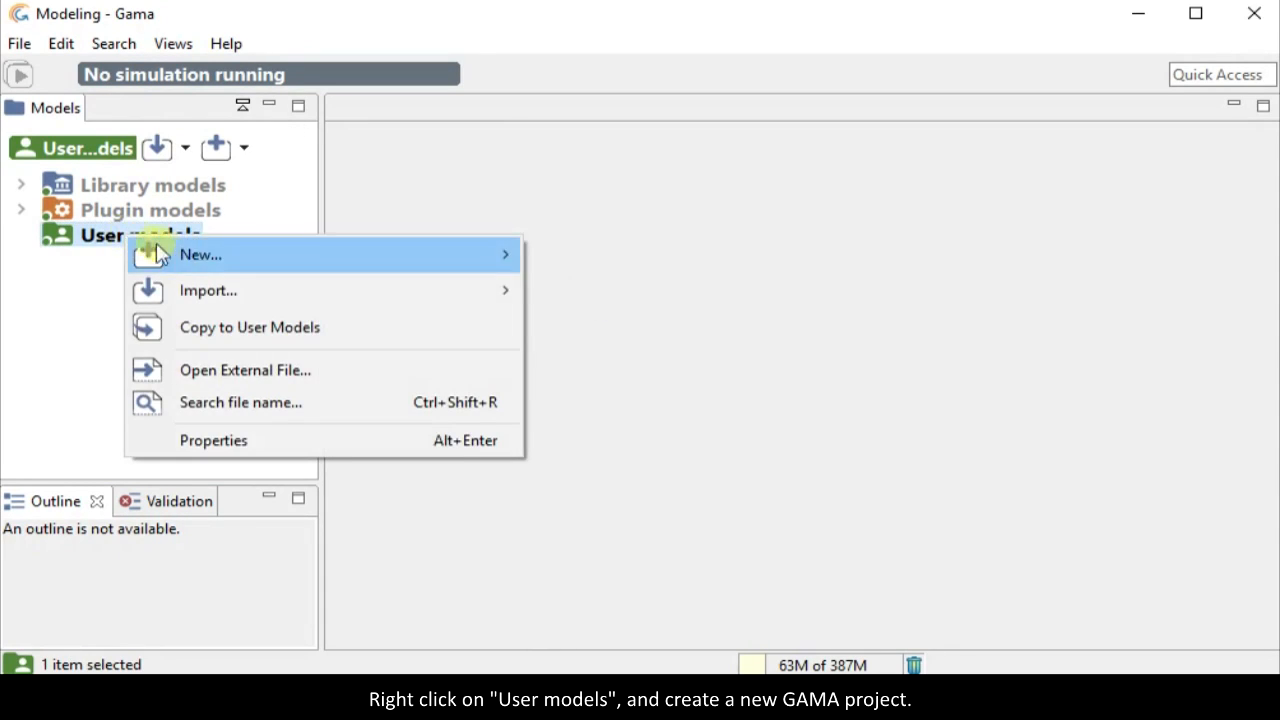
left_click(200, 254)
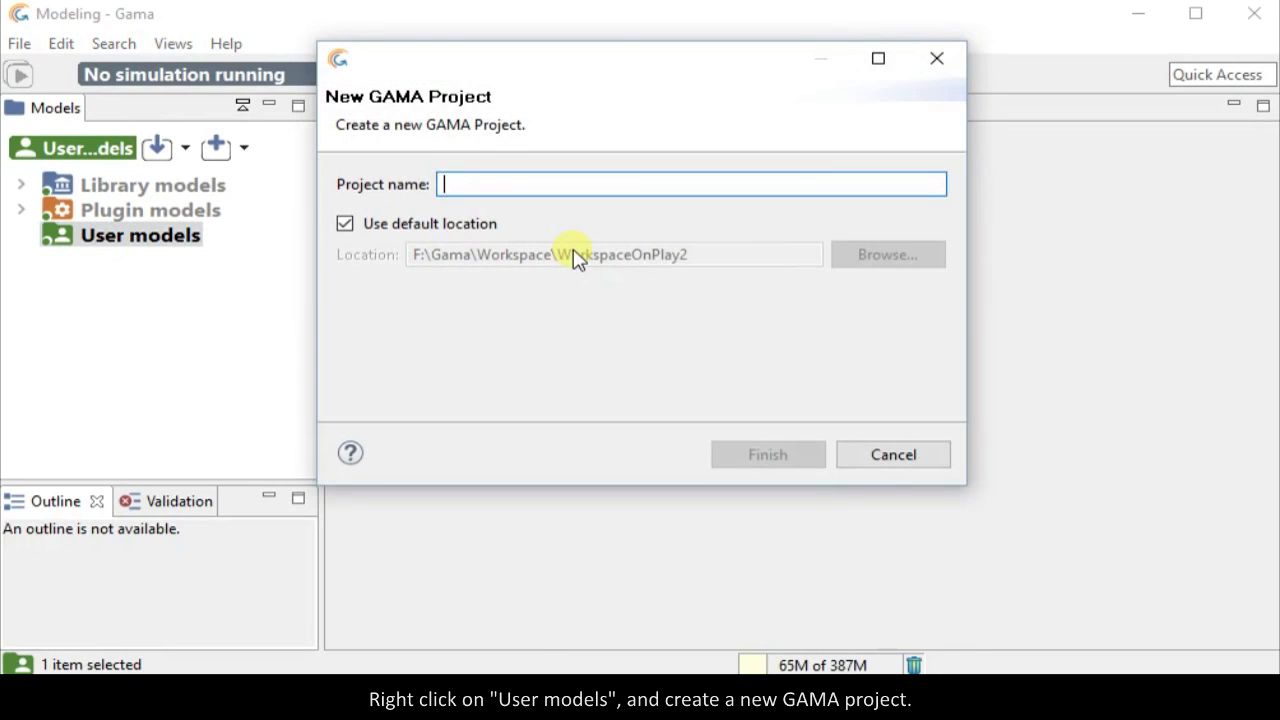
type("ten_min_")
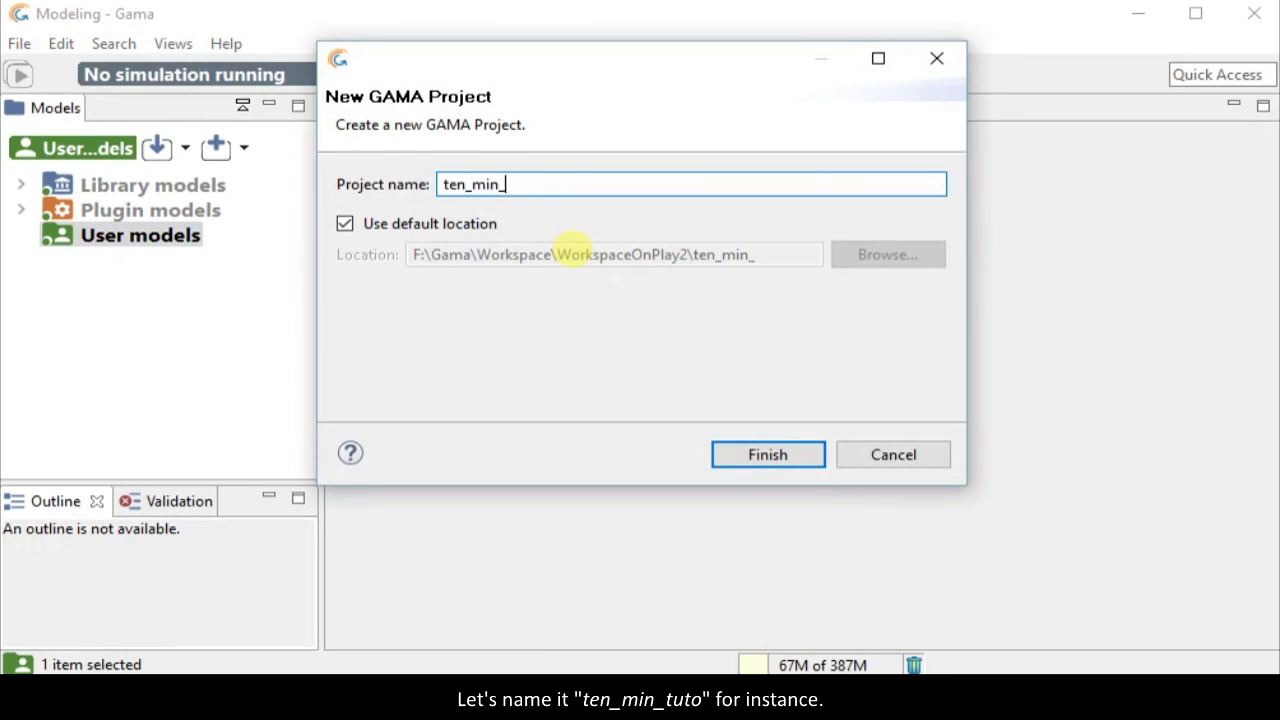
type("tuto")
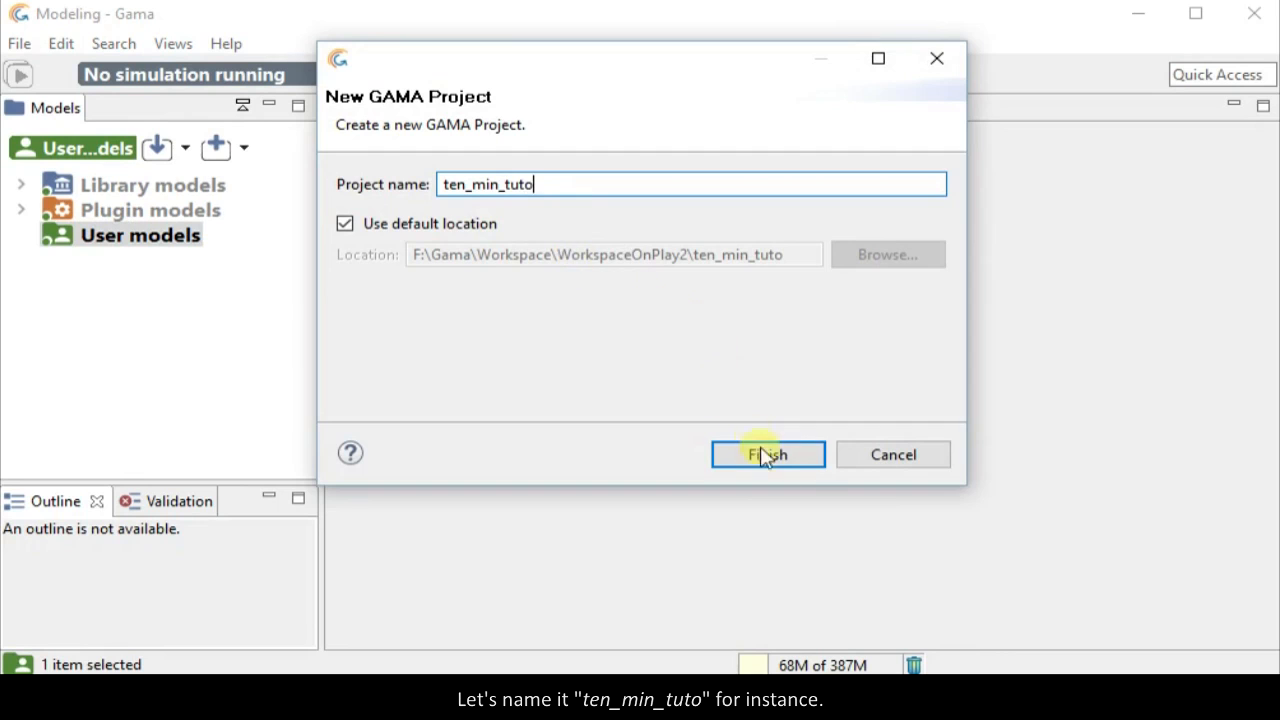
left_click(768, 454)
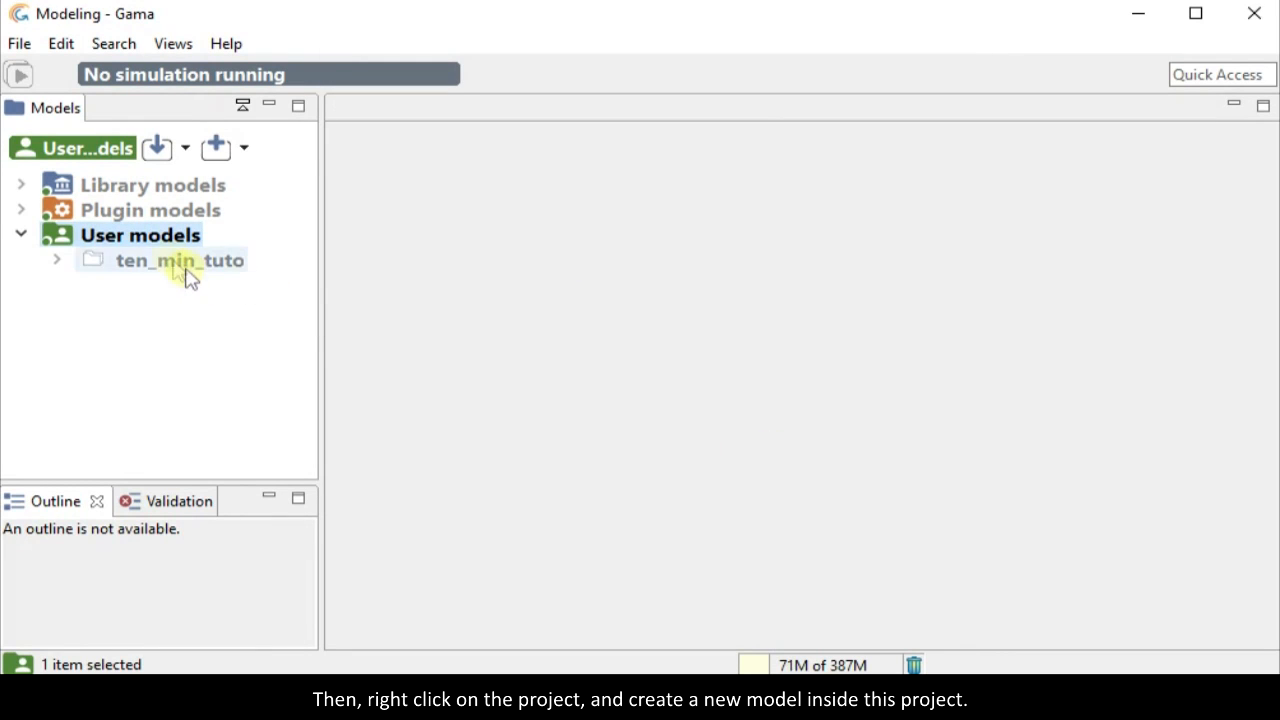
- Add an empty model file my_model.gaml to ten_min_tuto and open it
right_click(180, 260)
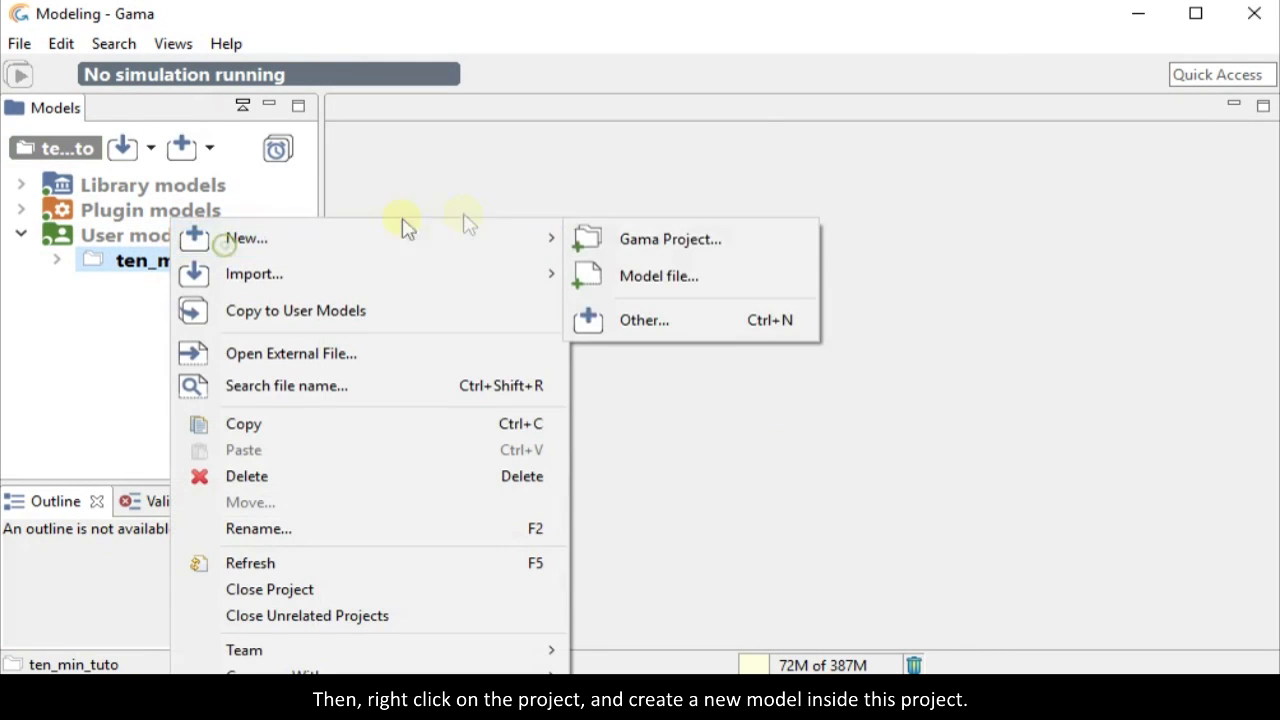
left_click(658, 276)
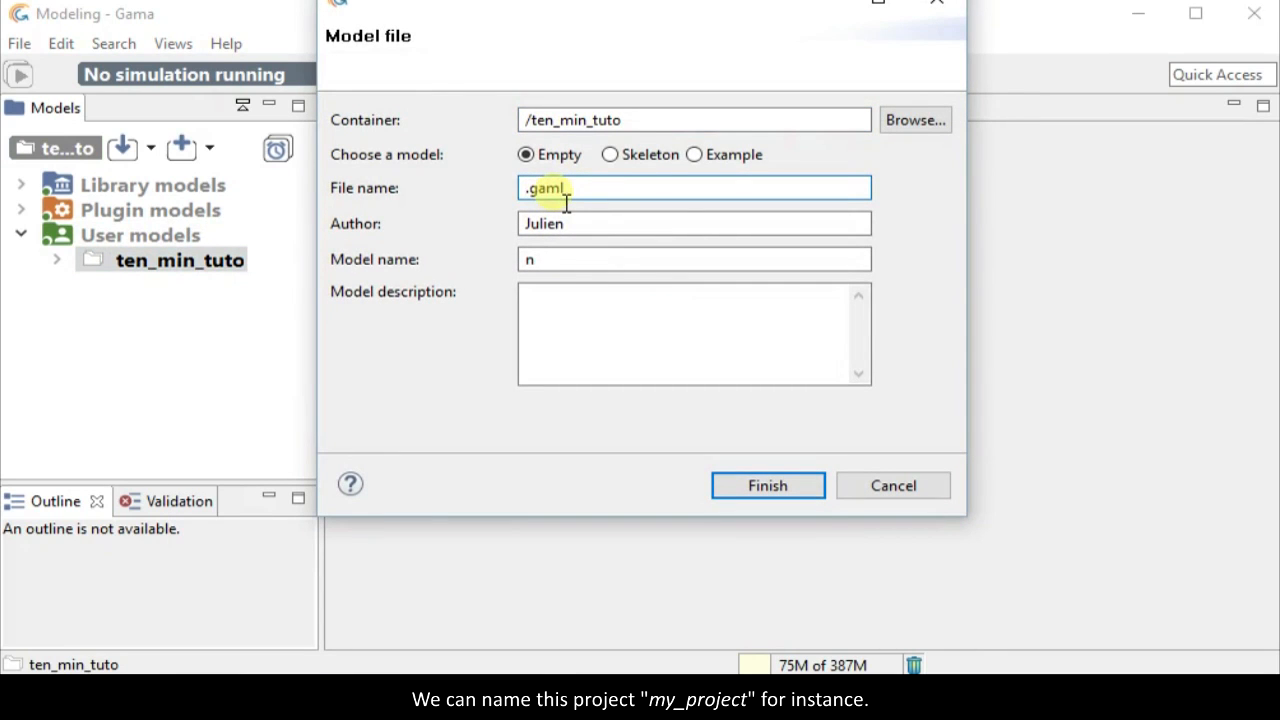
type("my_model")
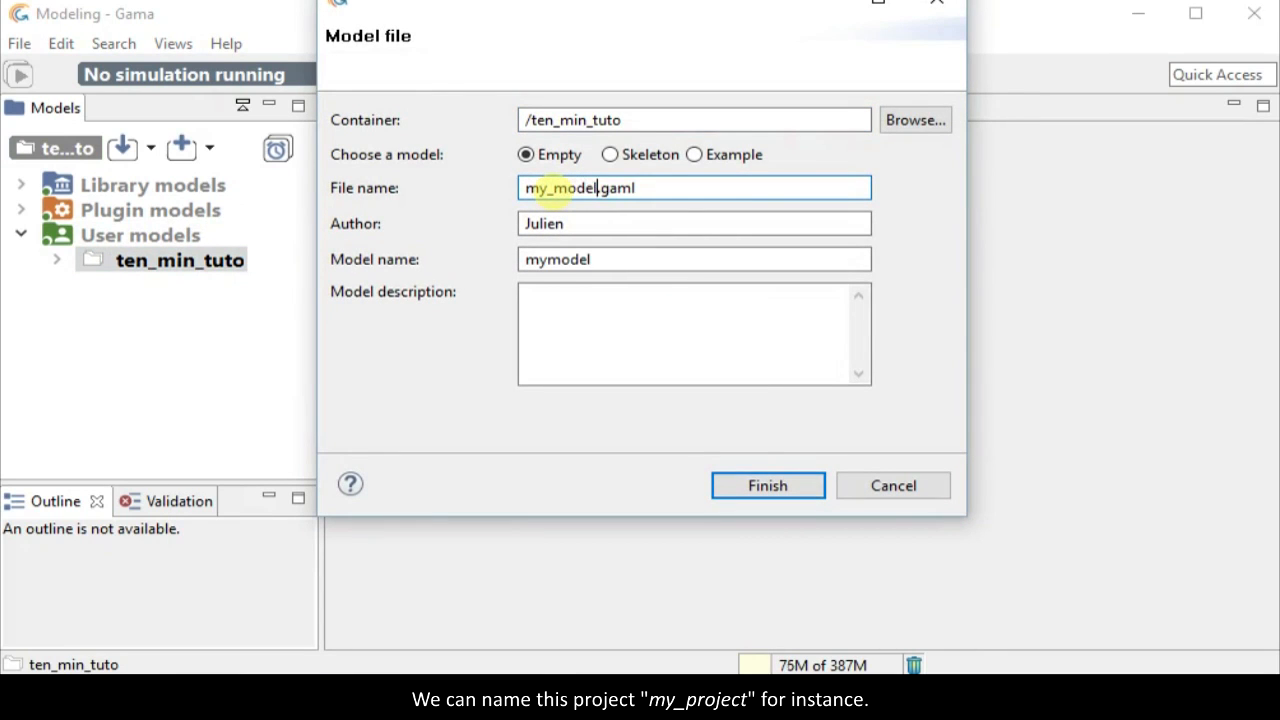
left_click(768, 486)
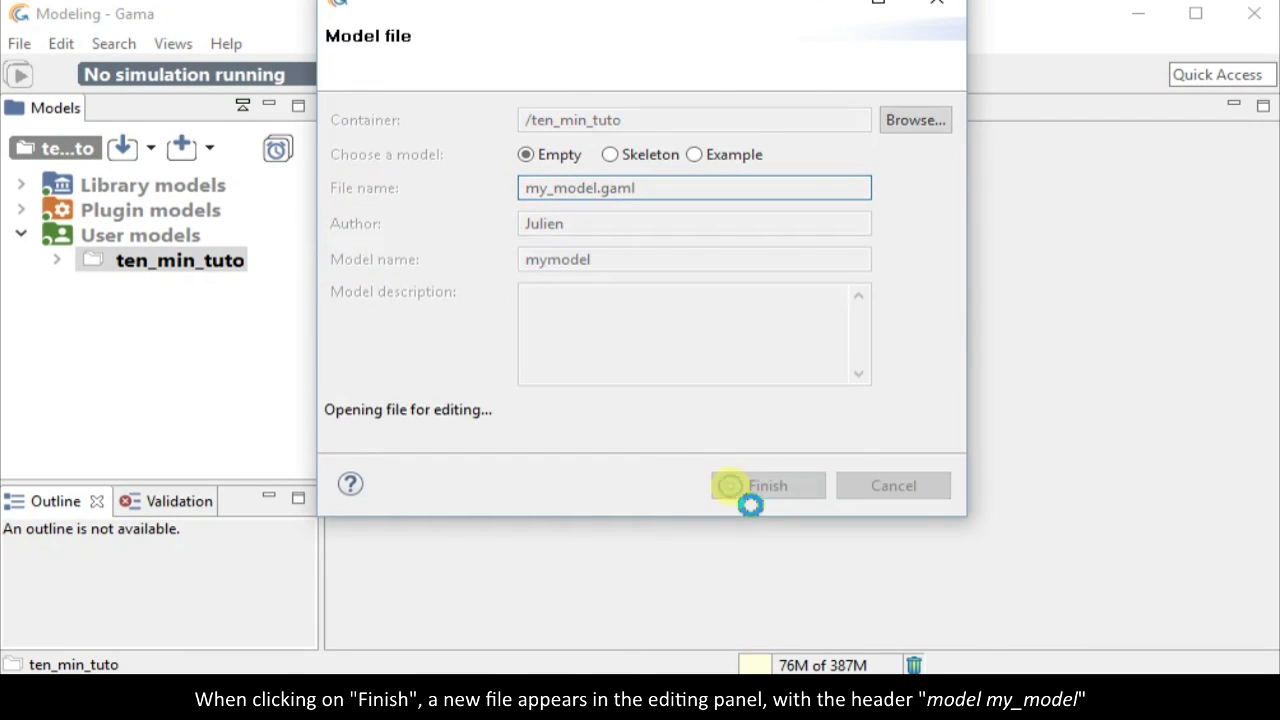
left_click(768, 486)
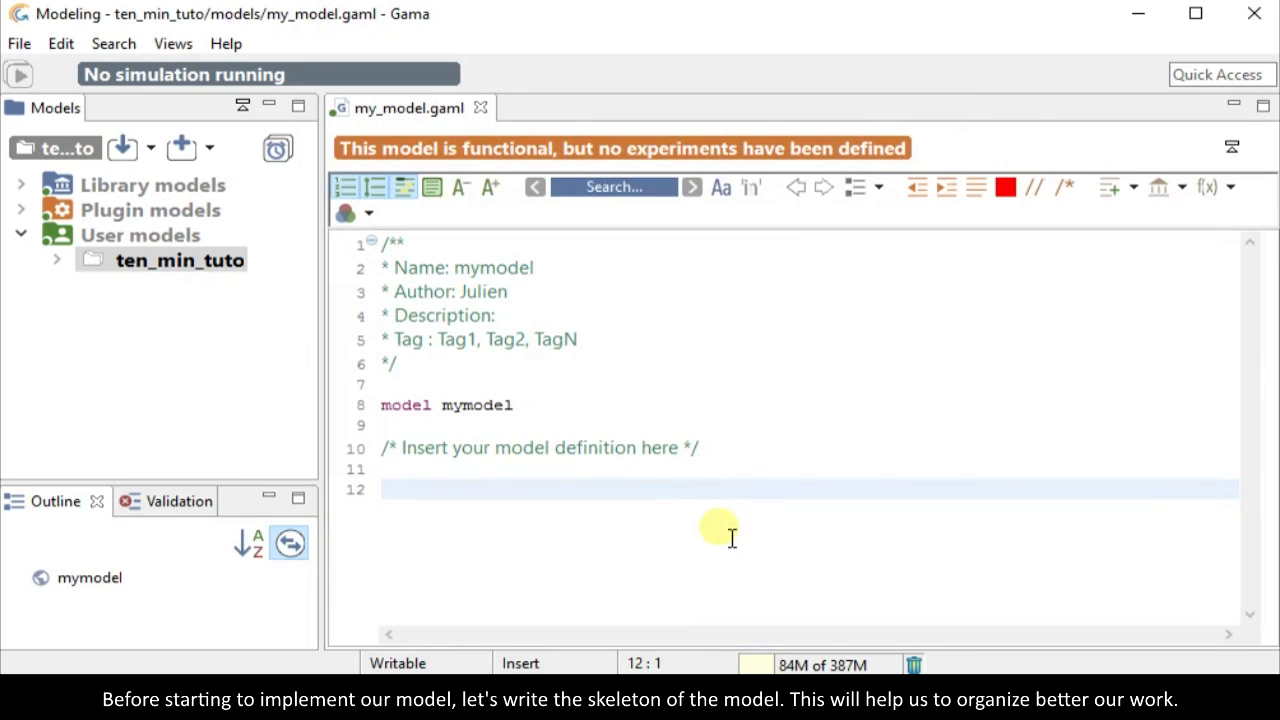
- Write an empty global block and an empty species my_species
type("global")
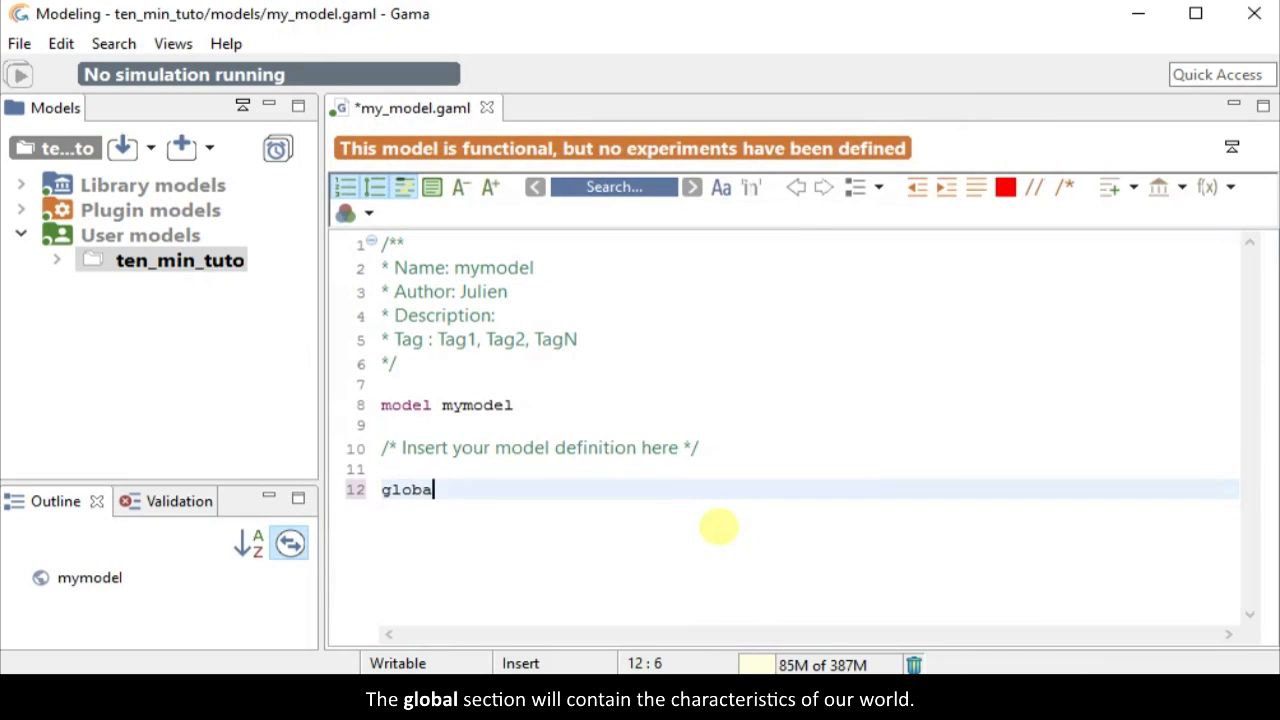
type("{")
type("species")
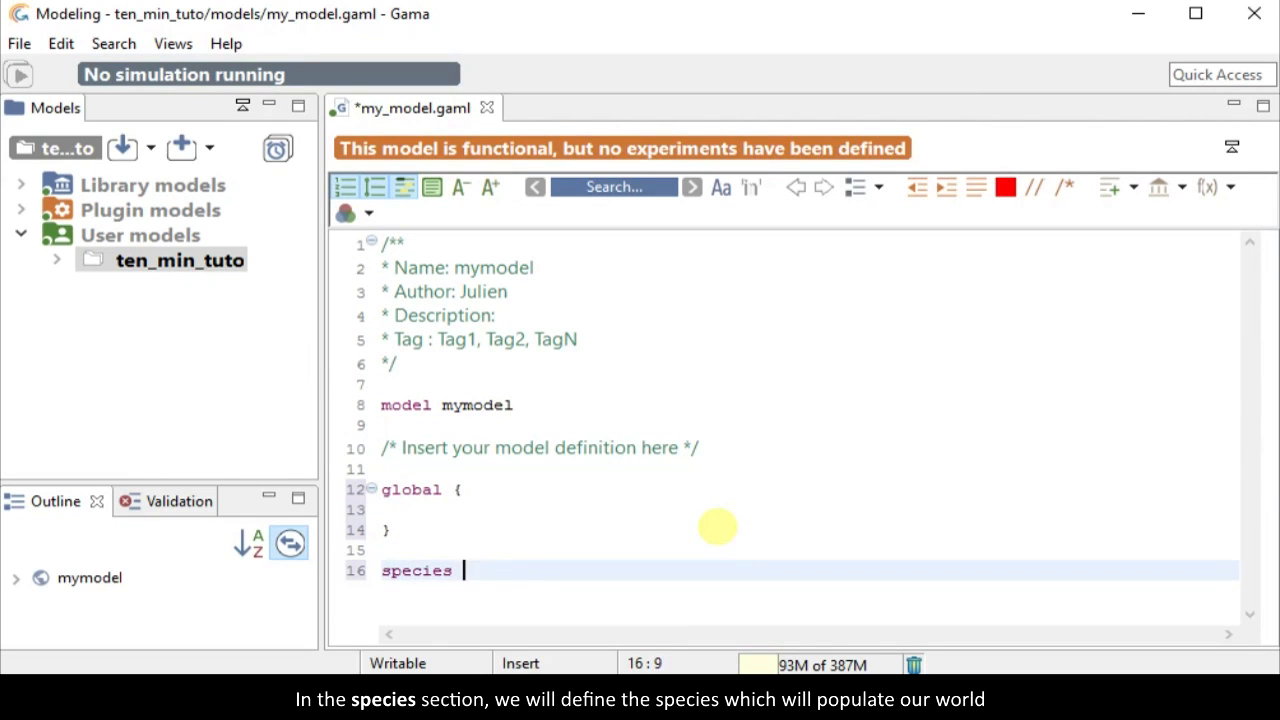
type("my_species")
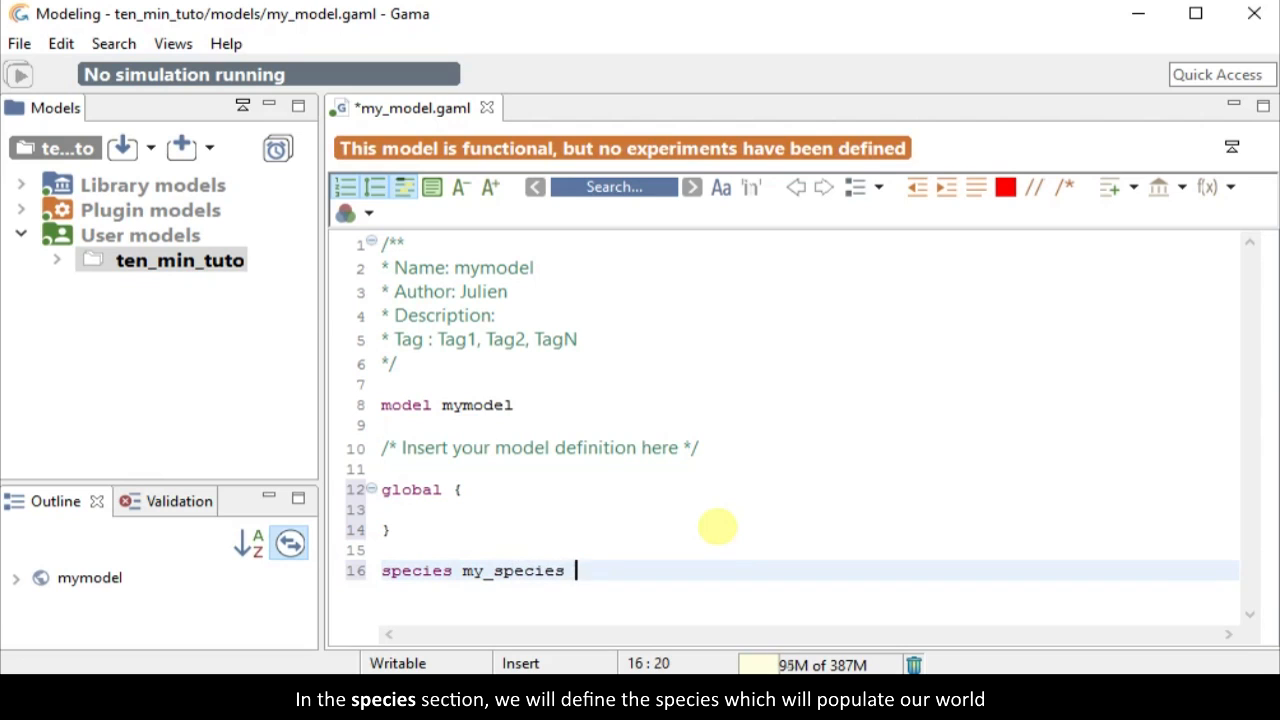
type("{")
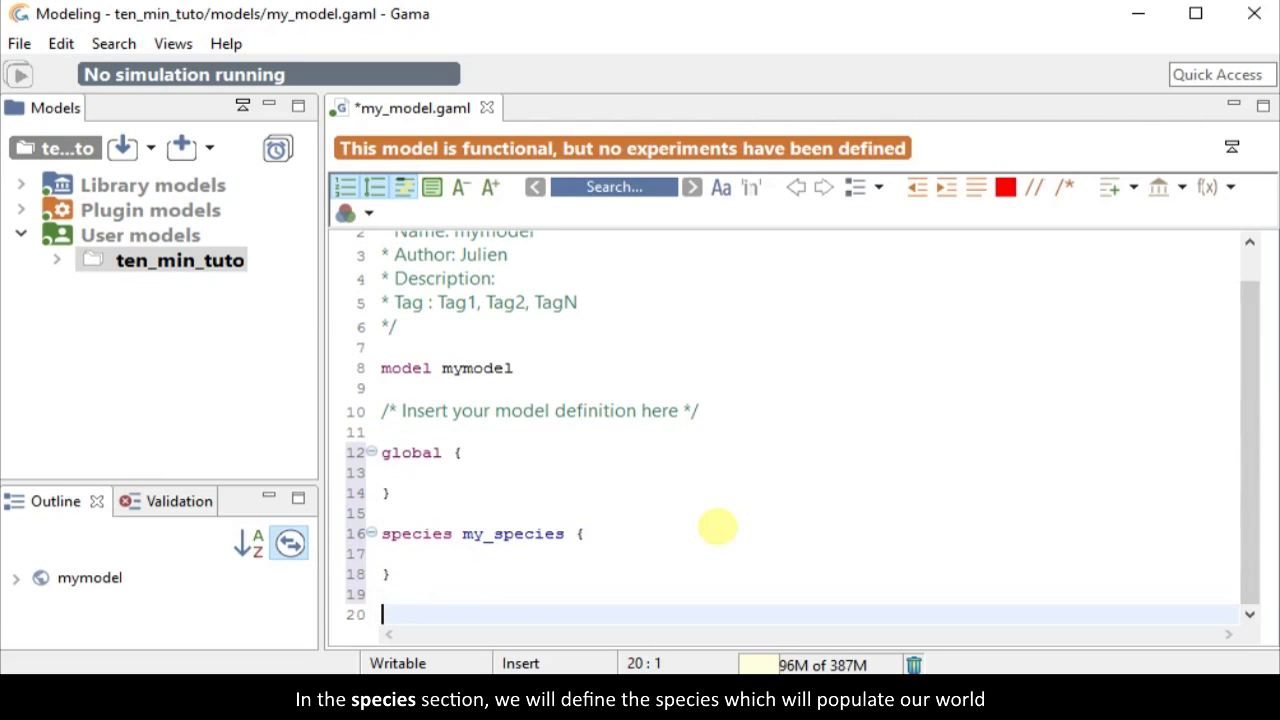
- Write experiment my_experiment type:gui with an output holding display my_display
type("experiment")
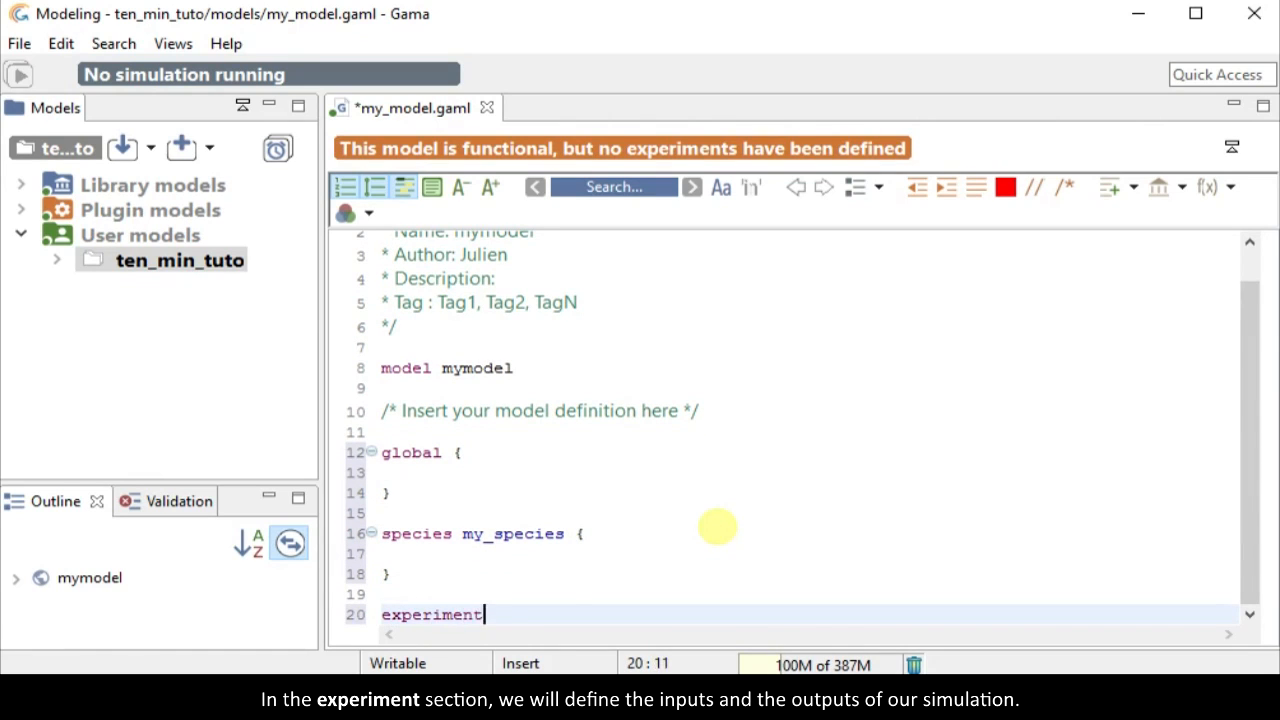
type("my_experimen")
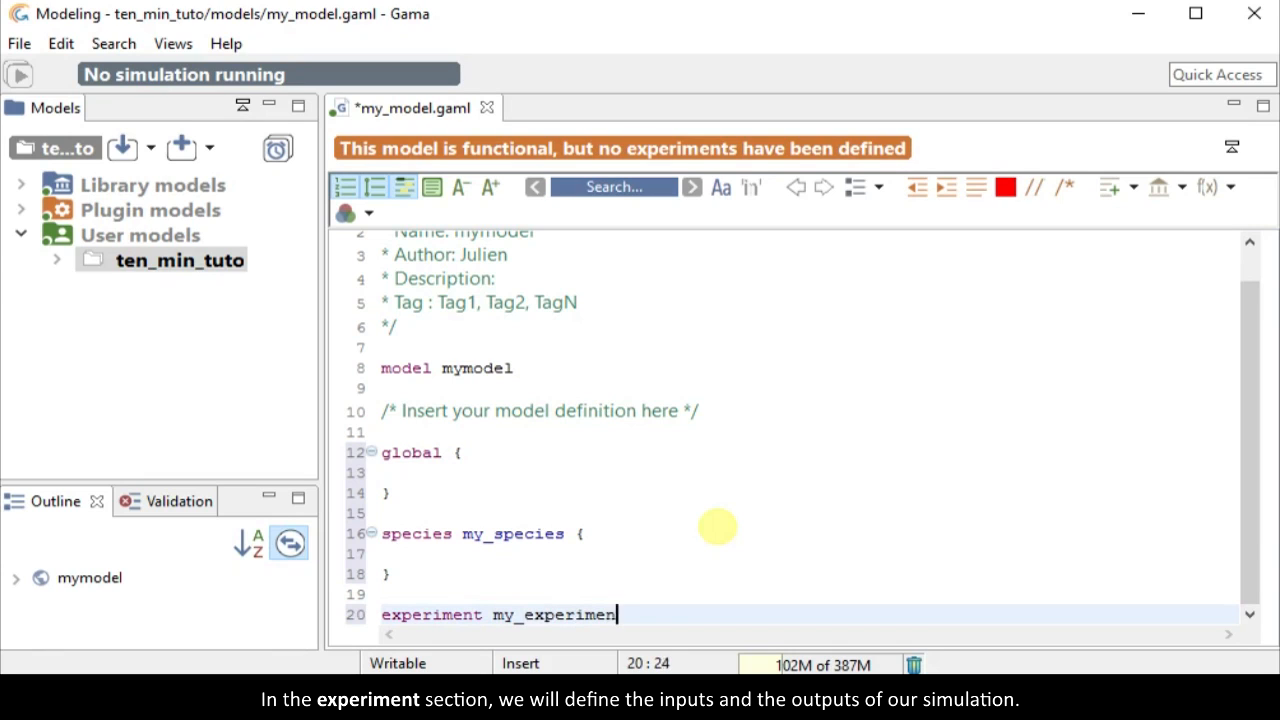
type("type:gui")
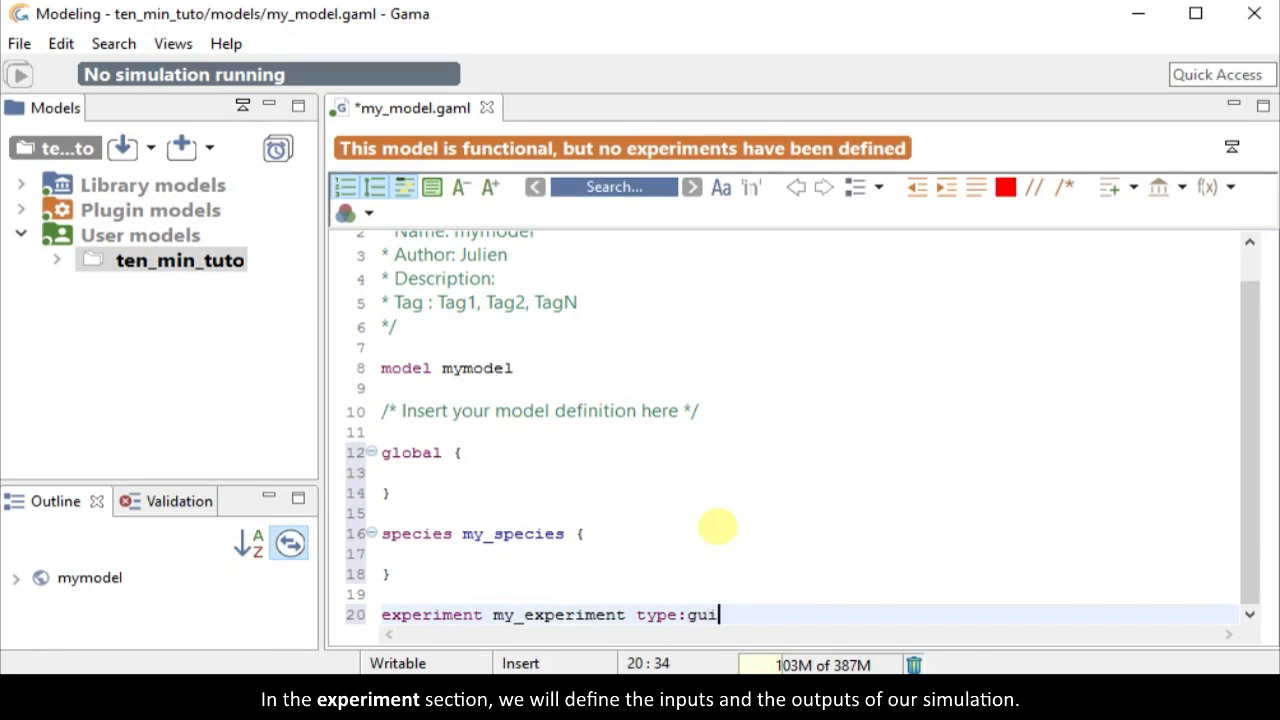
type("{")
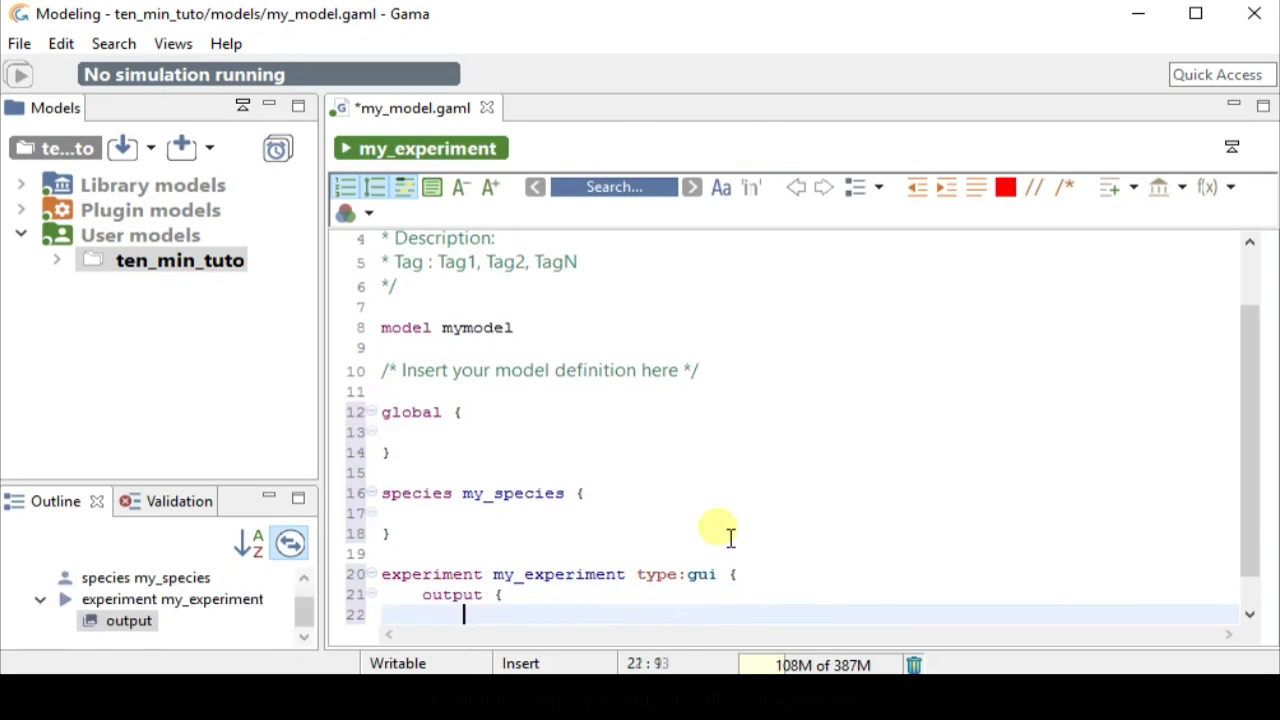
type("display my_display {")
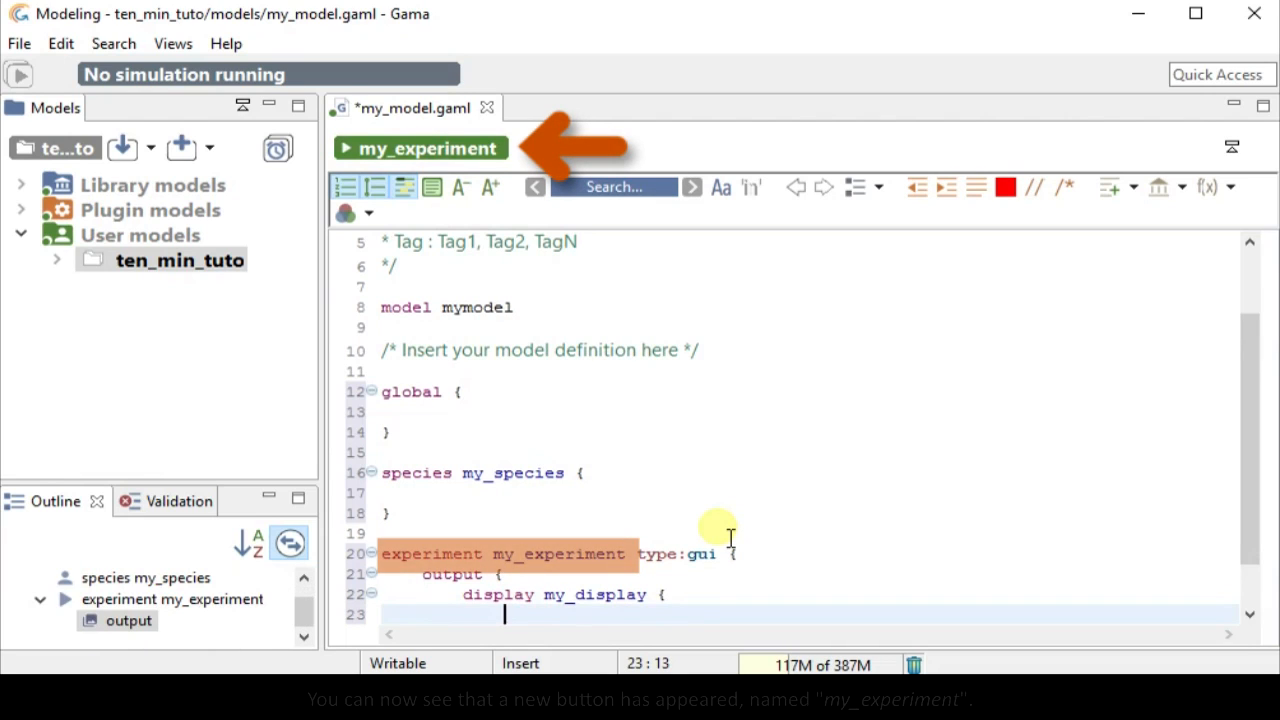
- Launch my_experiment to show the empty my_display and set simulation speed to maximum
scroll("up", 3)
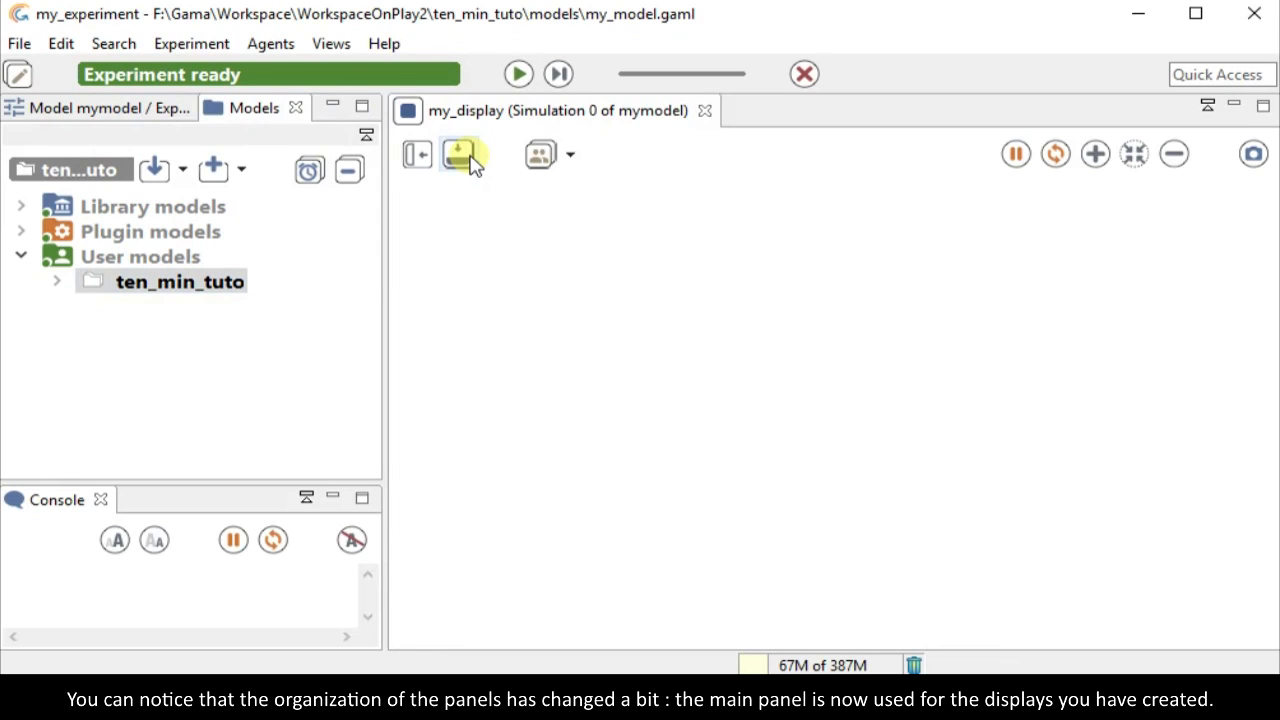
left_click(458, 154)
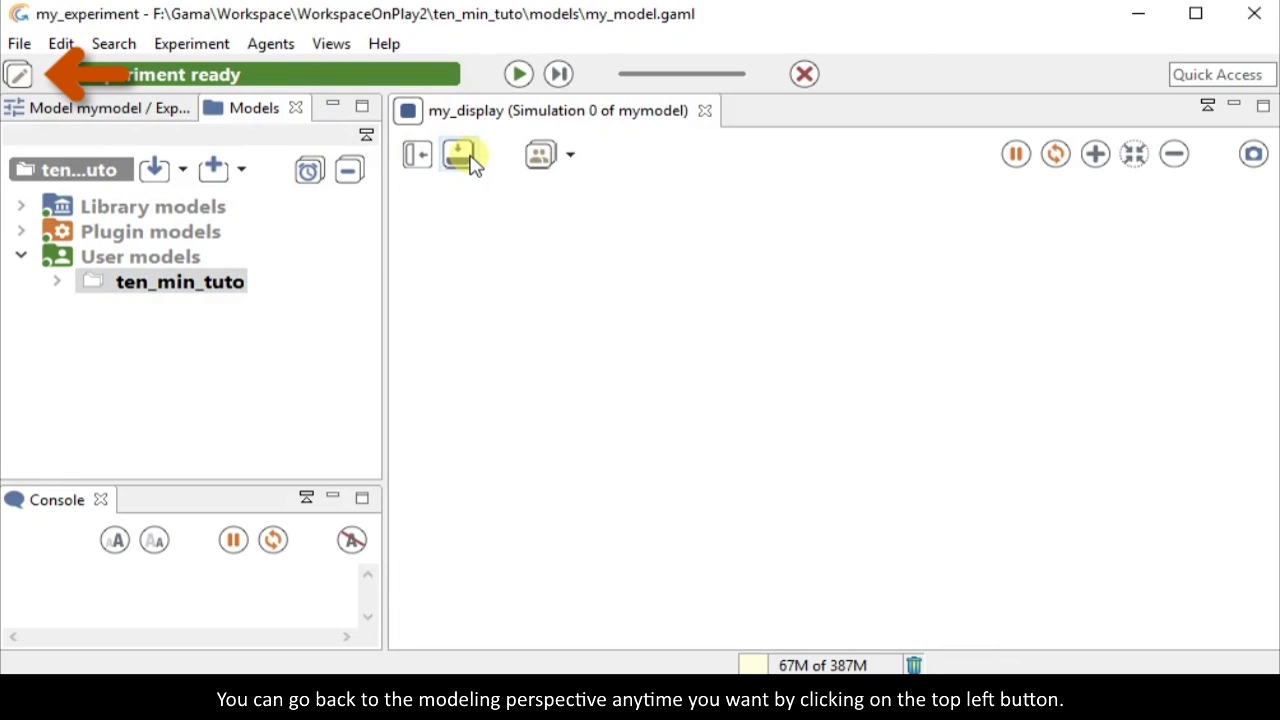
mouse_move(460, 154)
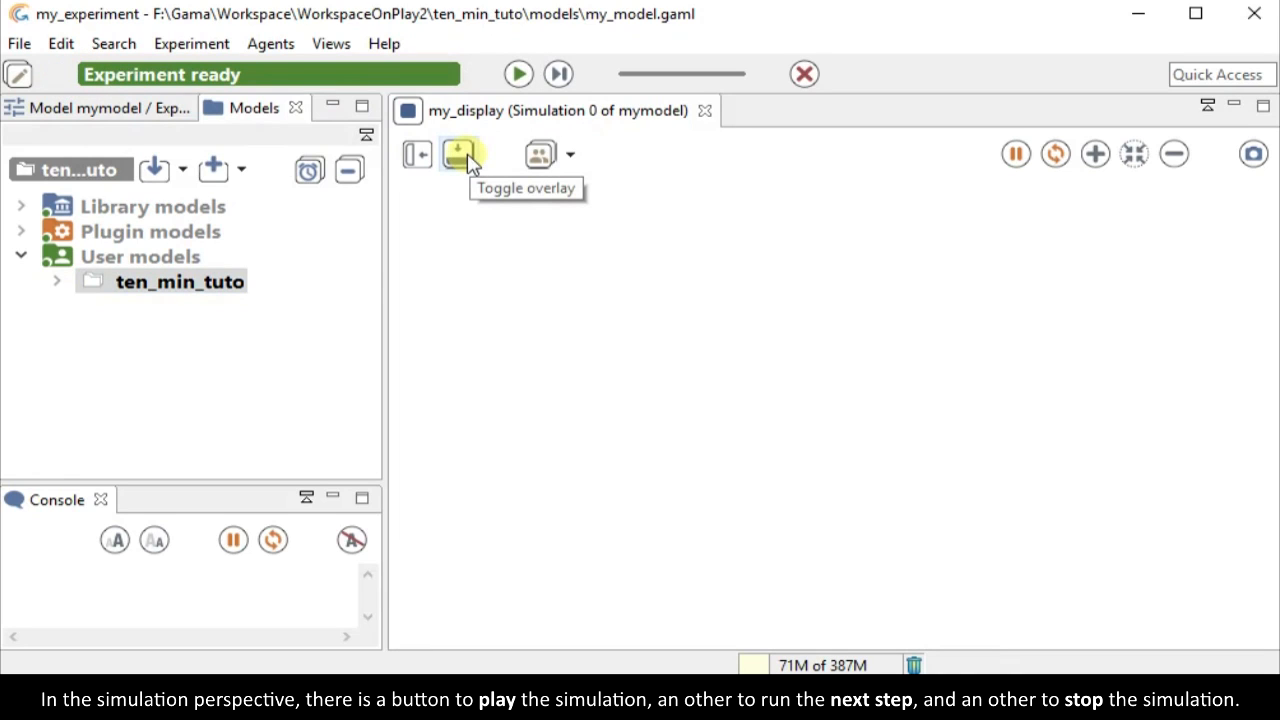
mouse_move(518, 74)
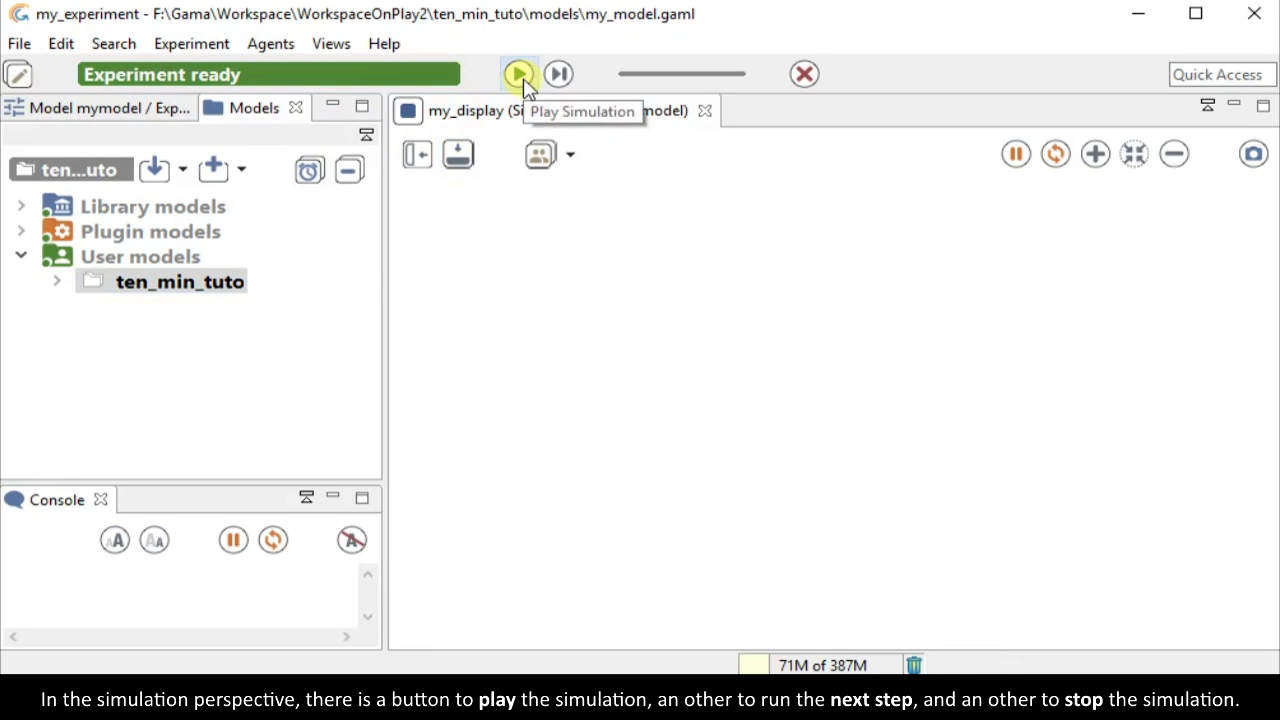
mouse_move(558, 74)
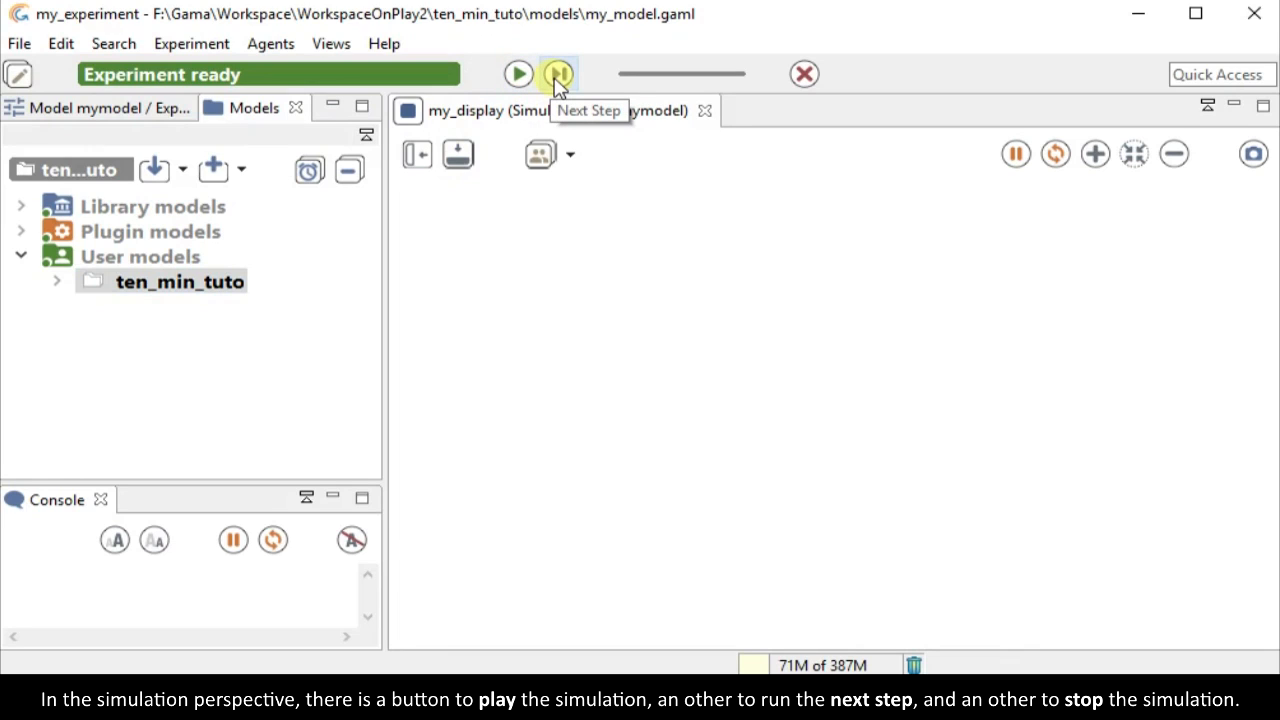
mouse_move(768, 94)
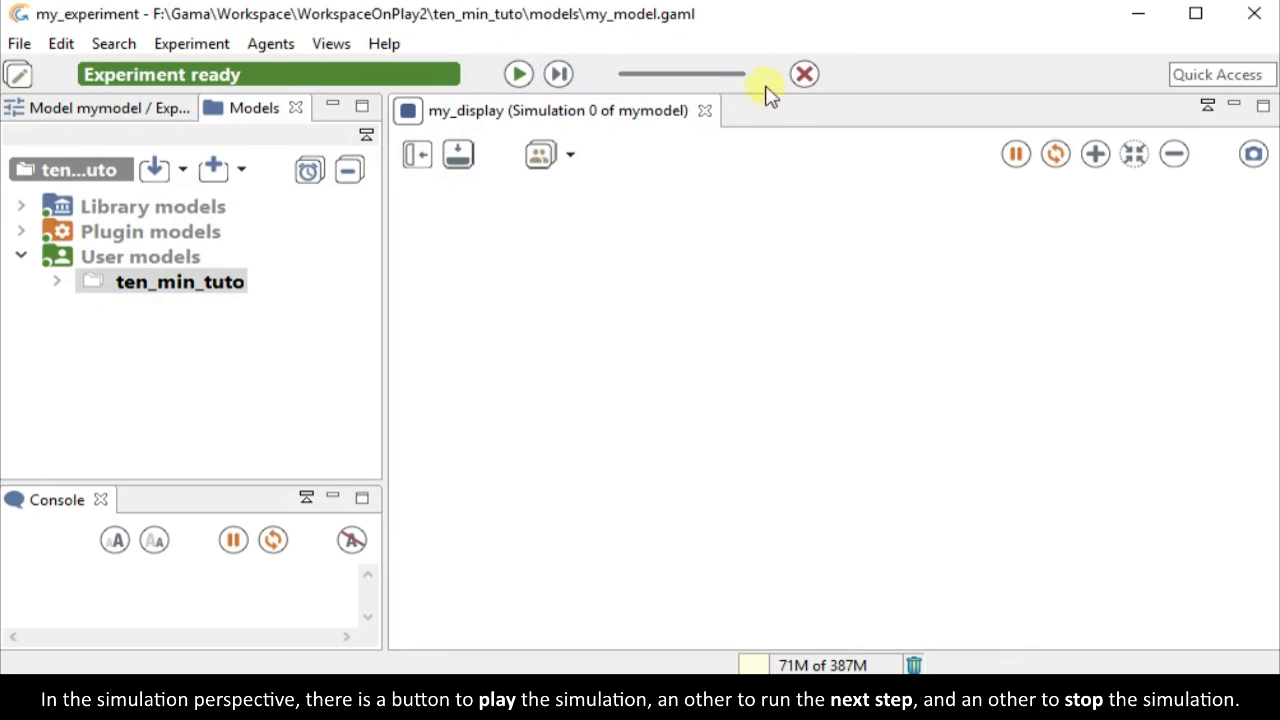
mouse_move(804, 74)
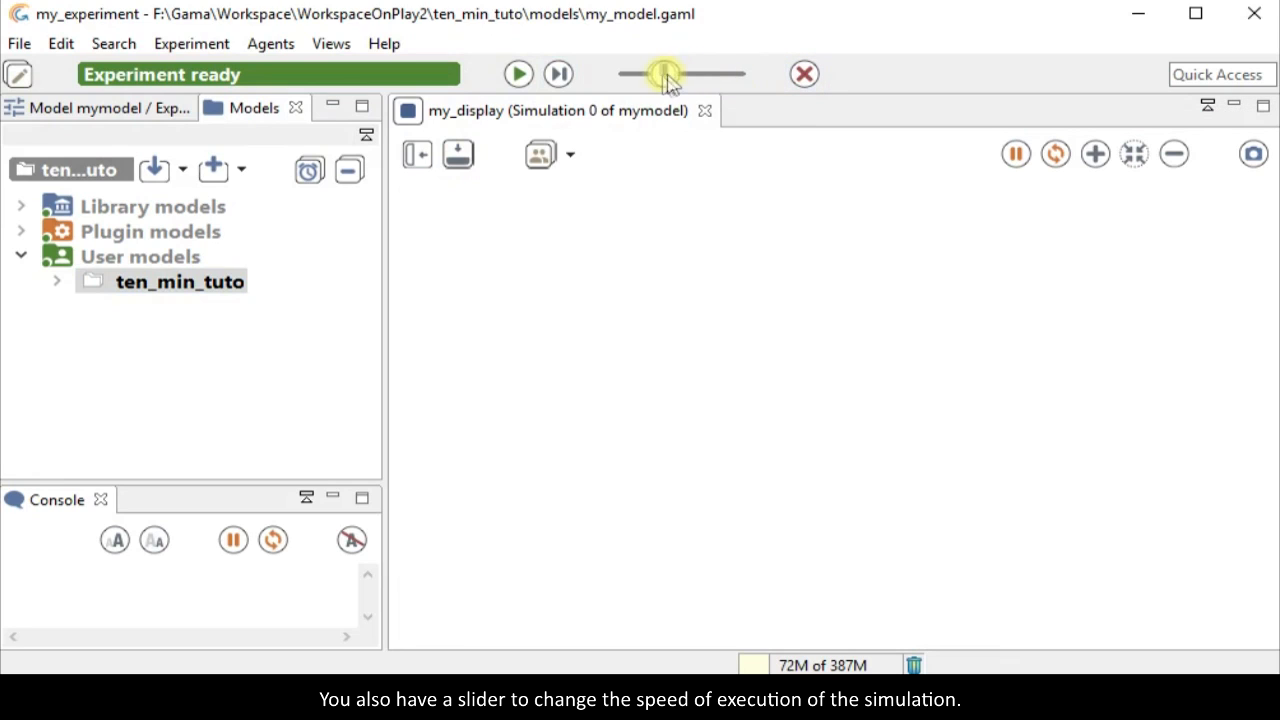
left_click_drag(664, 72, 730, 72)
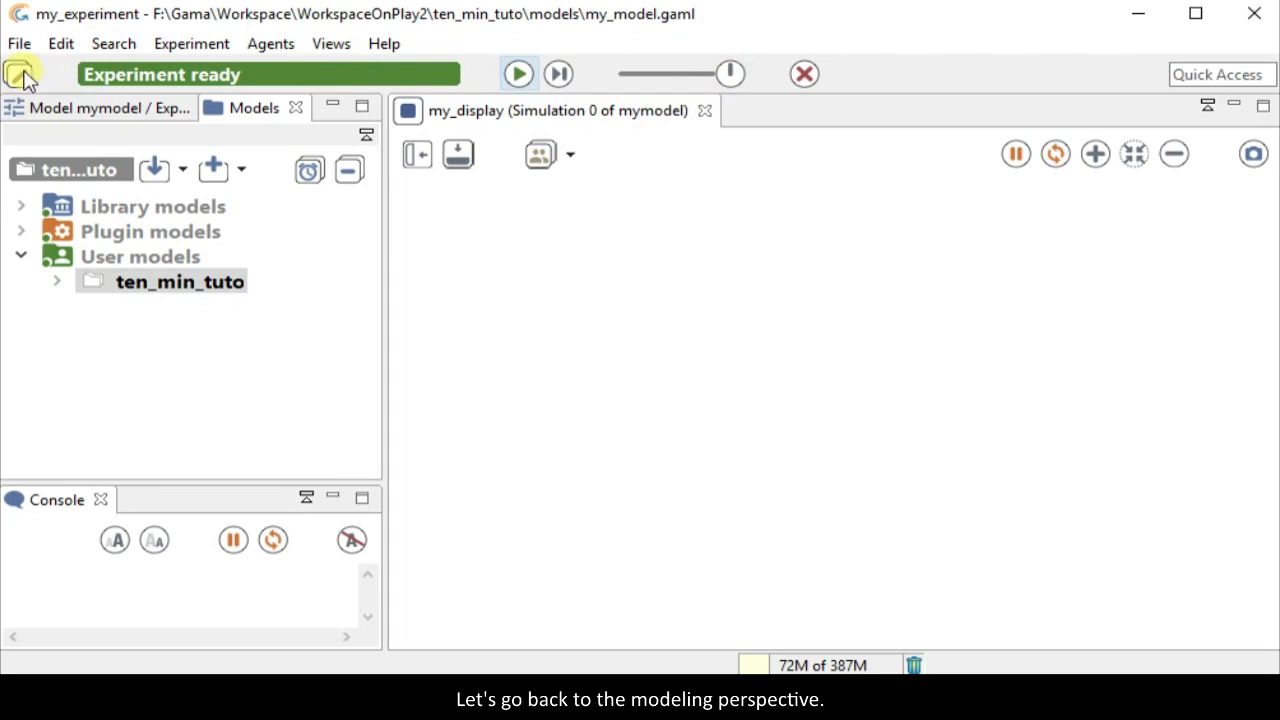
- Return to the modeling perspective to edit my_model.gaml
left_click(20, 76)
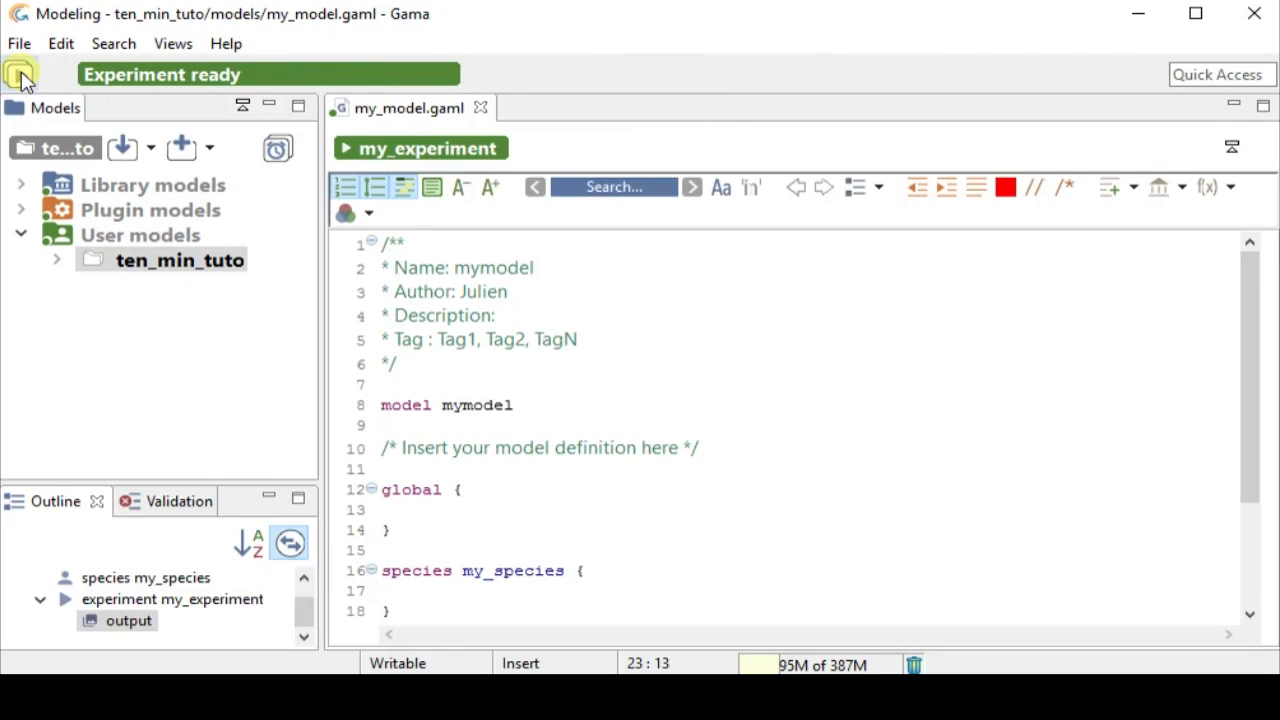
mouse_move(20, 76)
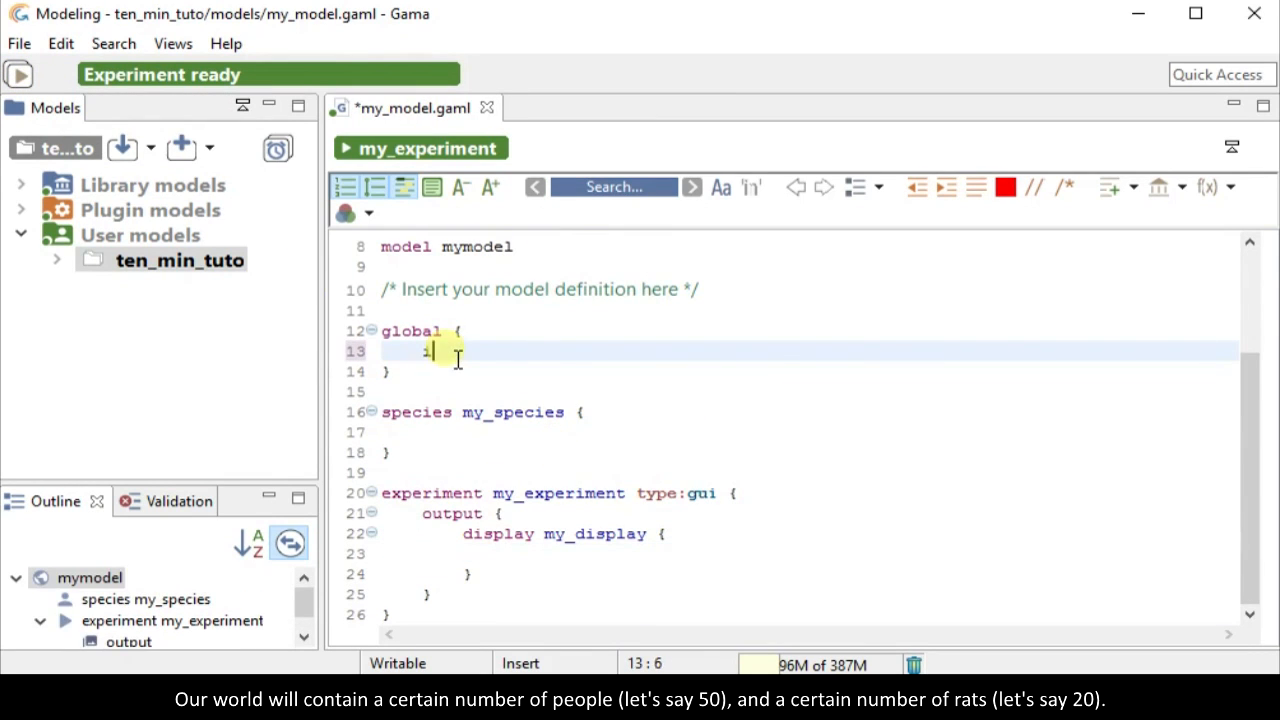
- Declare global ints number_of_people <- 50 and number_of_rats <- 20
type("int number_of_peop")
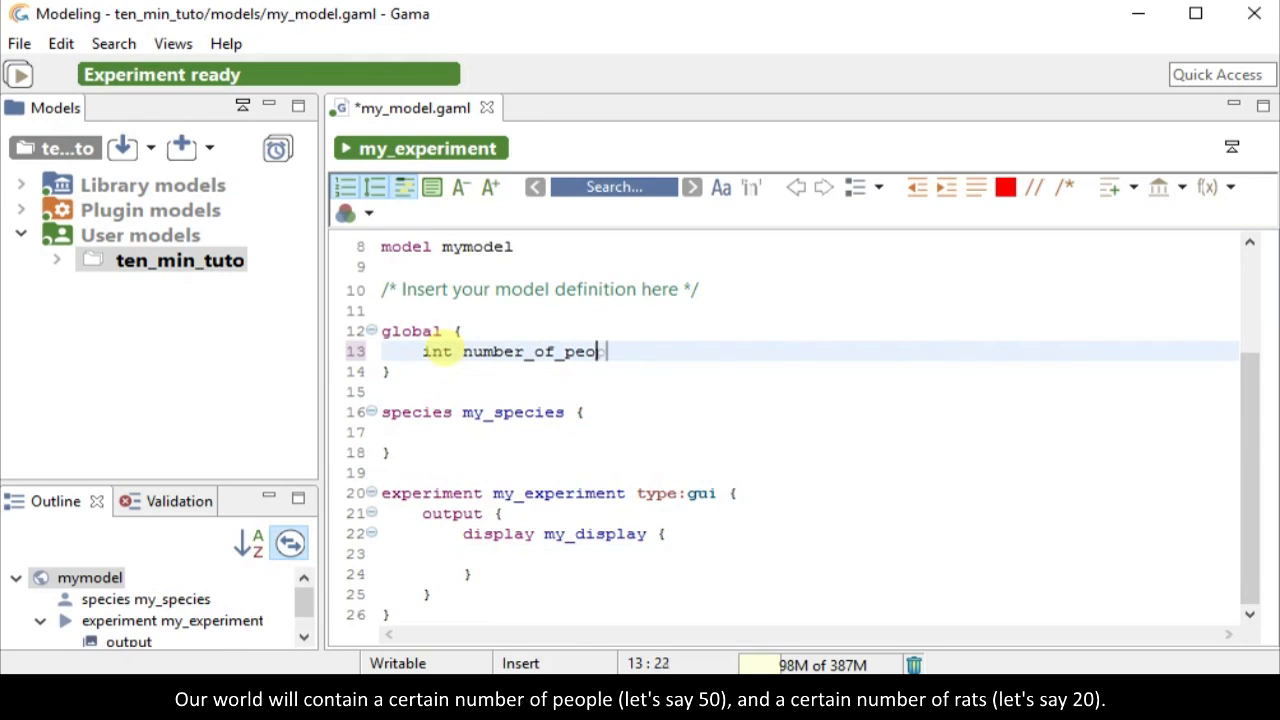
type("ple <- 50;")
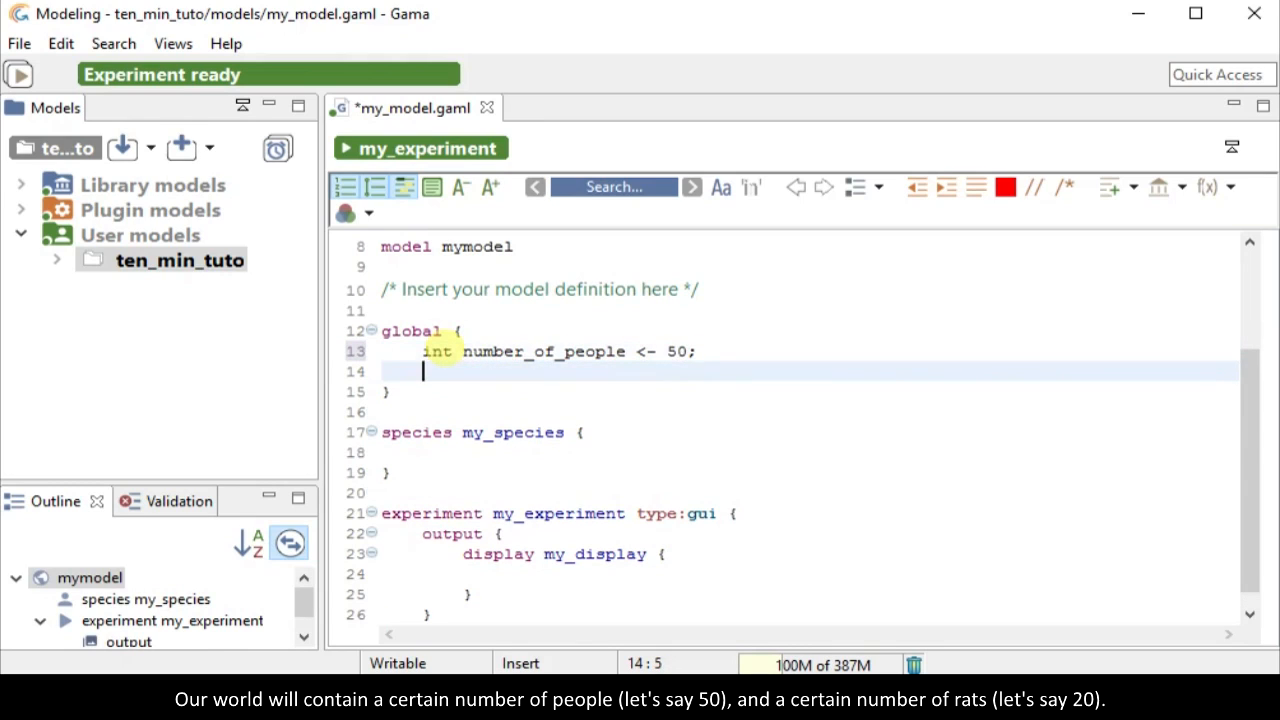
type("int number_of_")
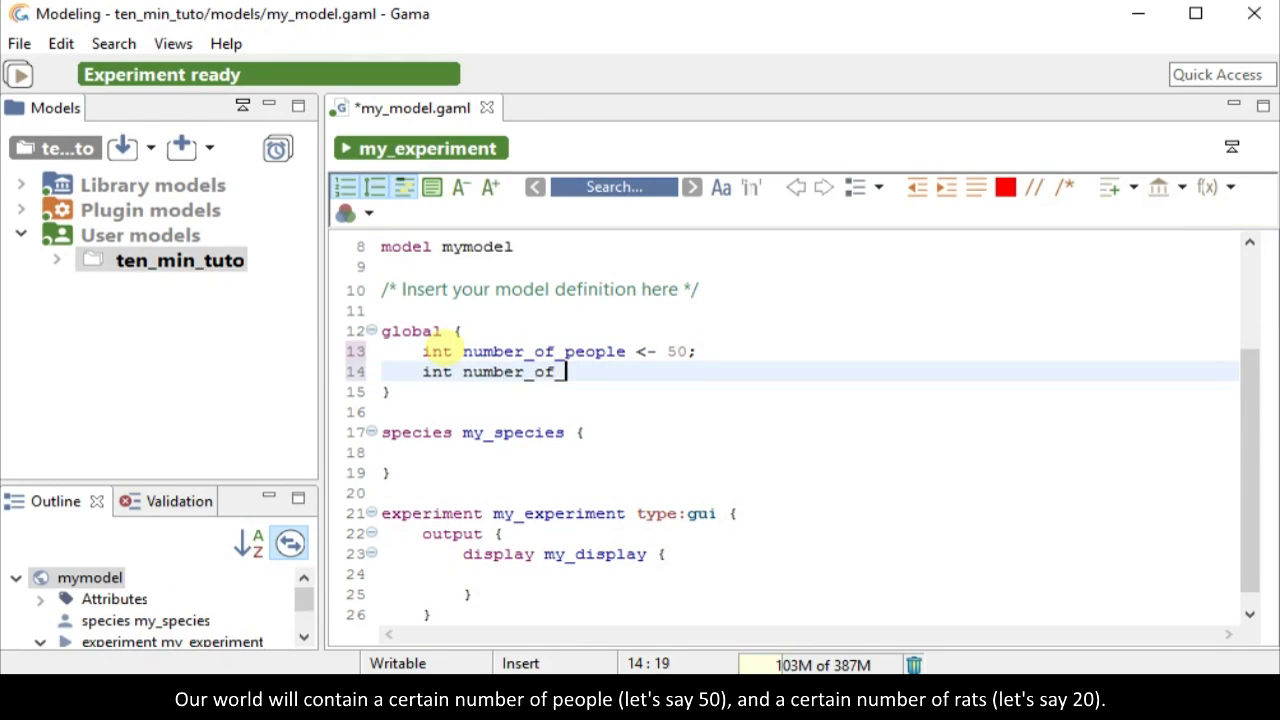
type("rats <- 20;")
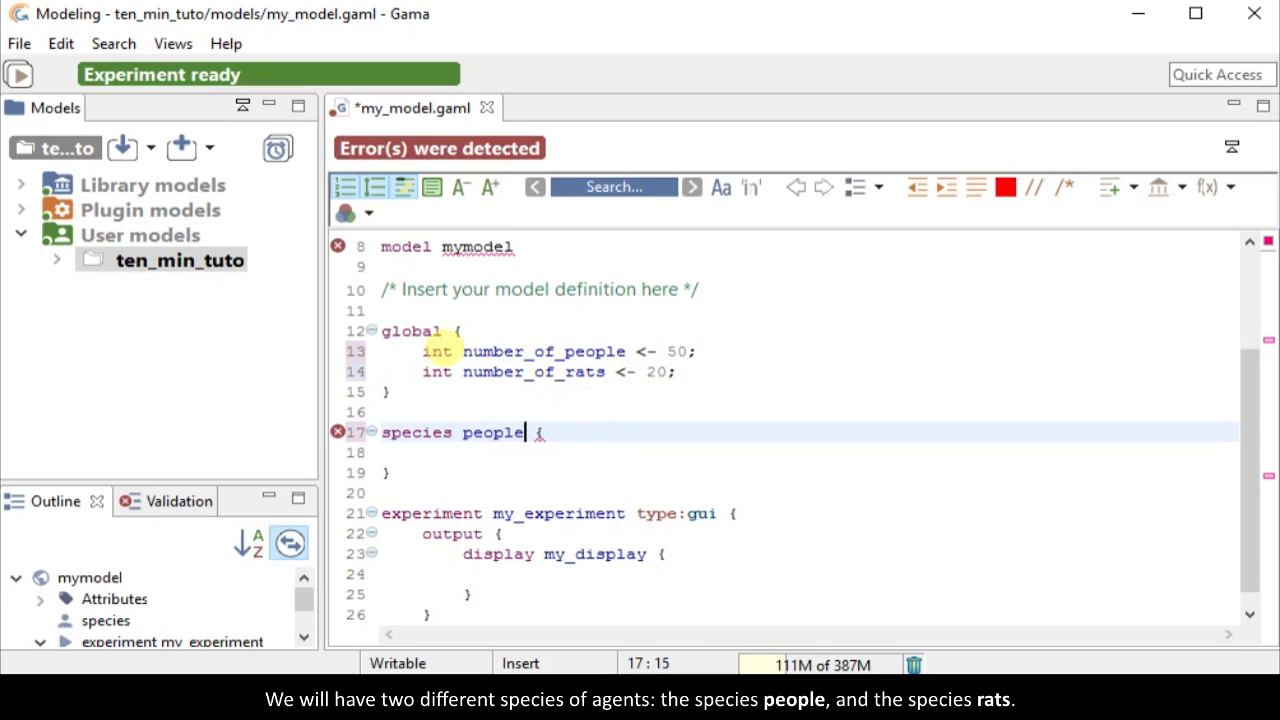
- Add a rats species and give people bool is_infected <- false
type("species rats")
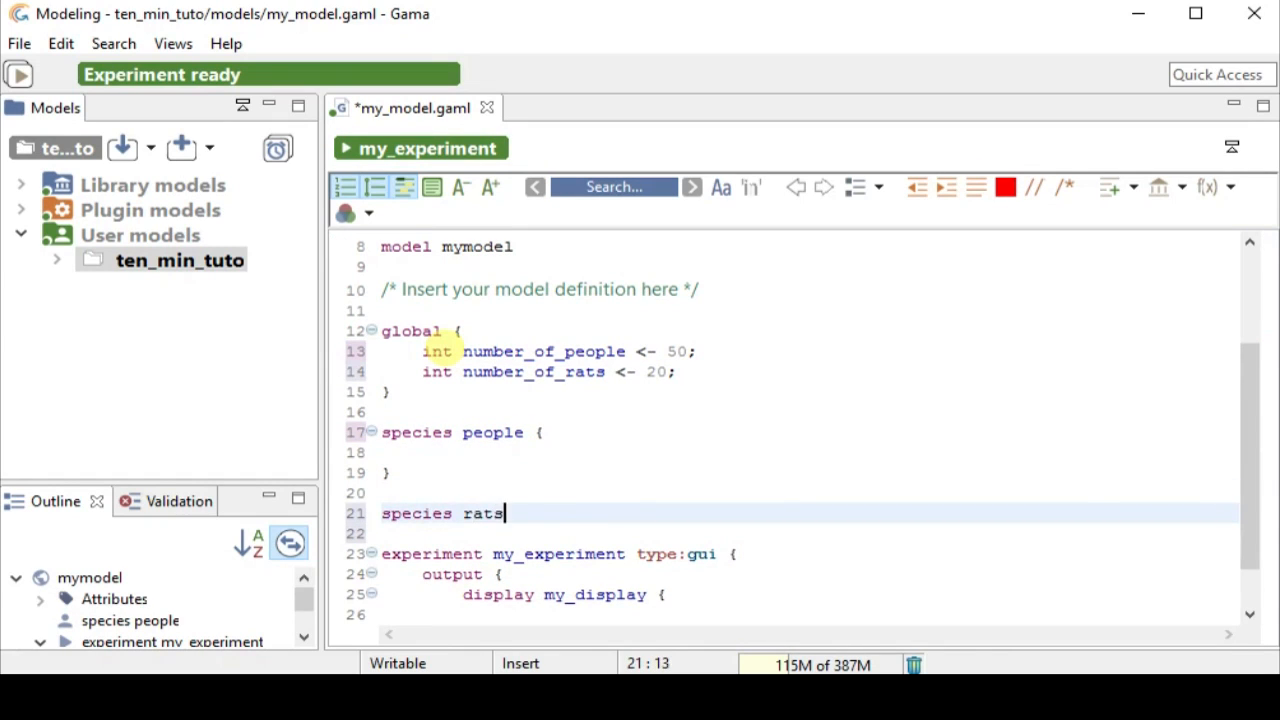
type("{")
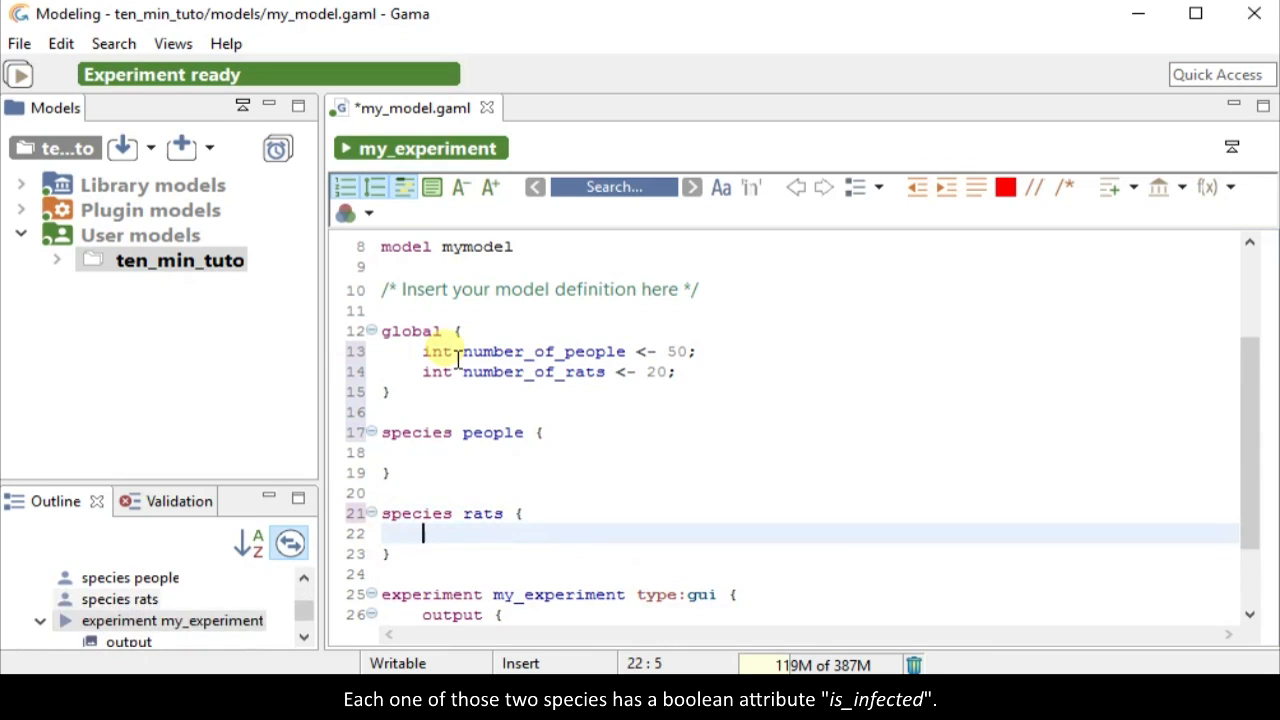
left_click(450, 452)
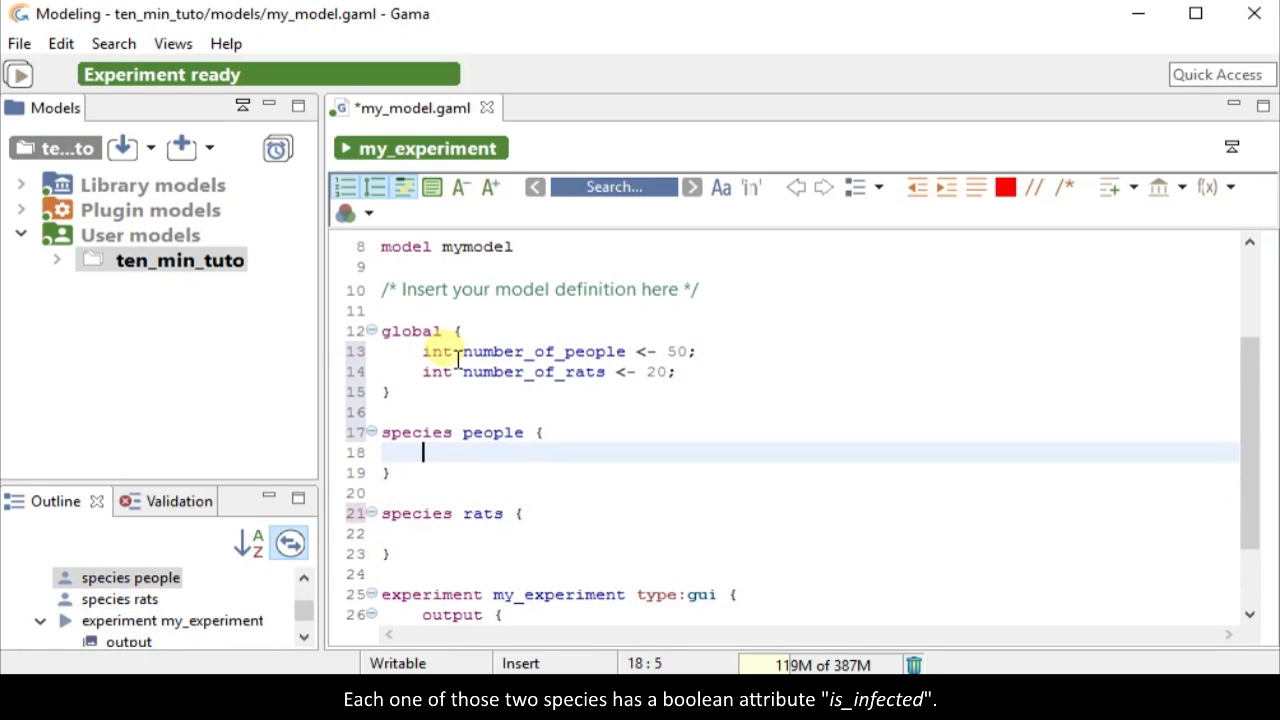
type("bool i")
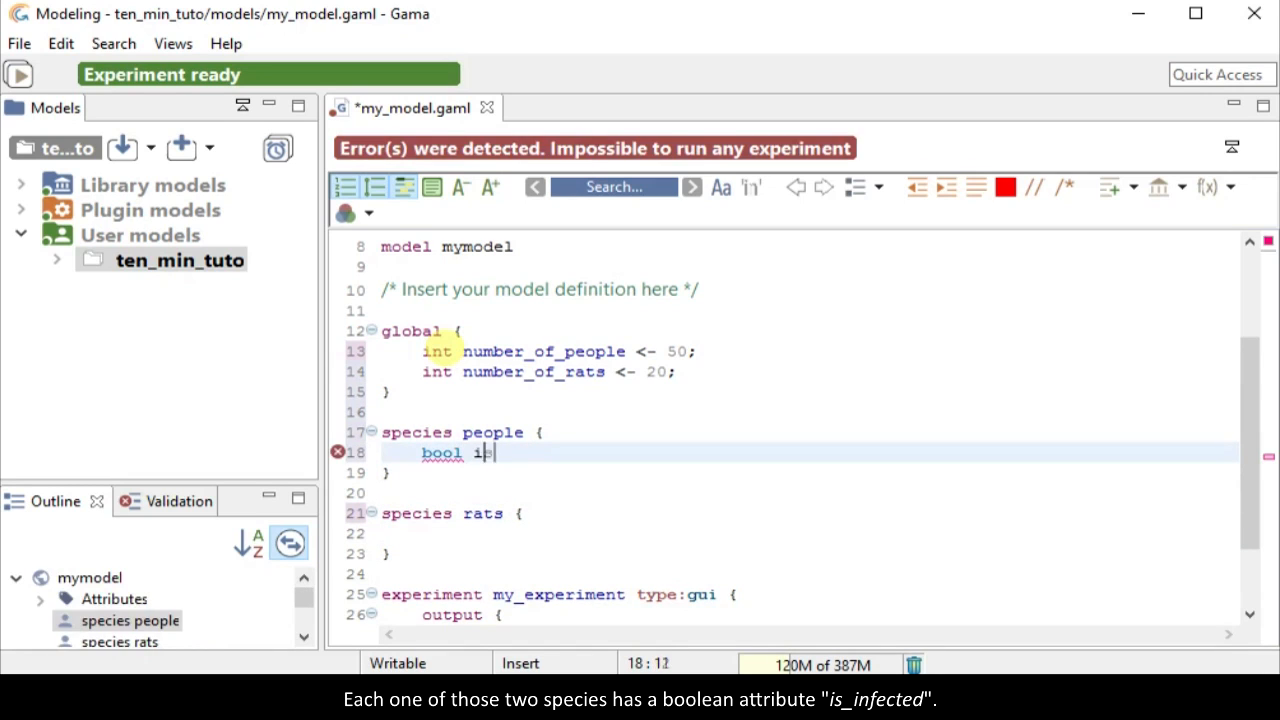
type("s_infected")
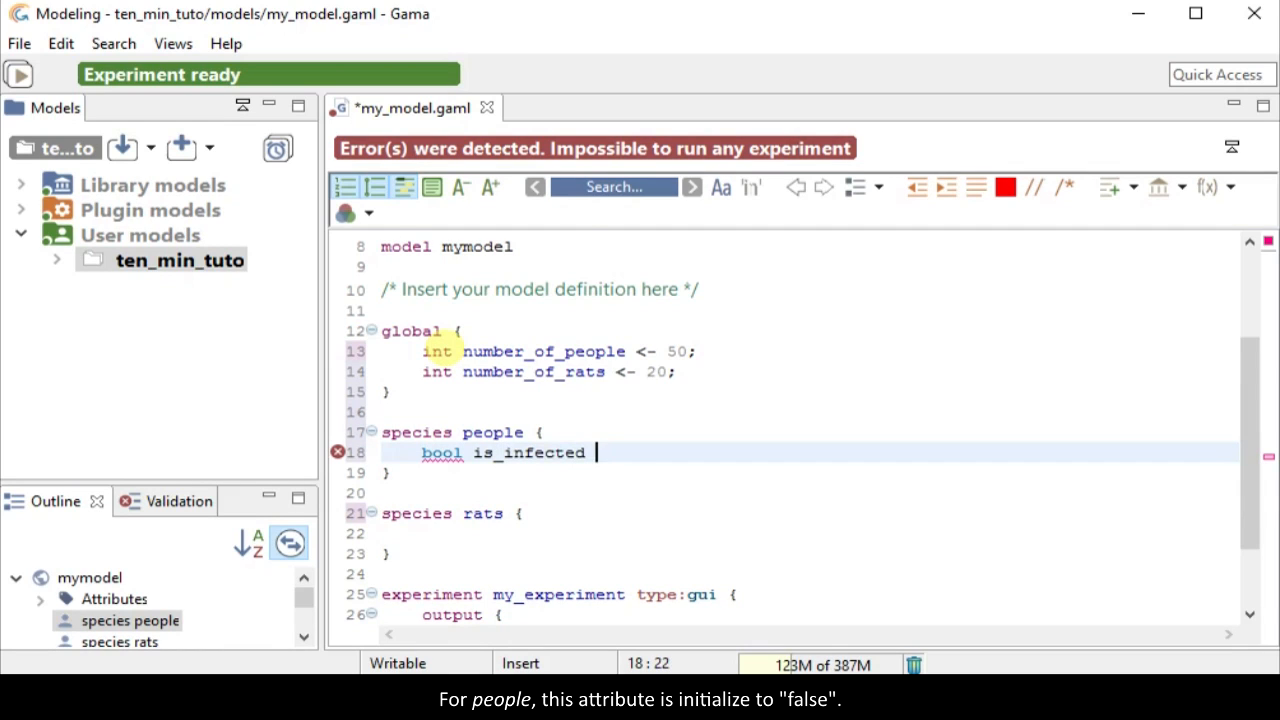
type("<- false;")
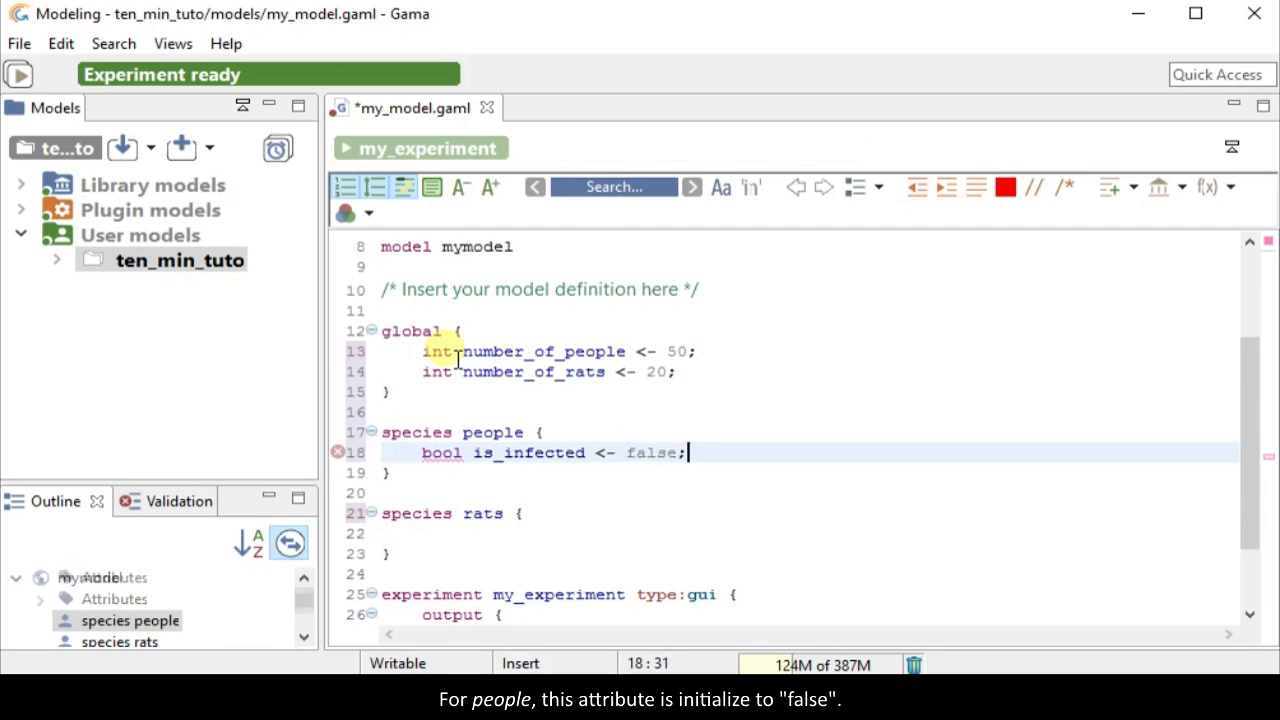
- Give rats bool is_infected <- flip(0.5)
type("bool")
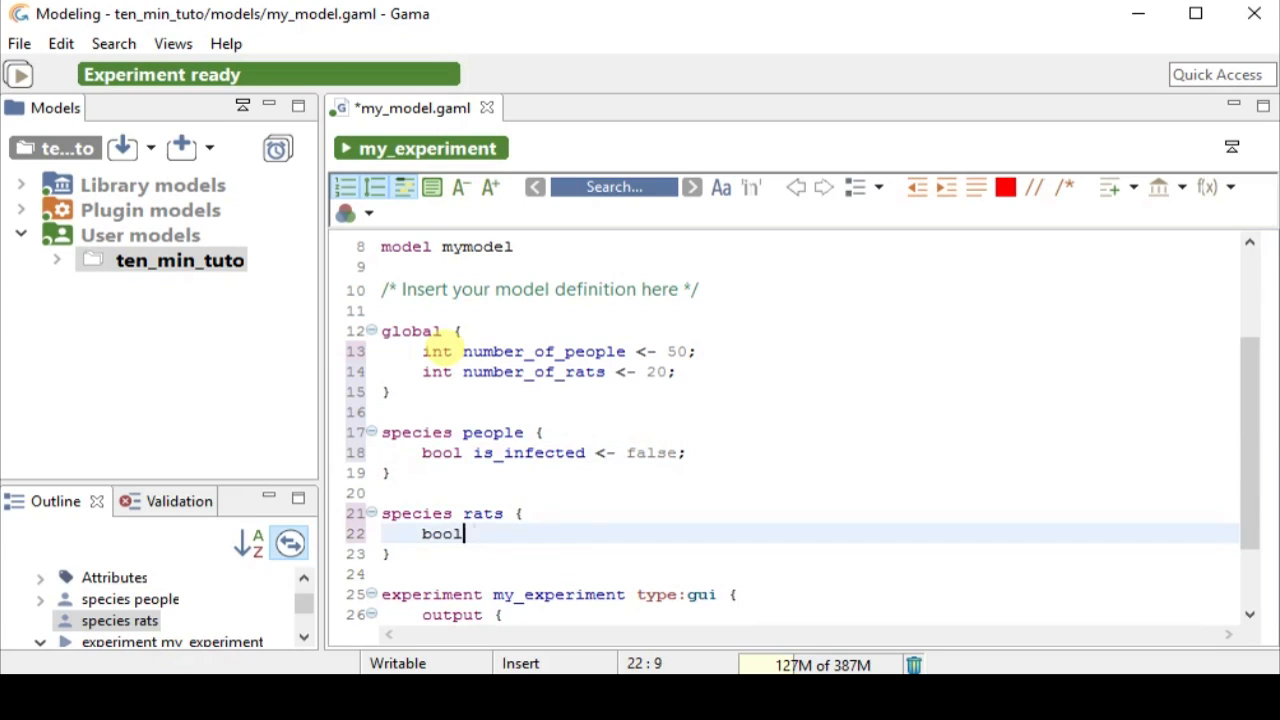
type("is_infected")
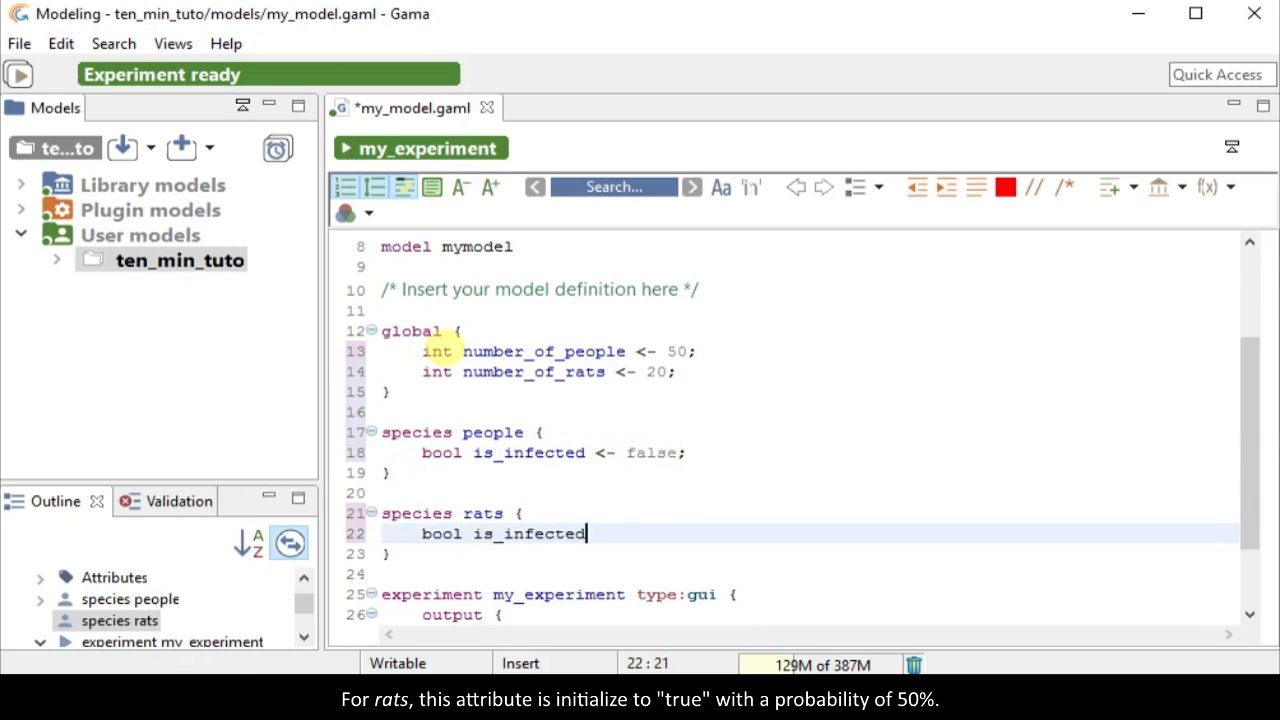
type("<- fli")
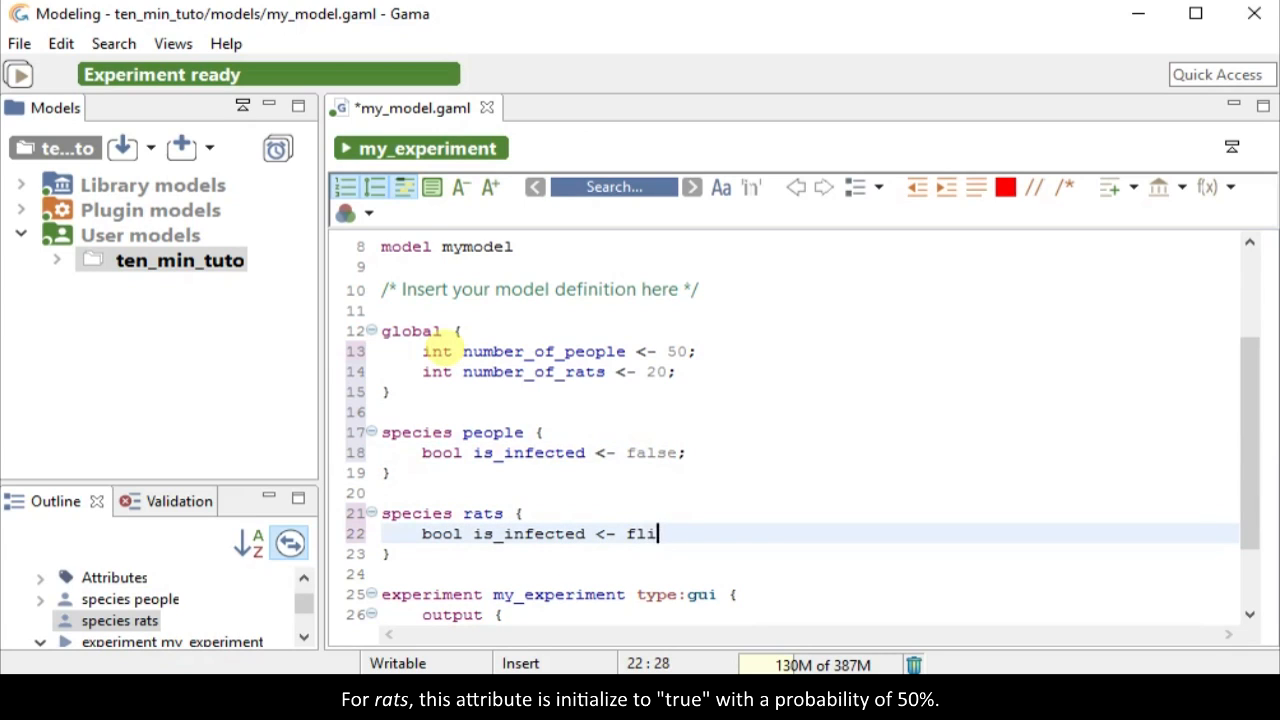
type("p(0.5)")
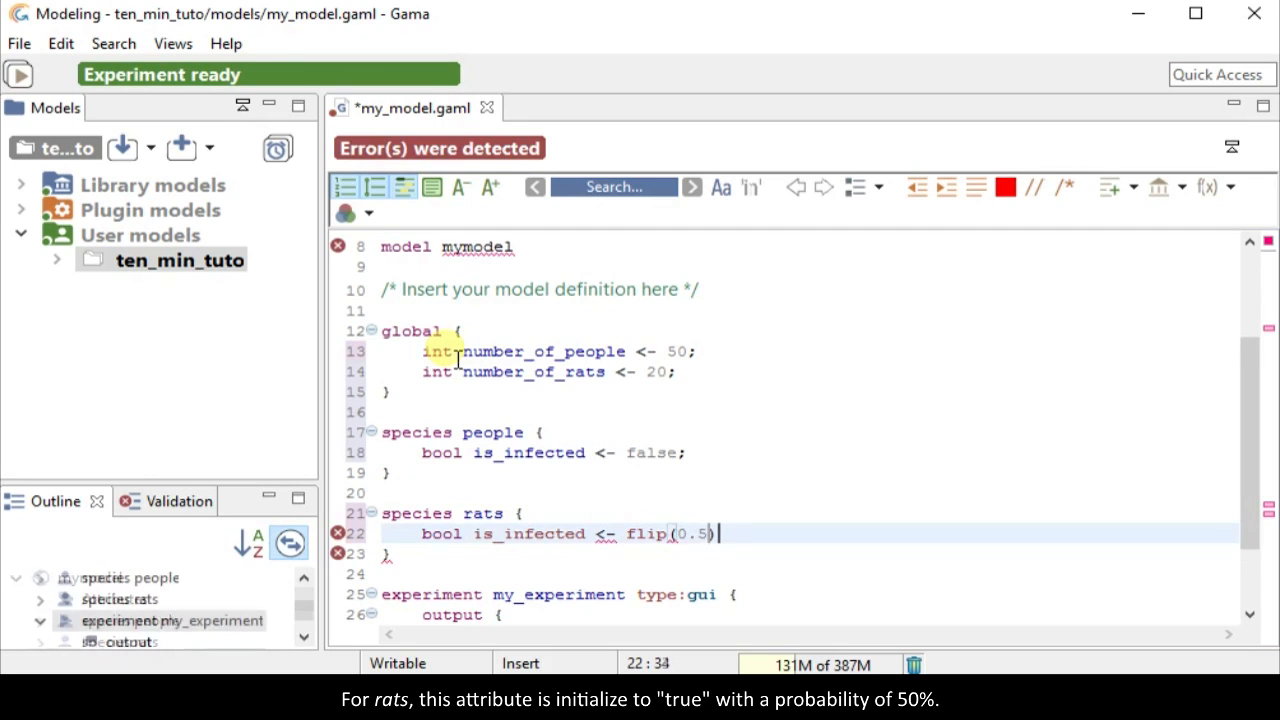
type(";")
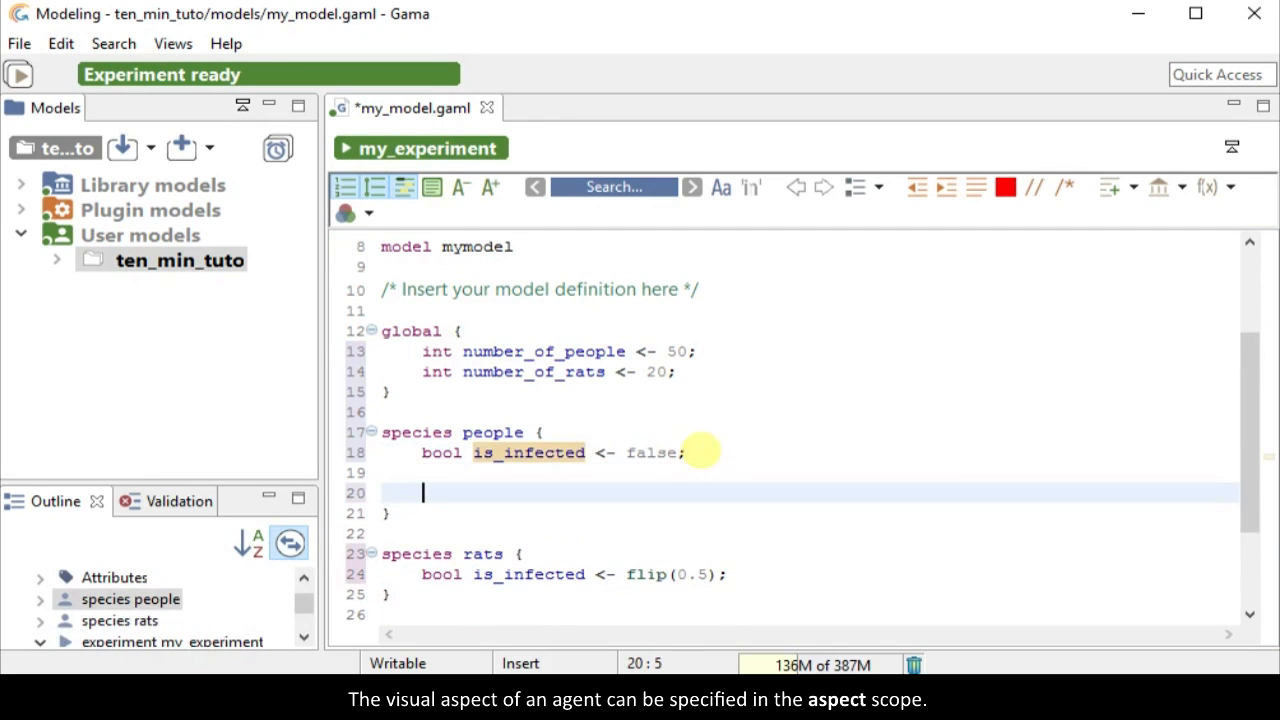
- Write aspect base in people drawing circle(2), red if is_infected else green
type("aspect b")
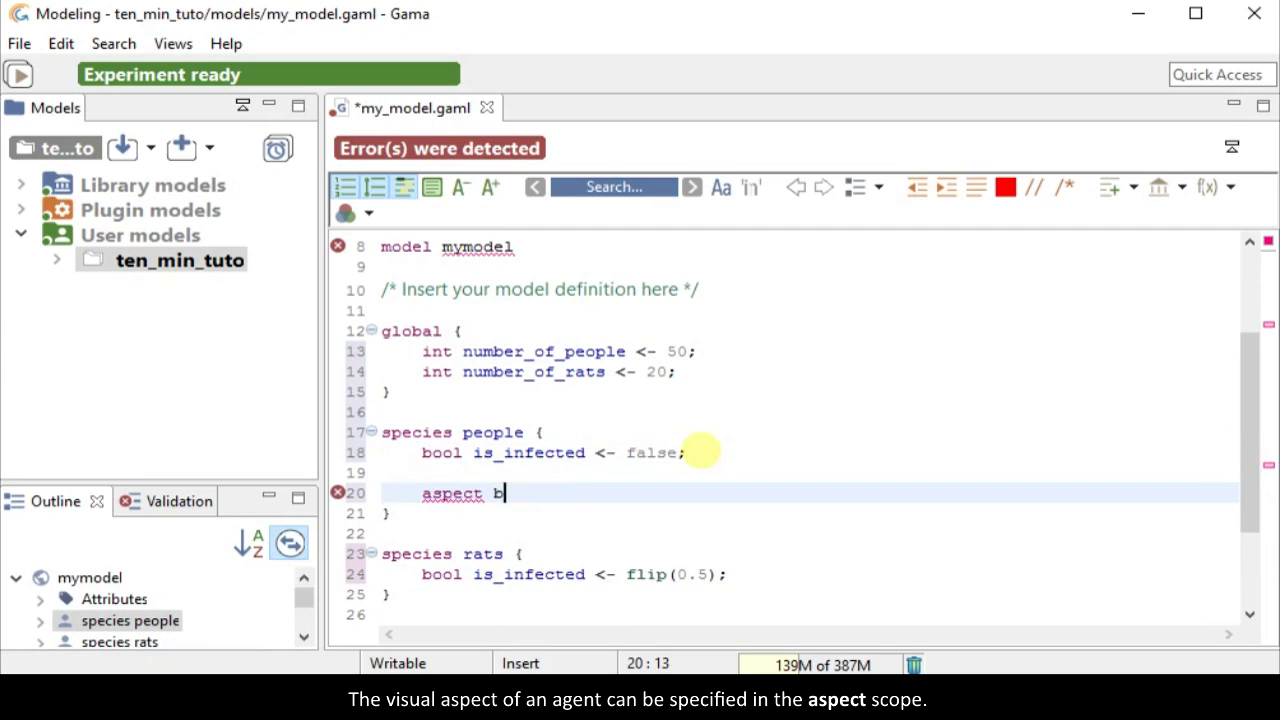
type("ase {")
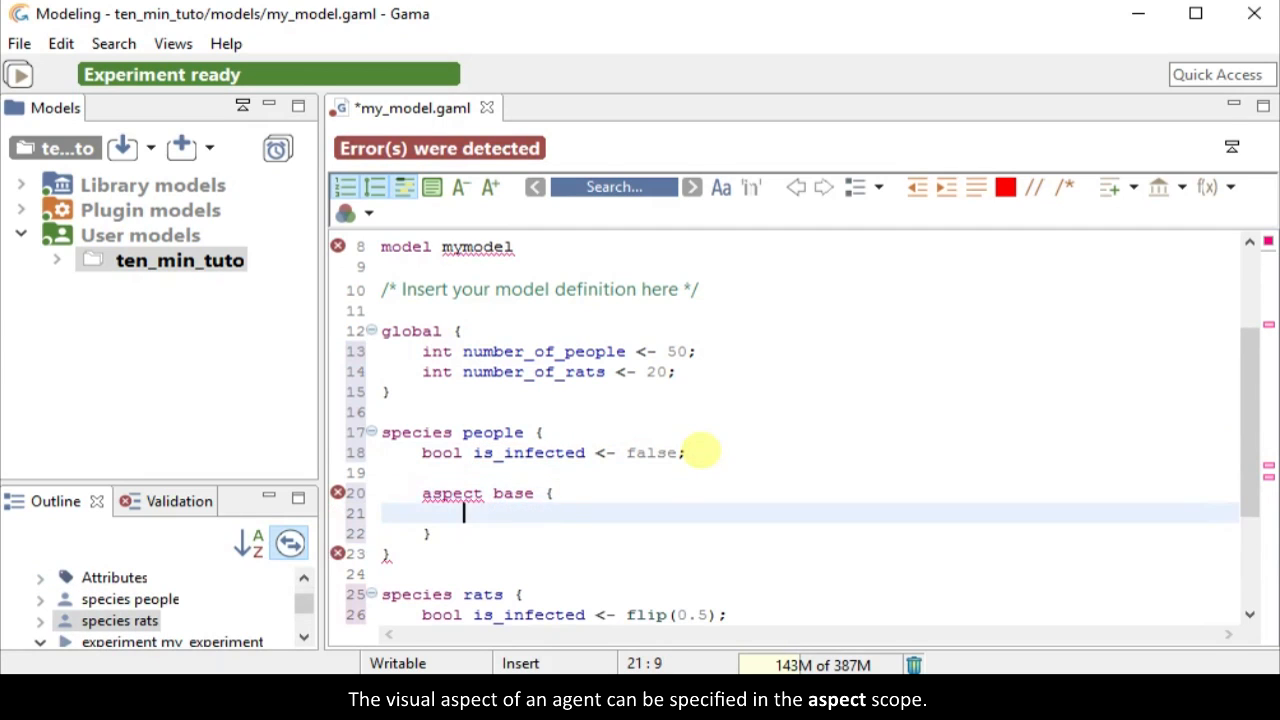
type("dra")
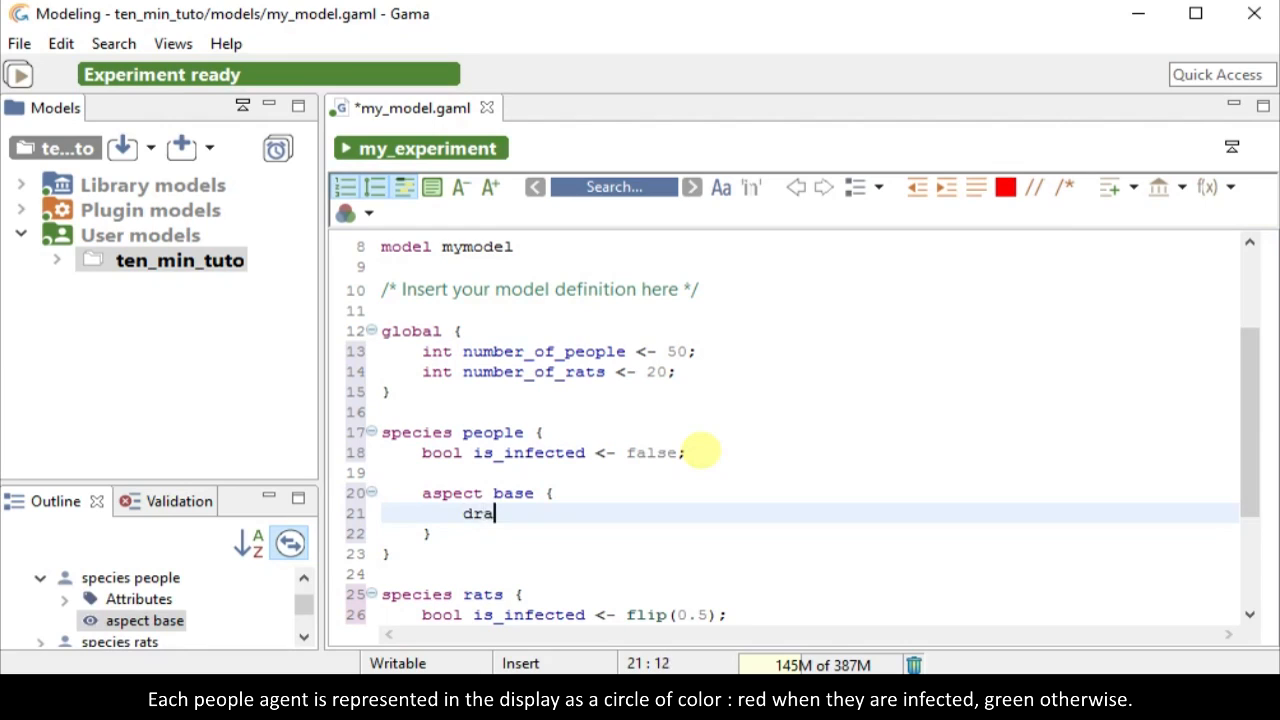
type("w circle(2)")
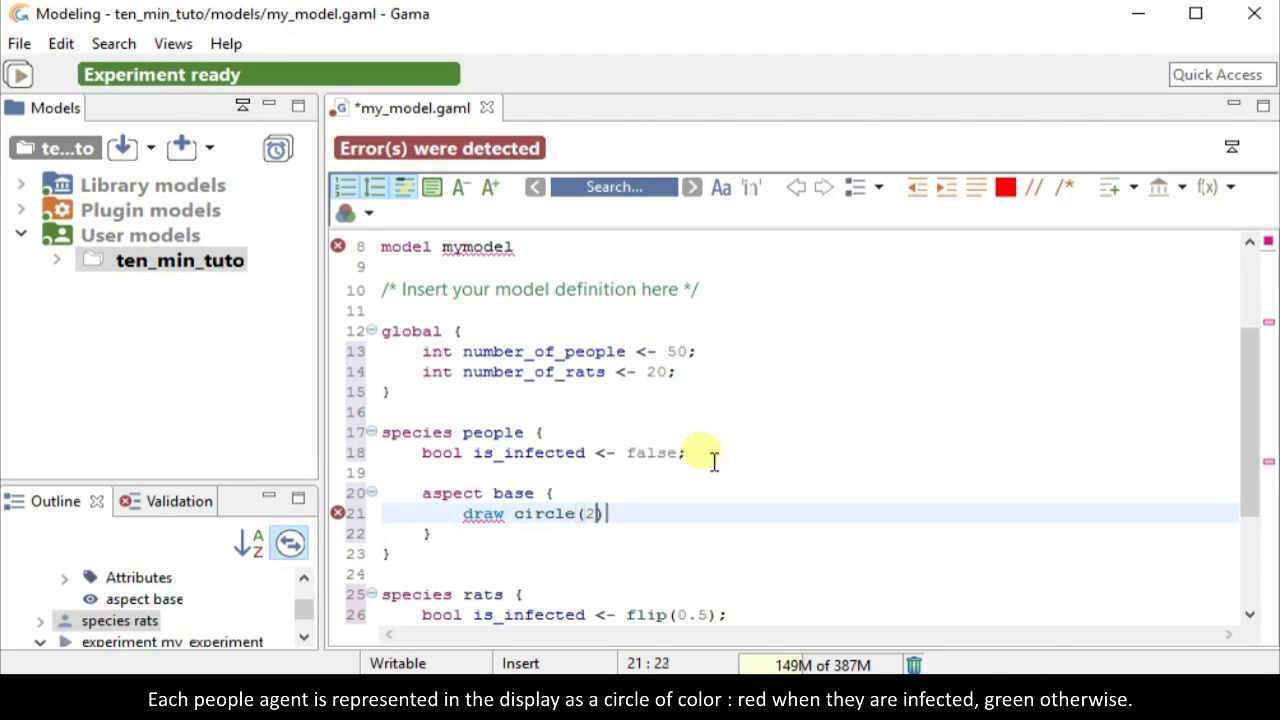
type("color:")
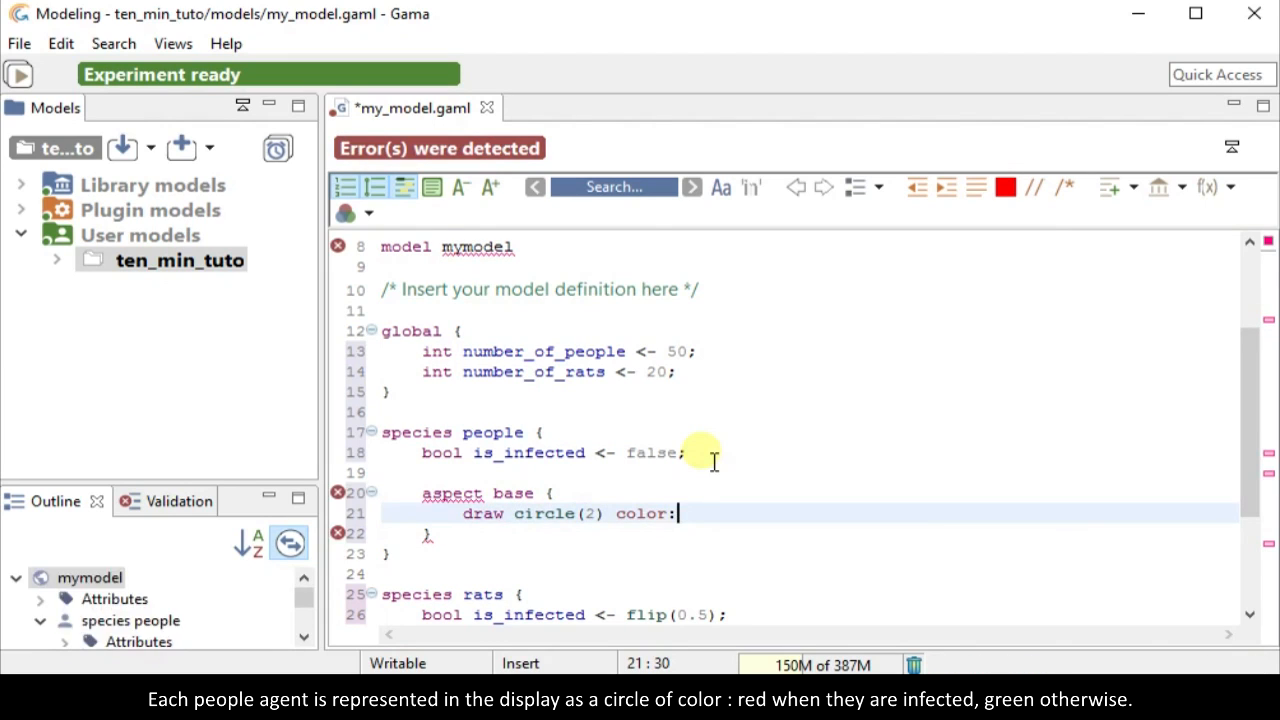
type("(is_infe")
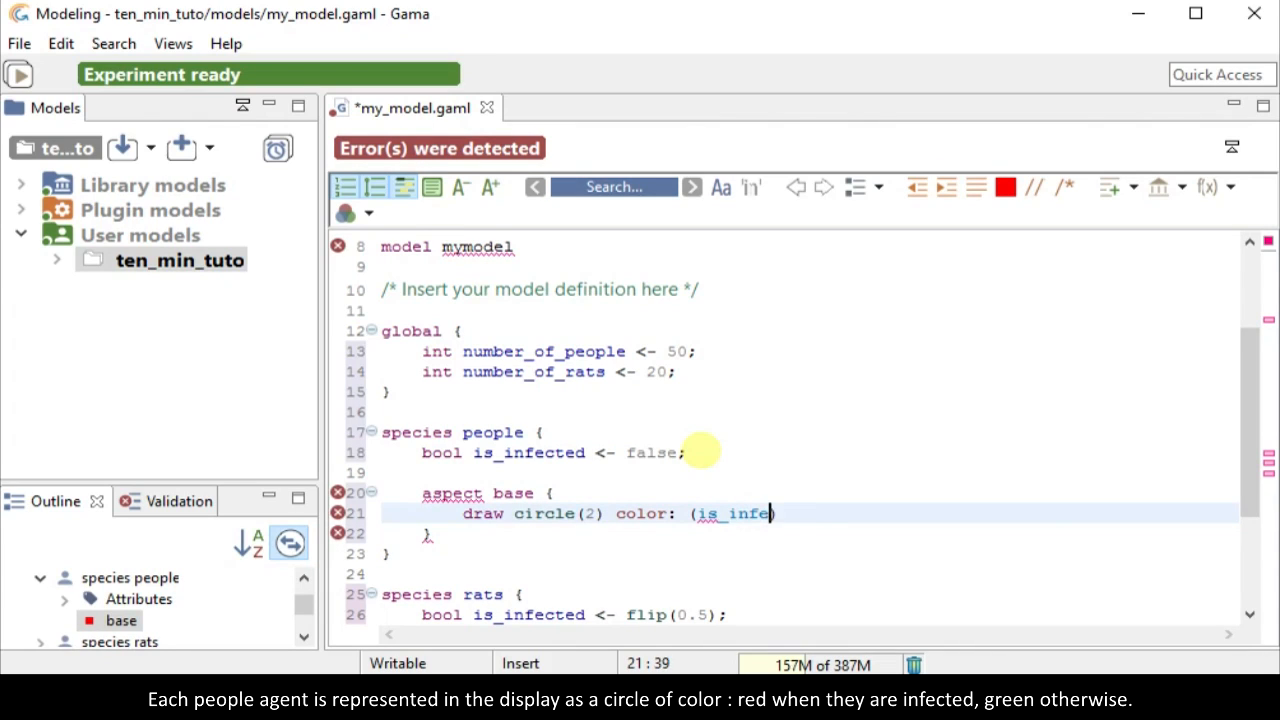
type("cted) ?")
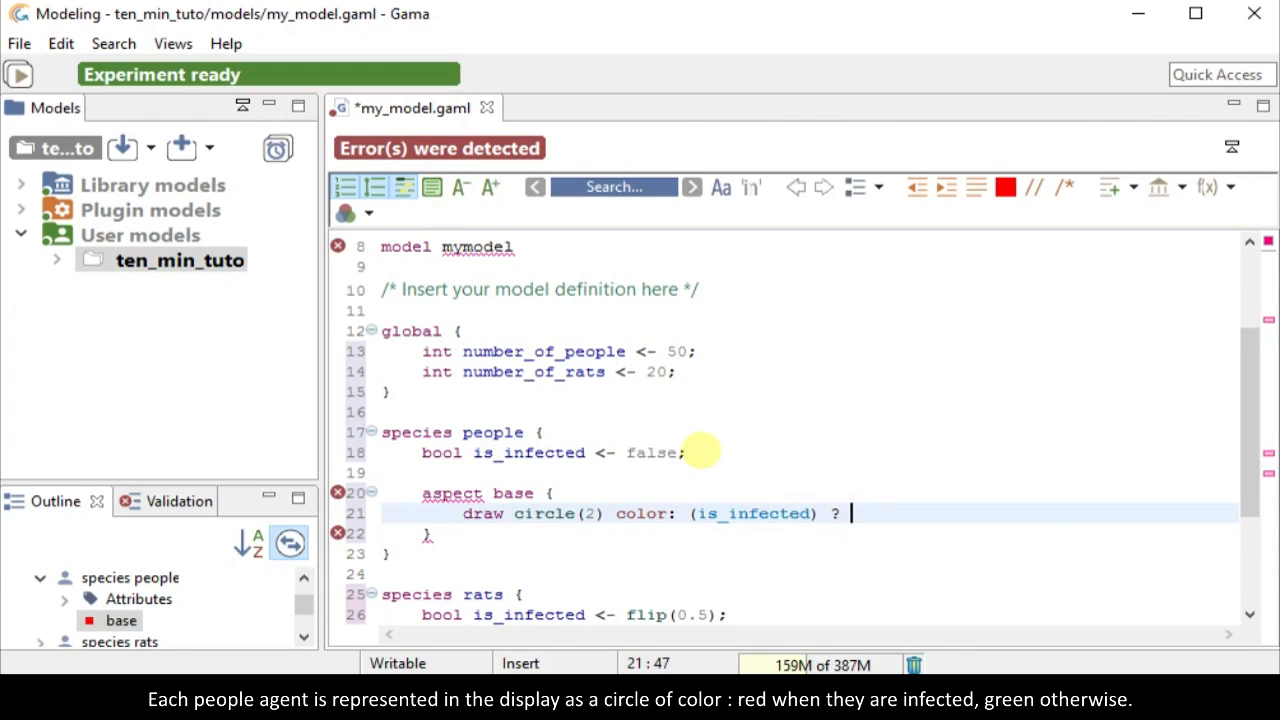
type("#red : #g")
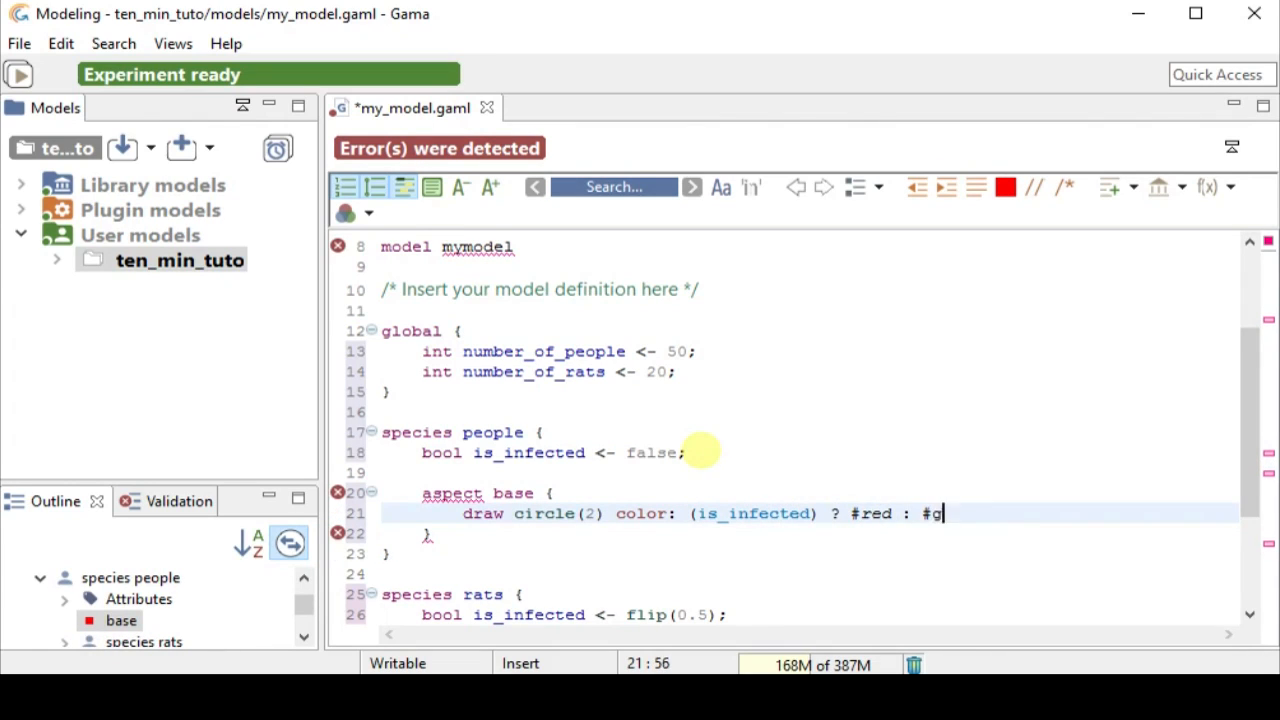
type("reen;")
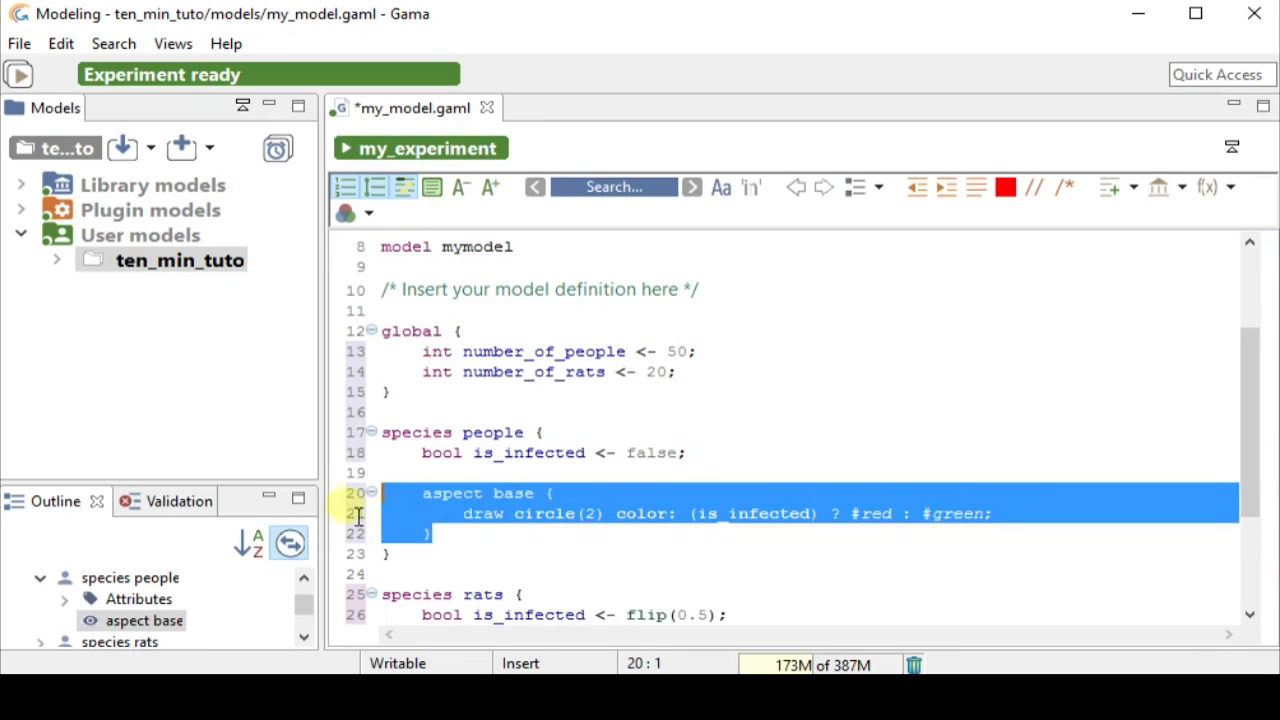
- Paste the base aspect into rats and change its circle size to 1
scroll("down", 3)
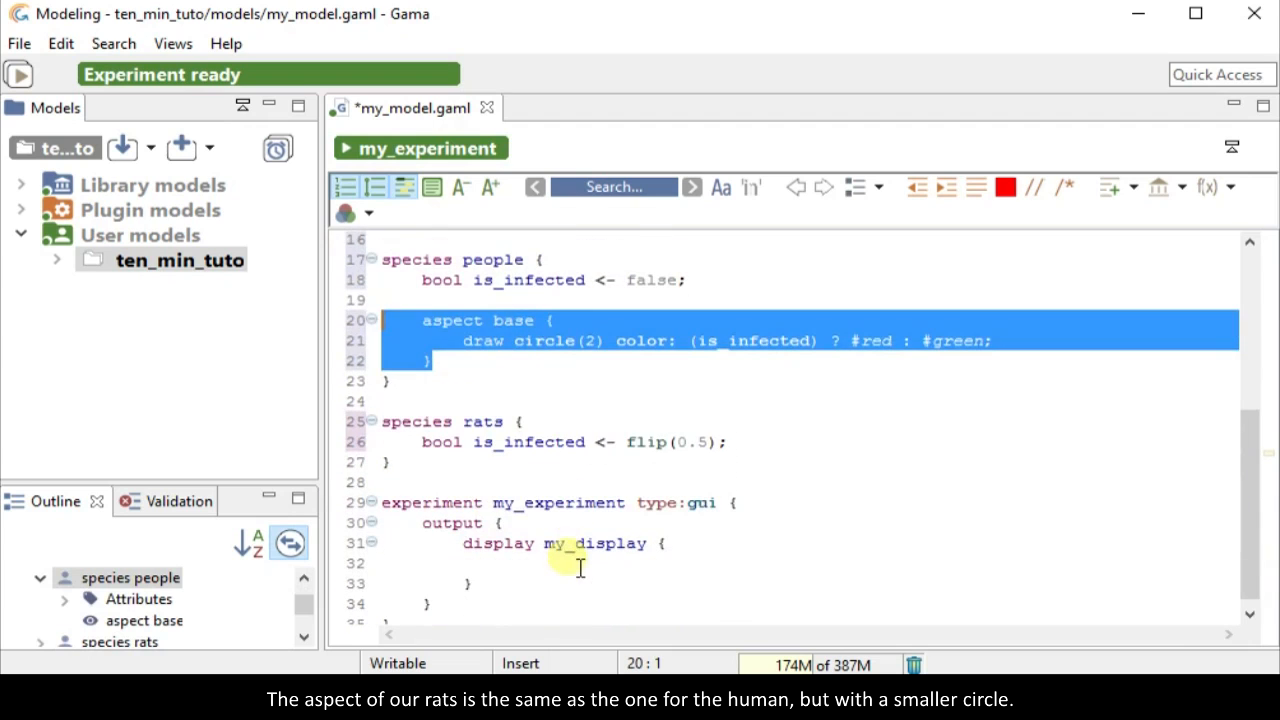
left_click(400, 482)
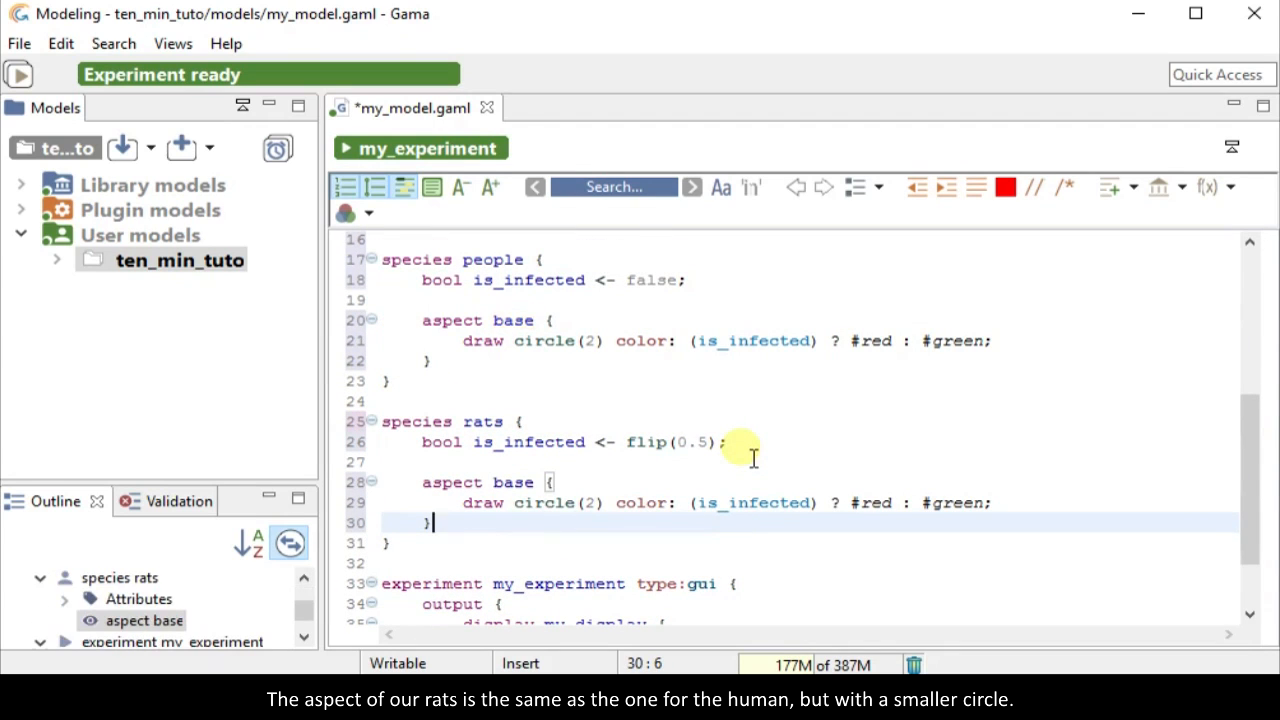
left_click(596, 504)
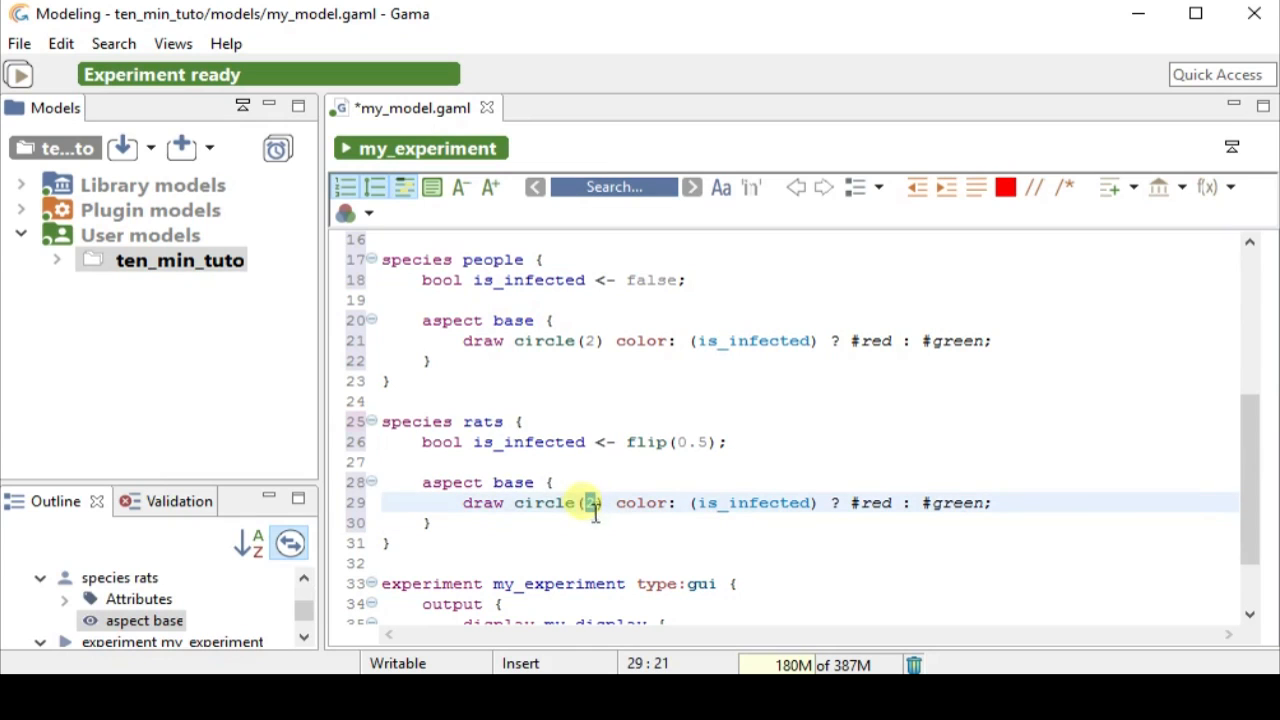
type("1")
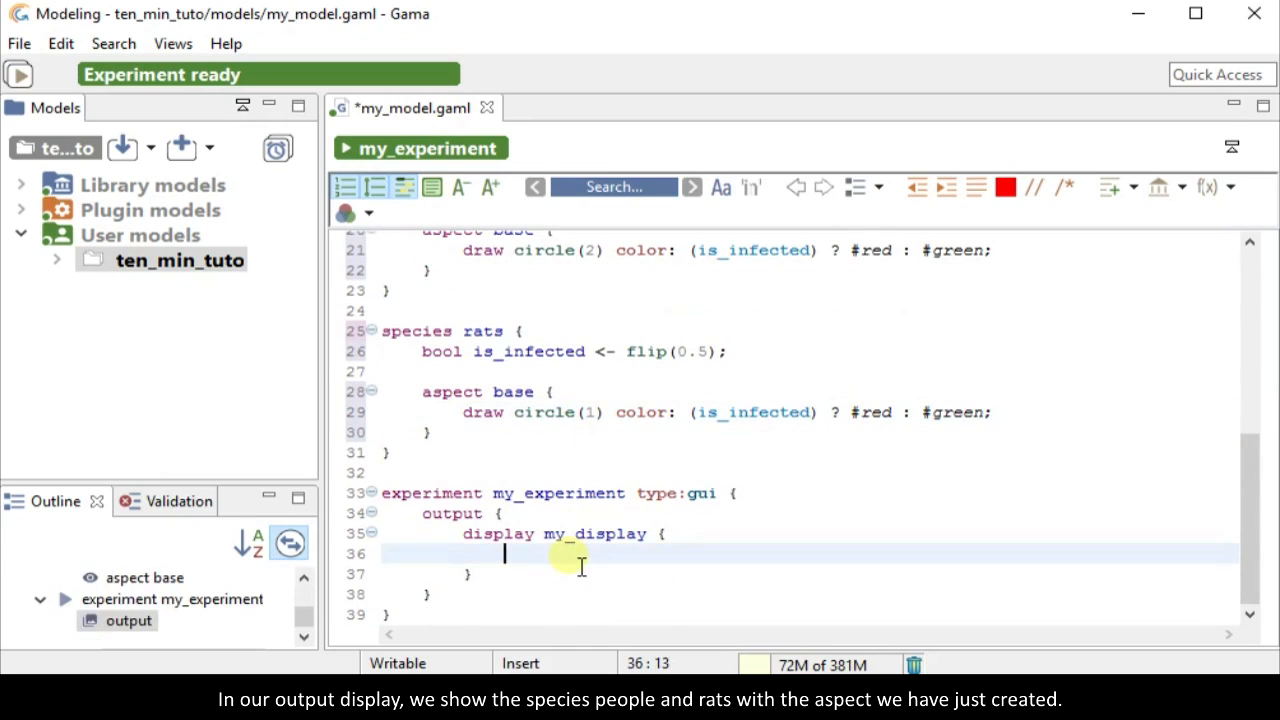
- List species people and species rats with aspect:base in my_display
type("species")
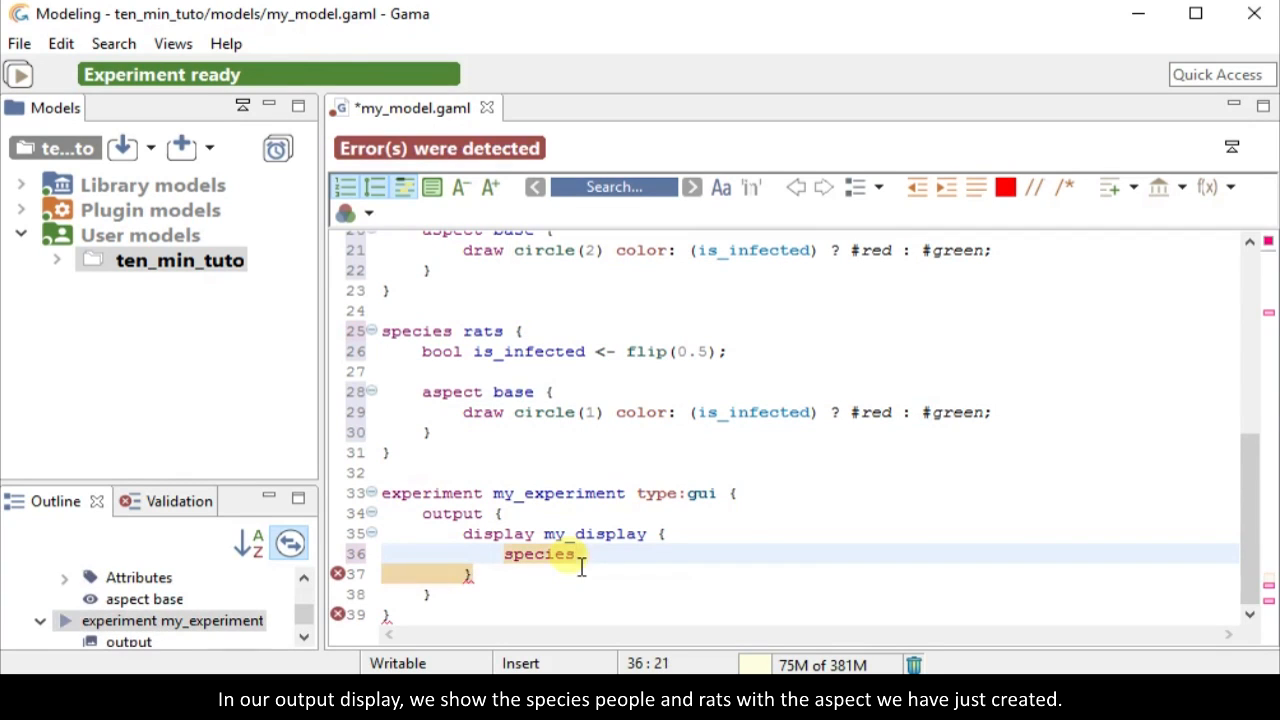
type("people aspect:base;")
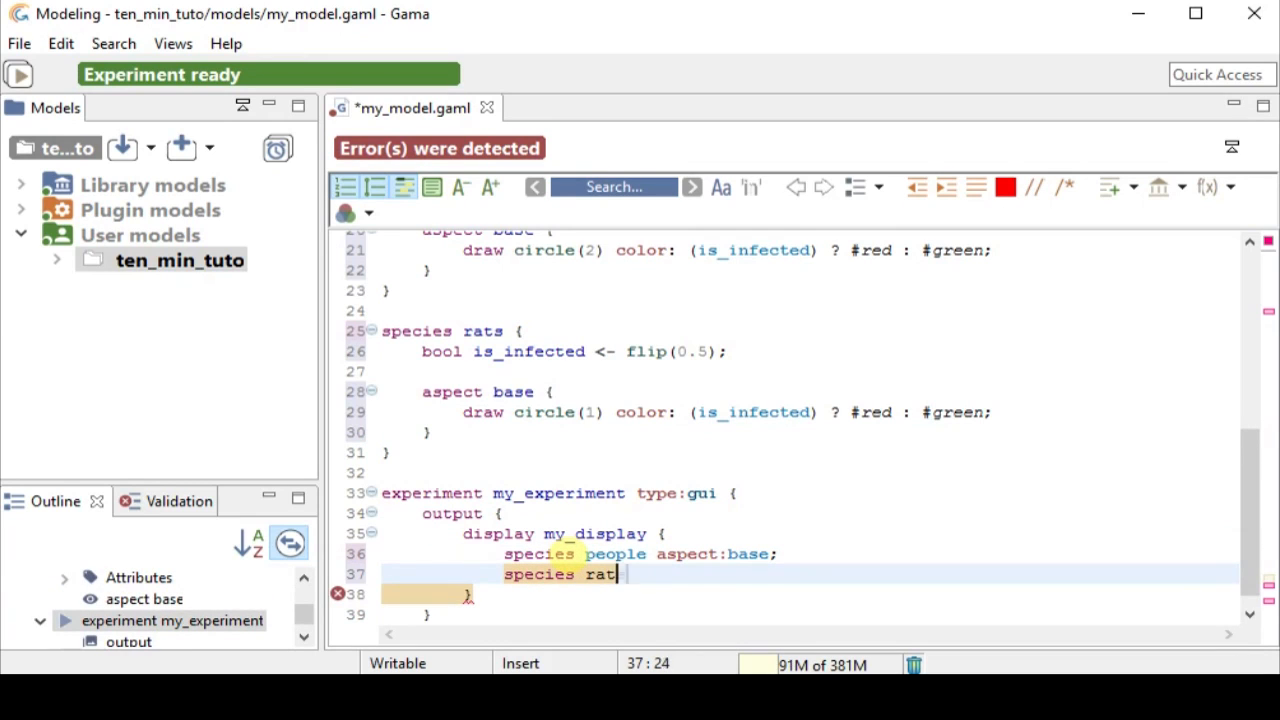
type("s aspect")
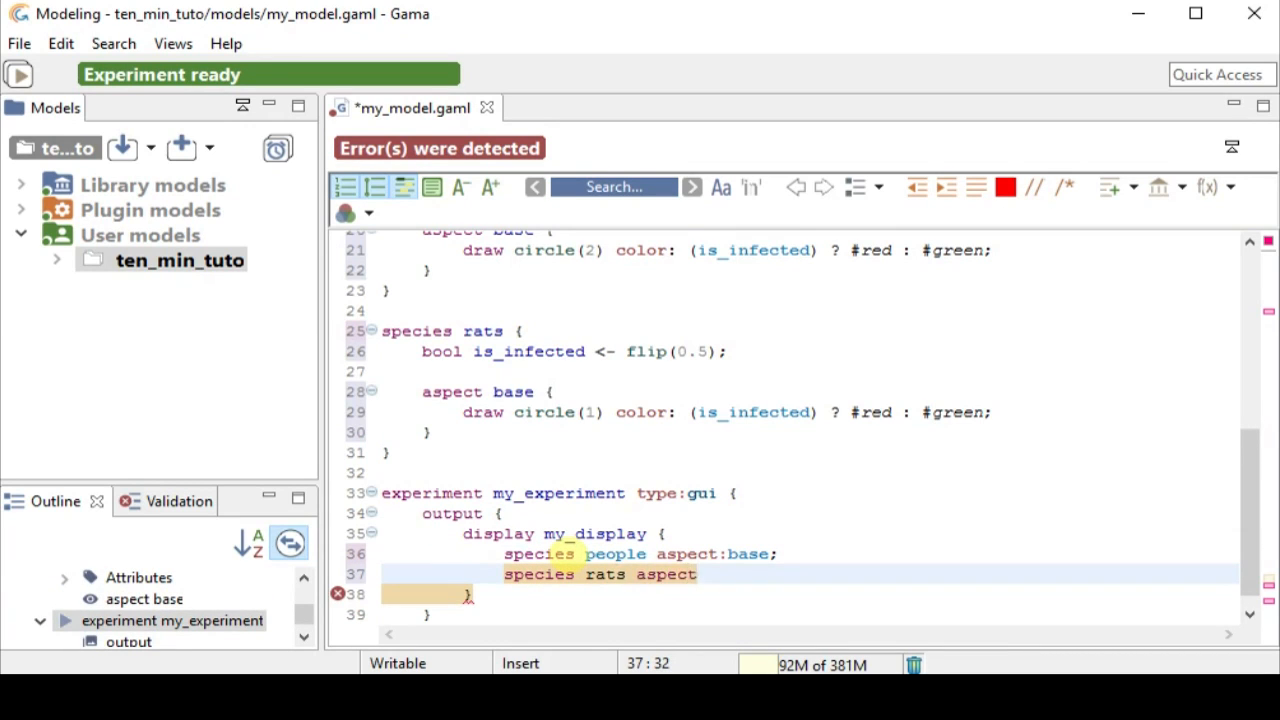
type(":base;")
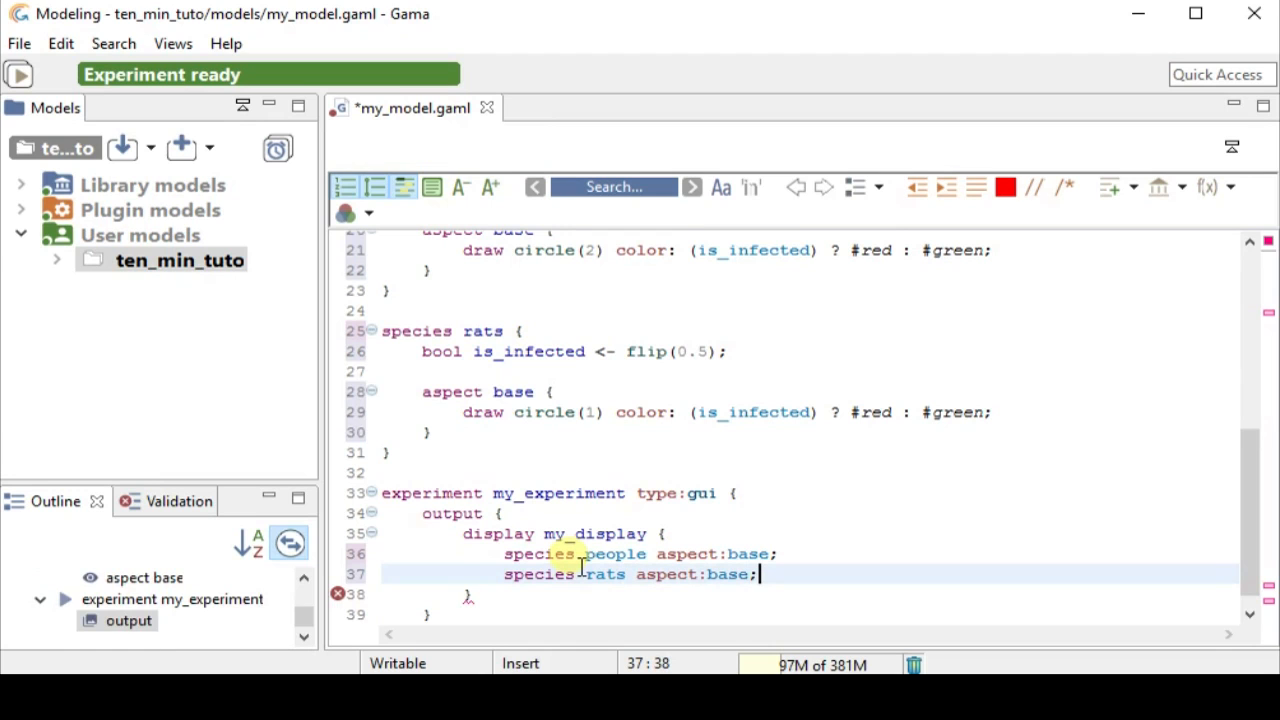
- Write init creating people number:number_of_people and rats number:number_of_rats
scroll("up", 3)
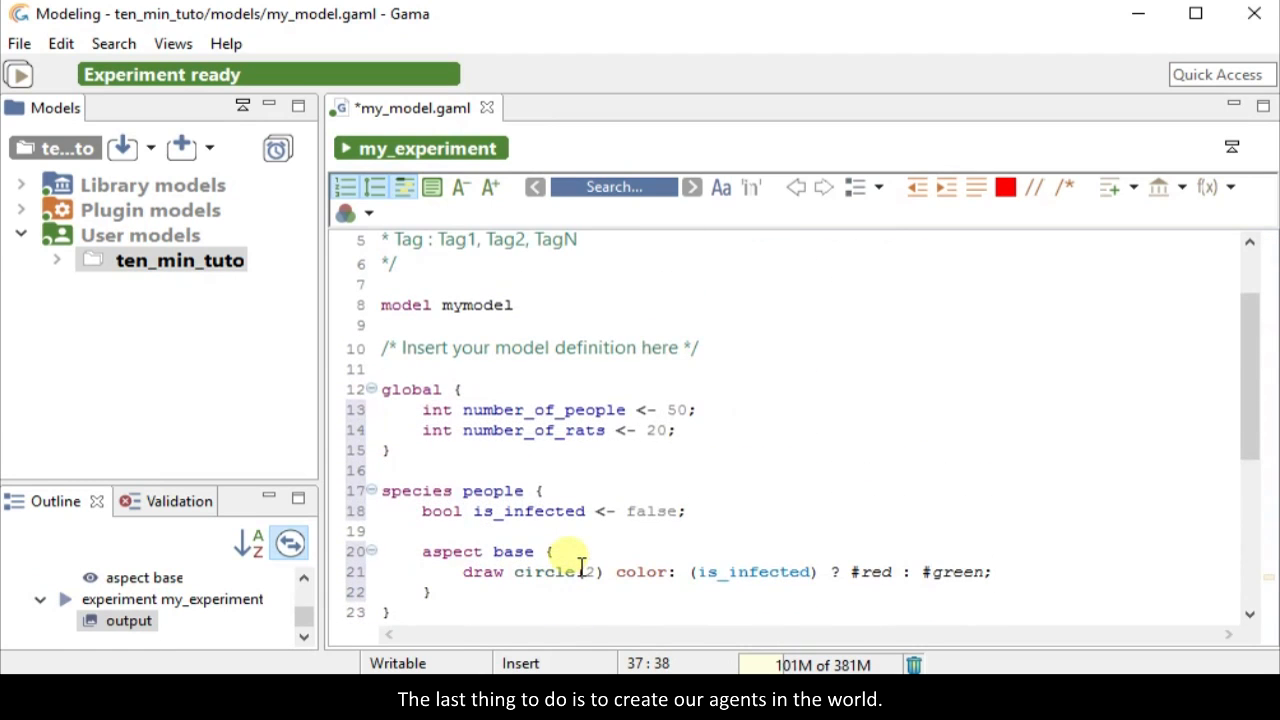
left_click(724, 430)
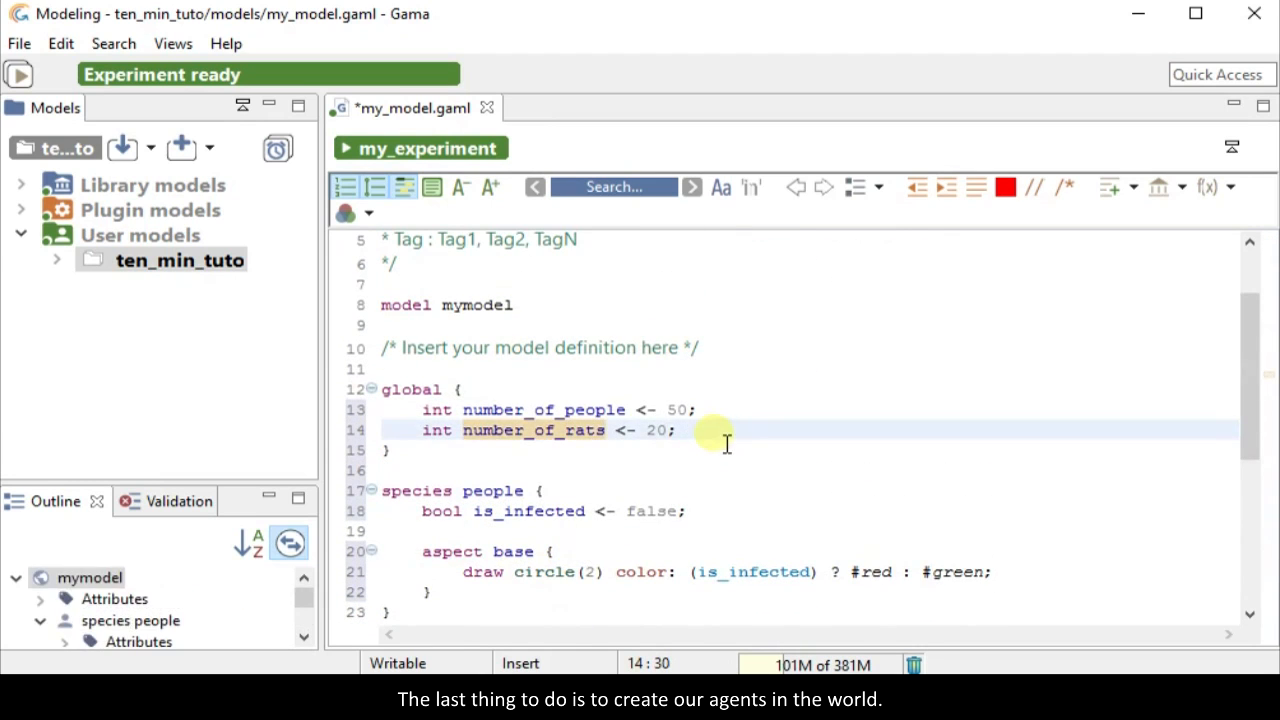
type("init {")
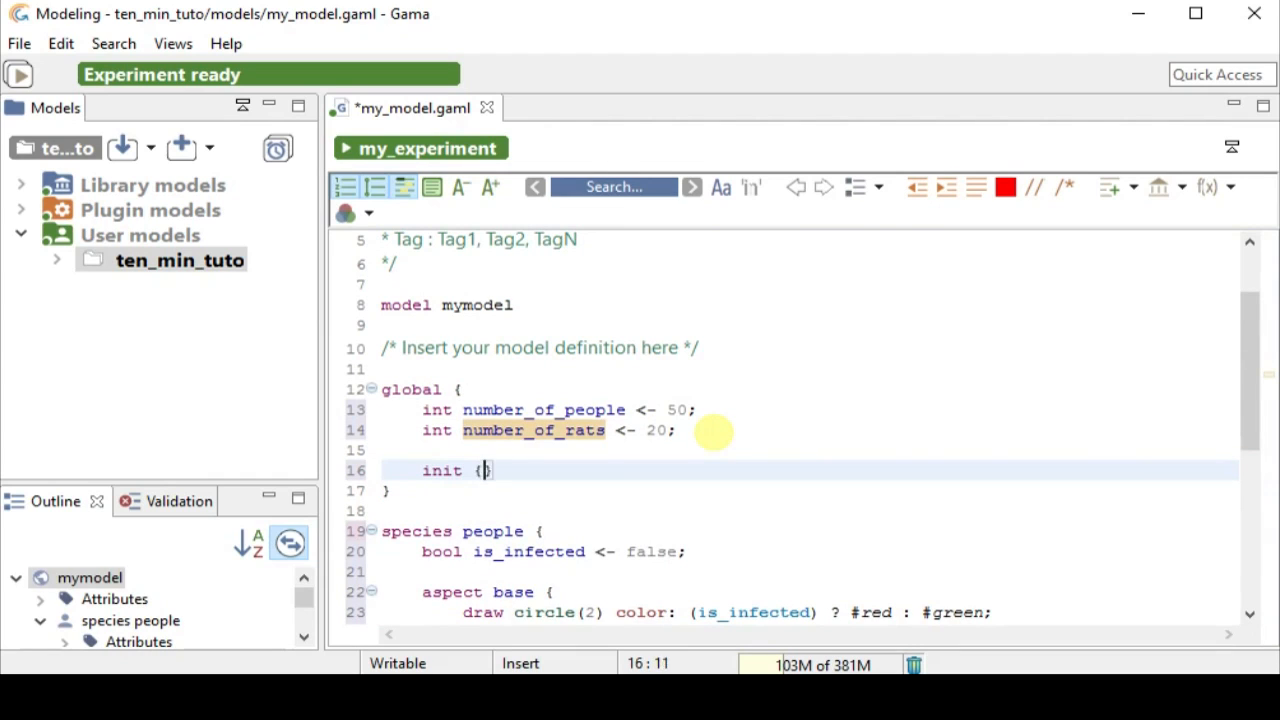
type("create")
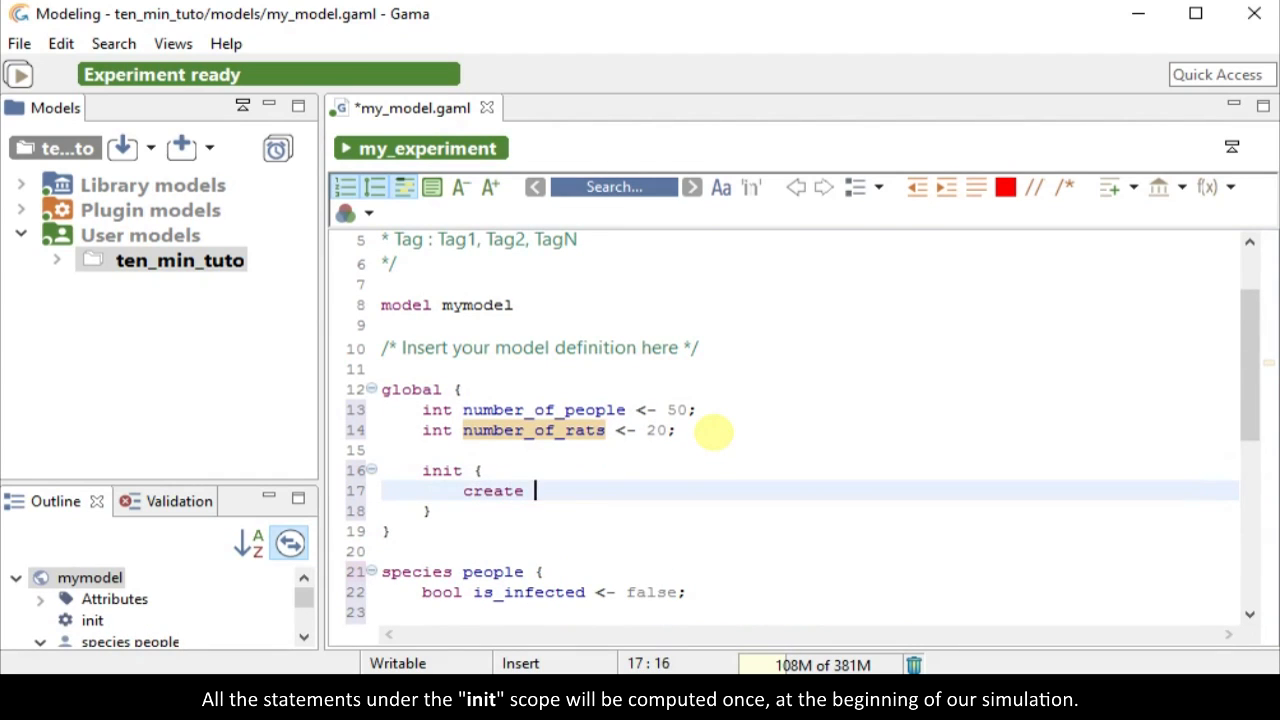
type("people nu")
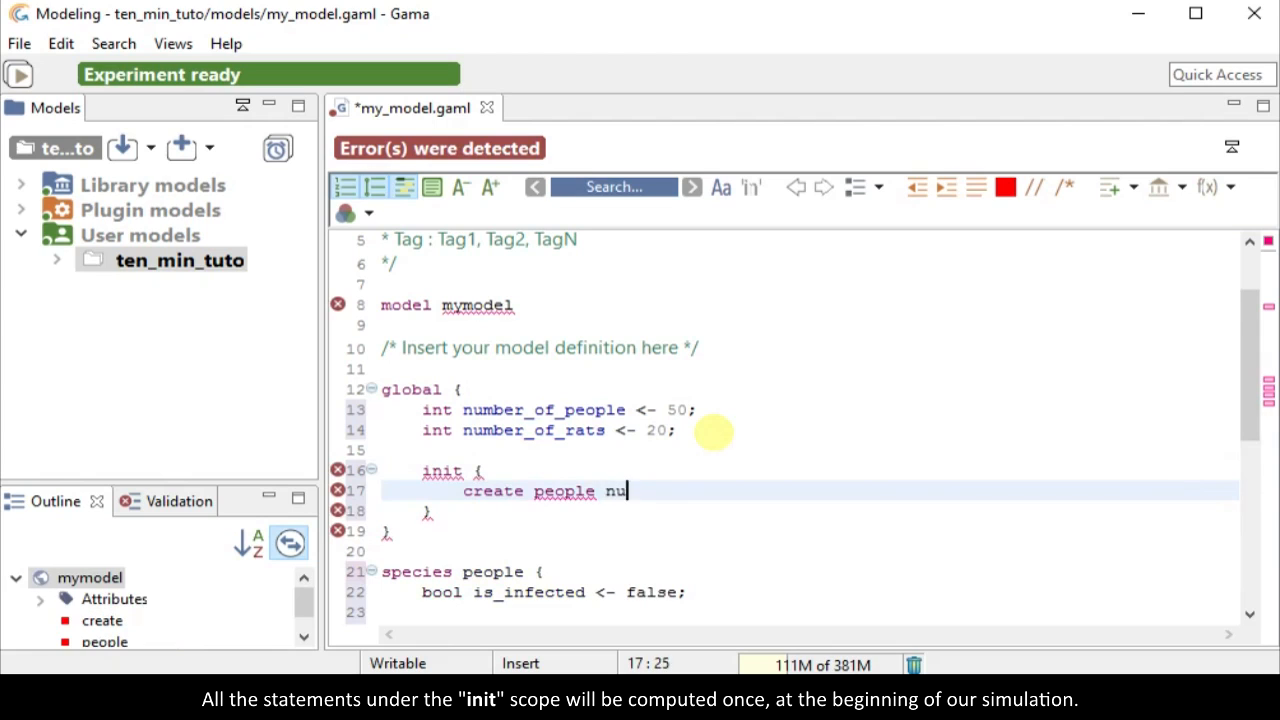
type("mber:number_of_people;")
type("create rats number")
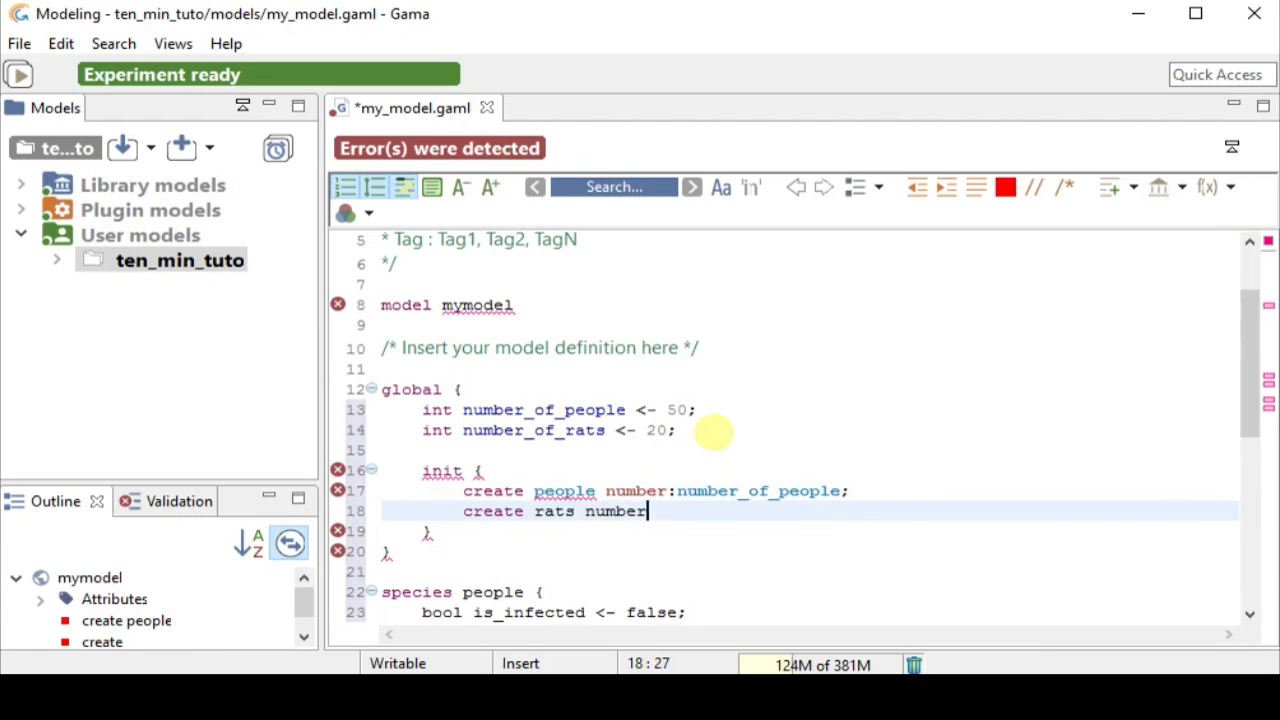
type(":number_of_rats;")
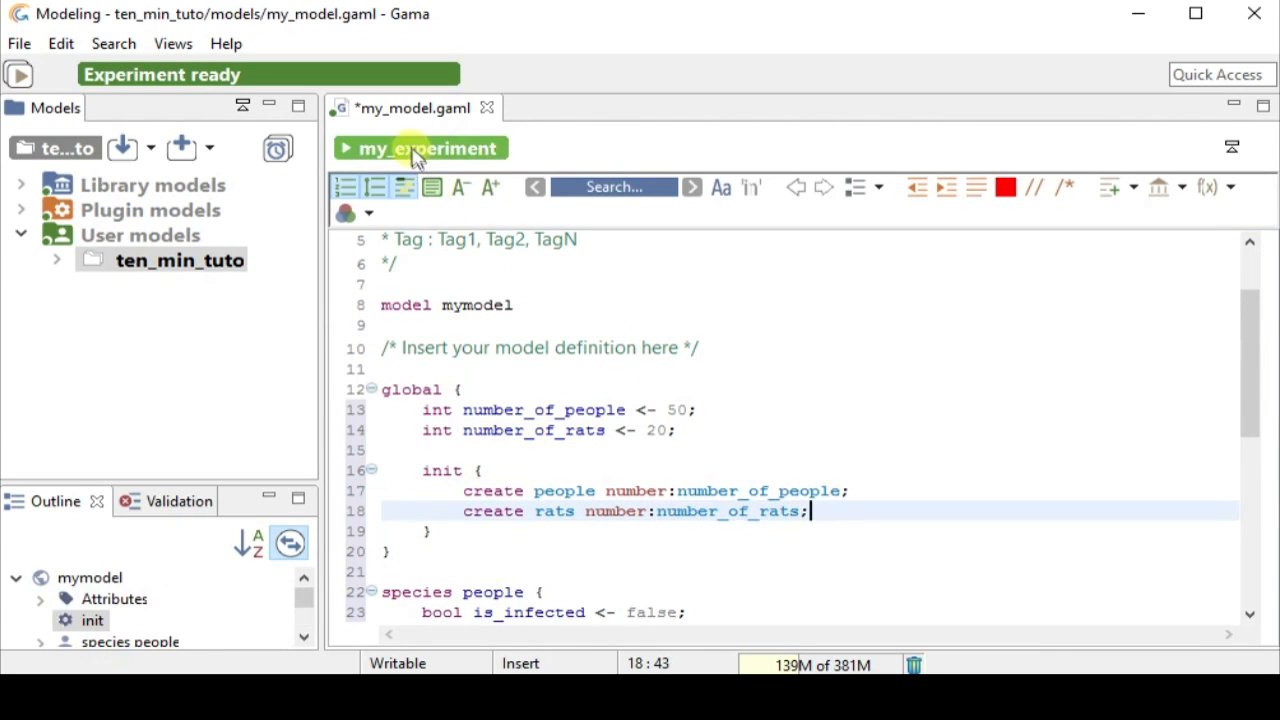
- Relaunch my_experiment over the old run, let the people and rats circles move, then close the simulation
left_click(420, 148)
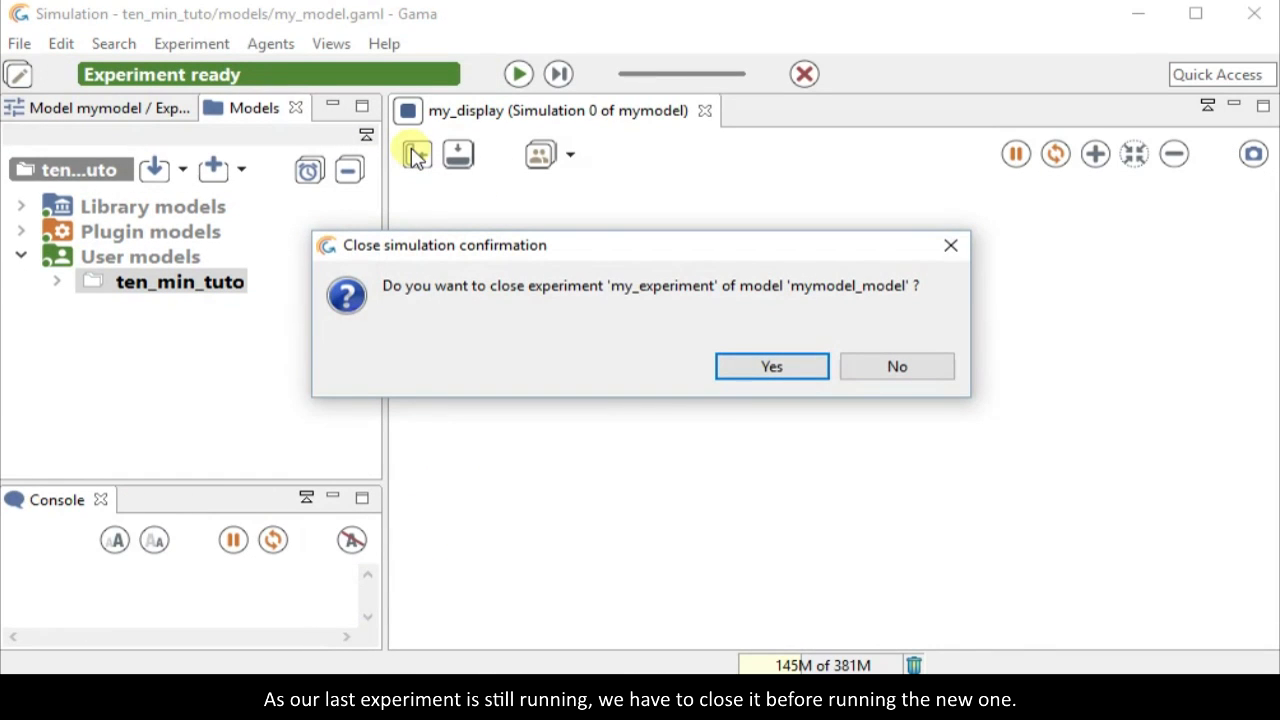
left_click(770, 366)
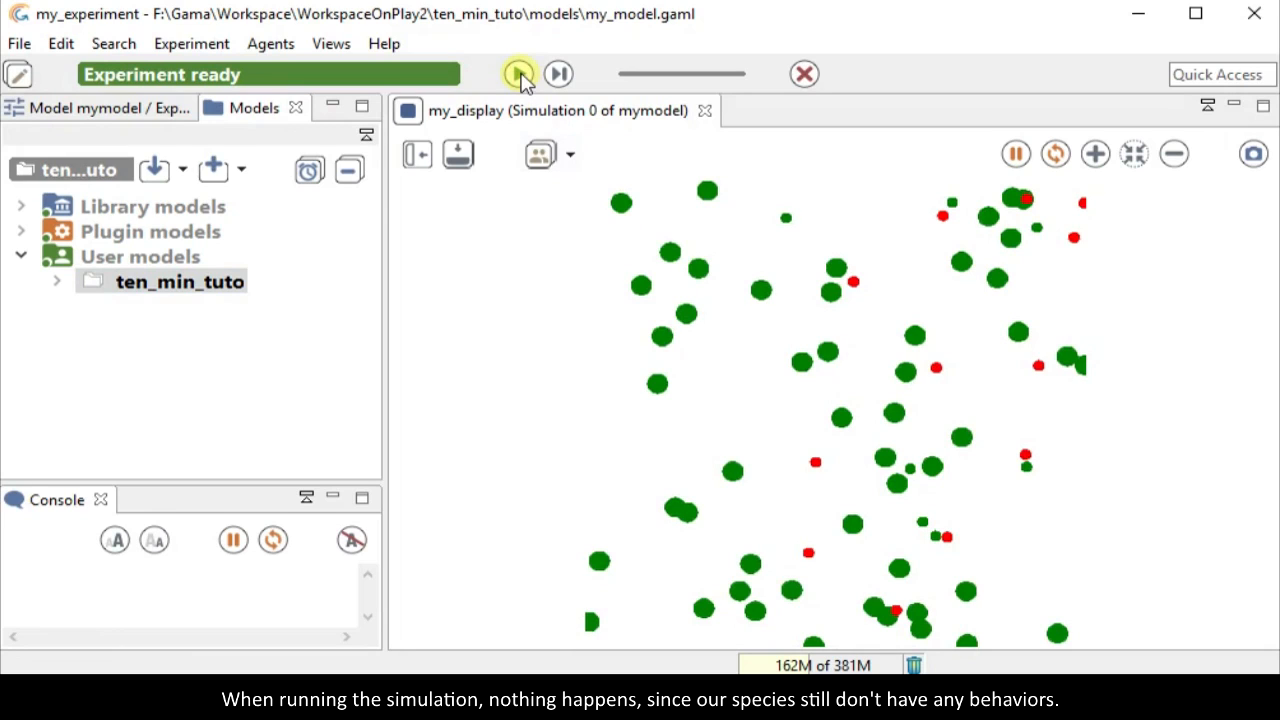
left_click(520, 72)
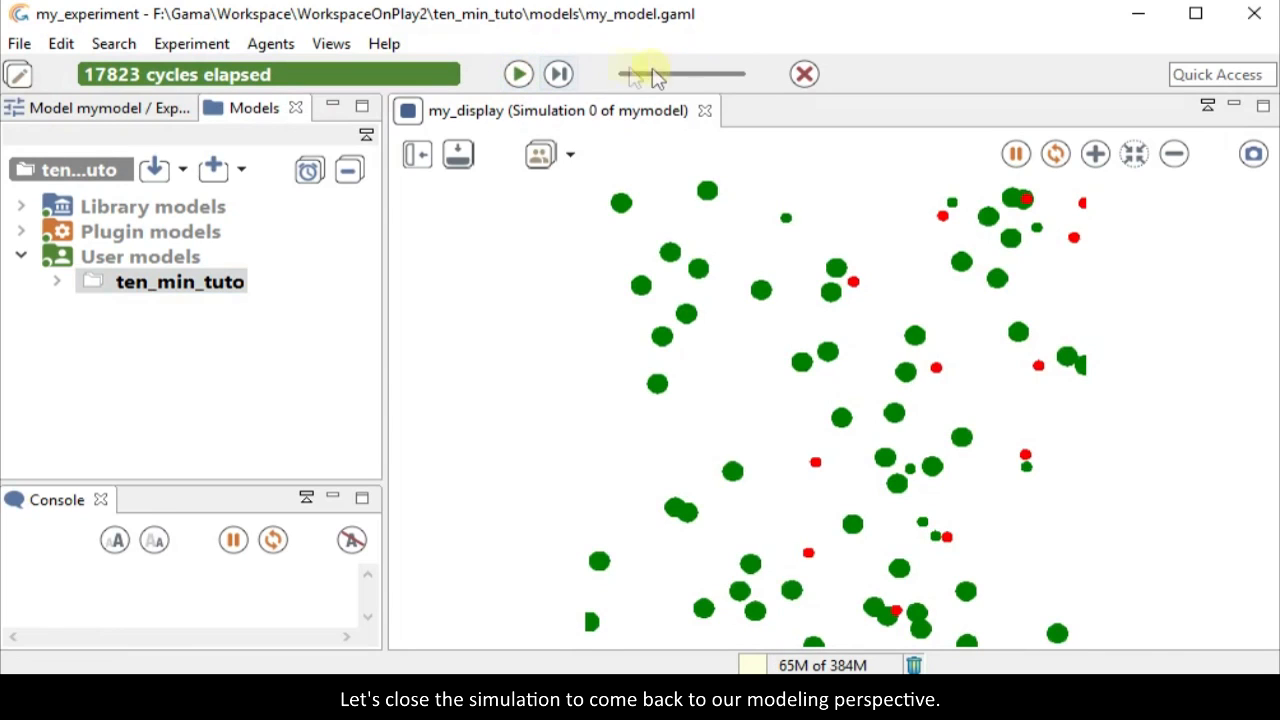
left_click(804, 74)
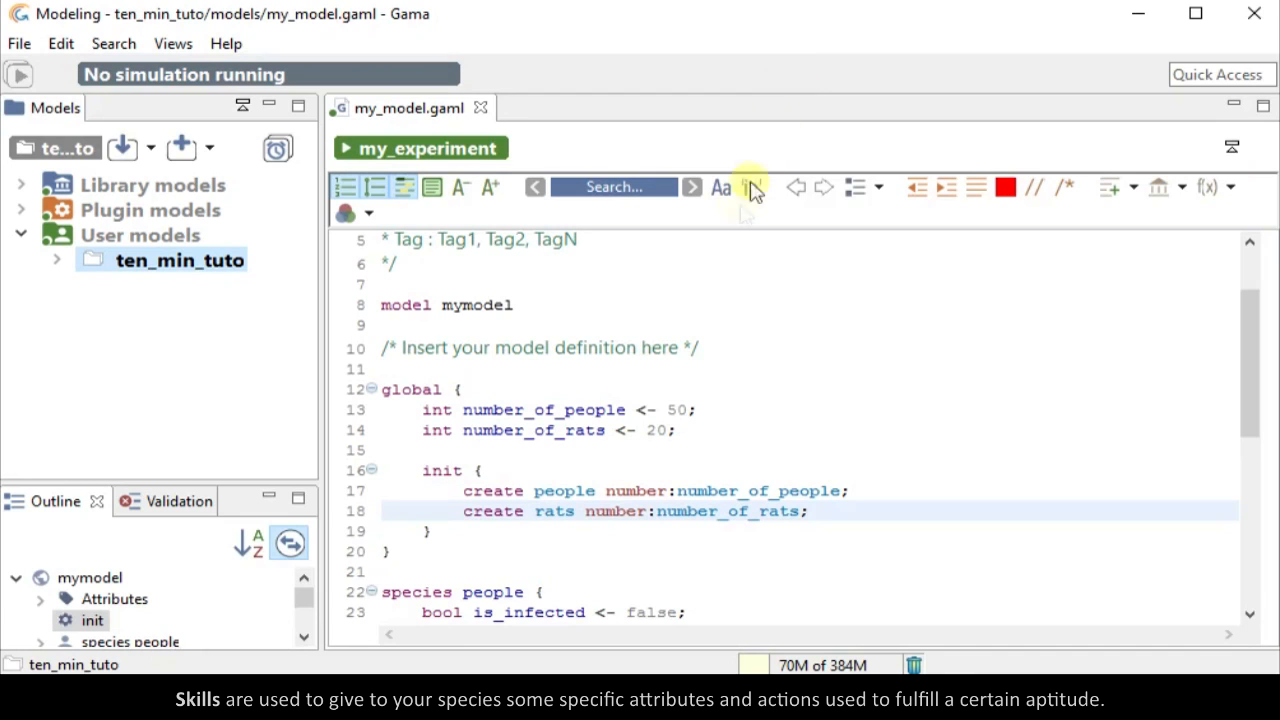
- Append skills:[moving] to the species people declaration and begin a new reflex line
scroll("down", 3)
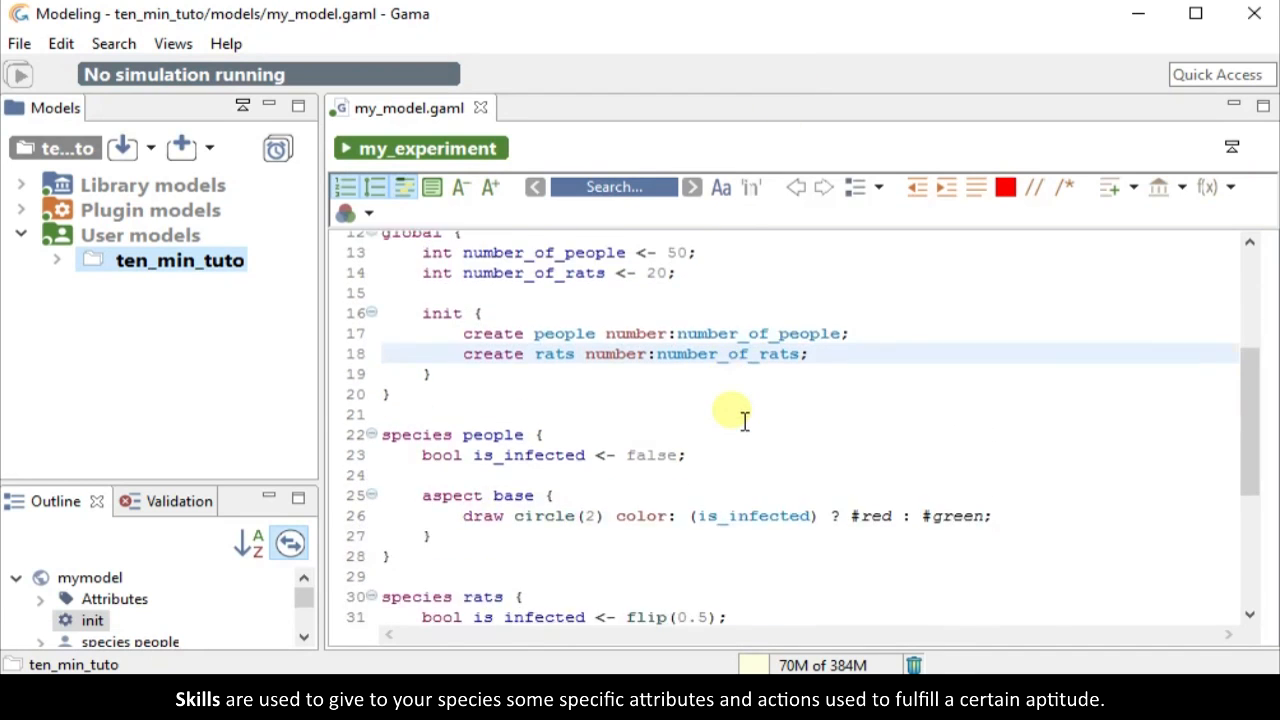
type("ski")
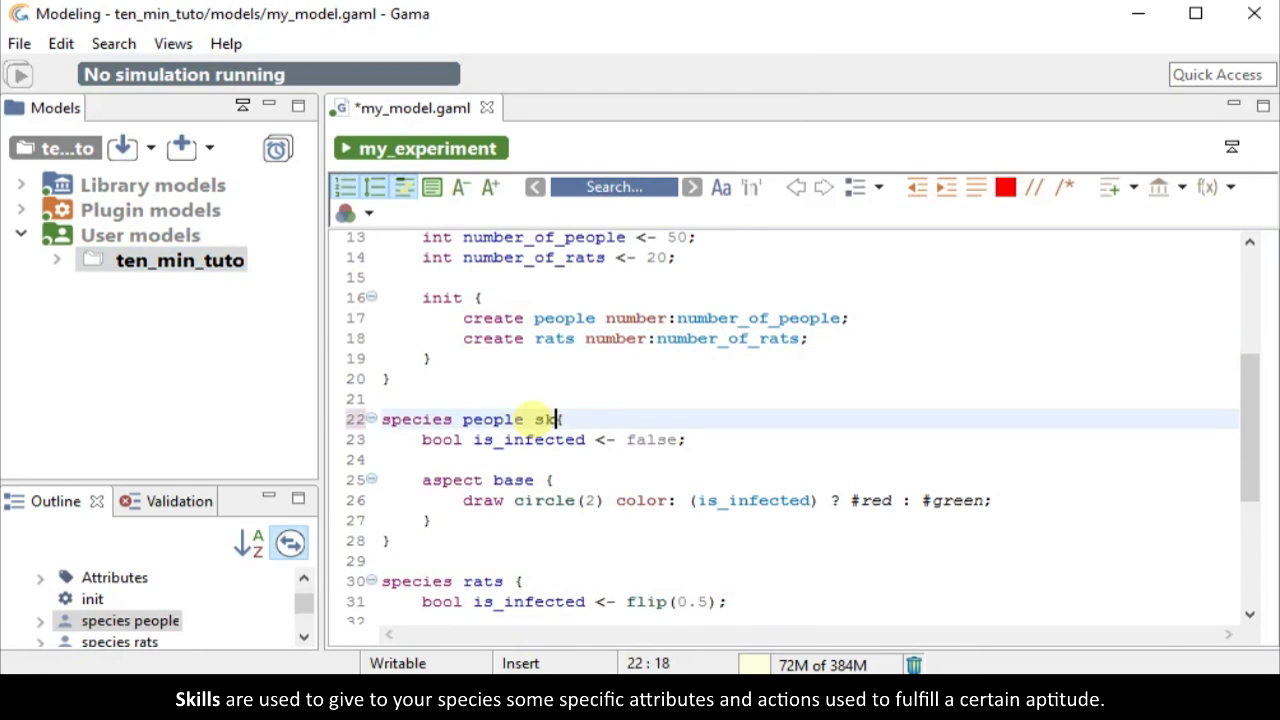
type("ills:[m")
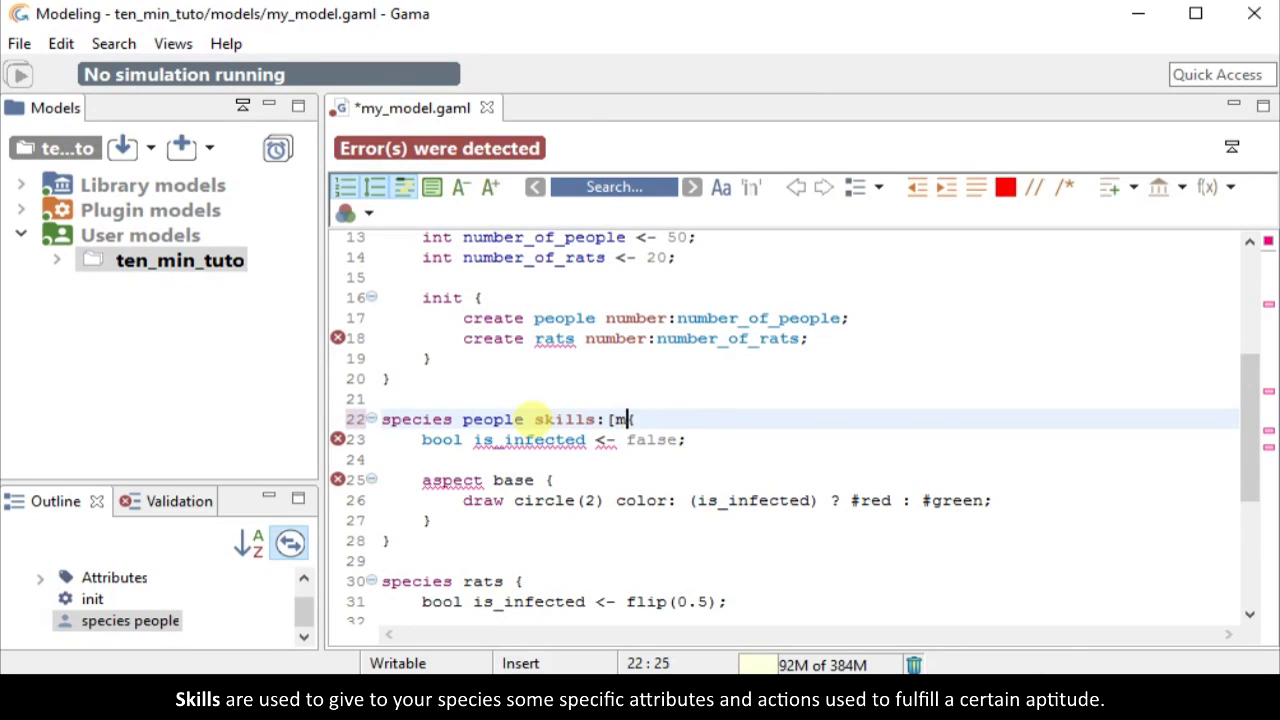
type("oving]")
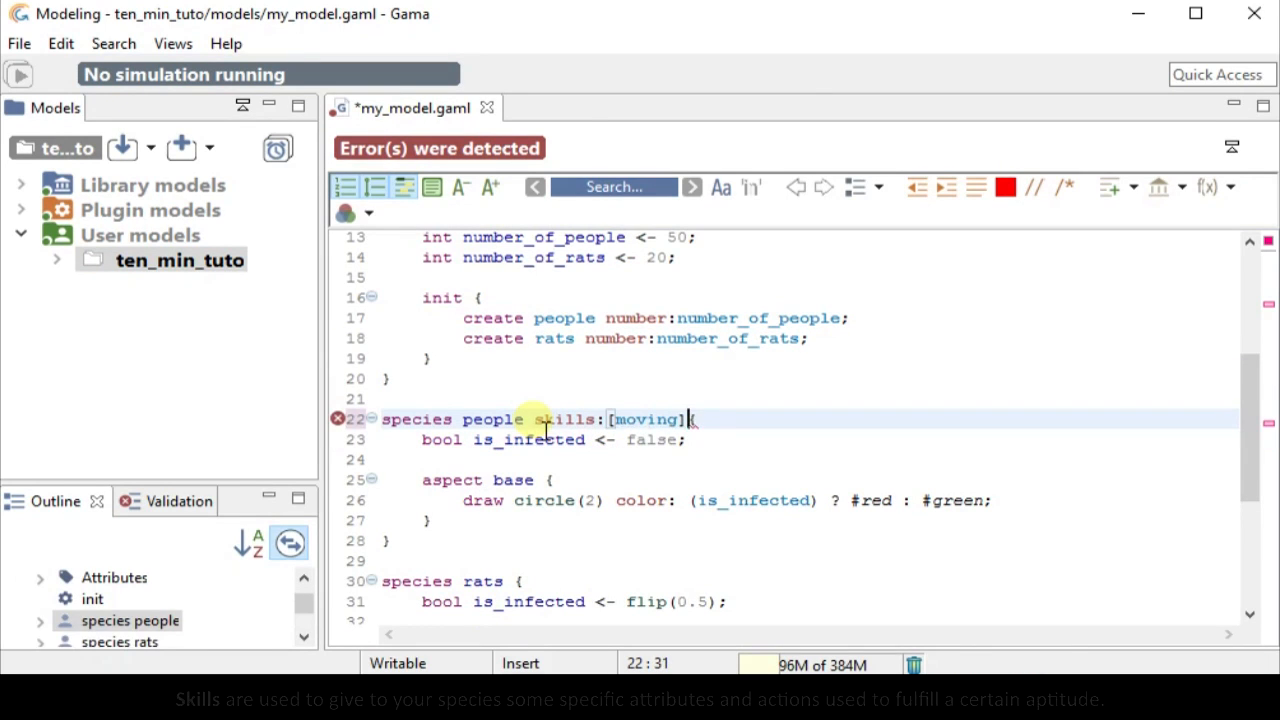
type("re")
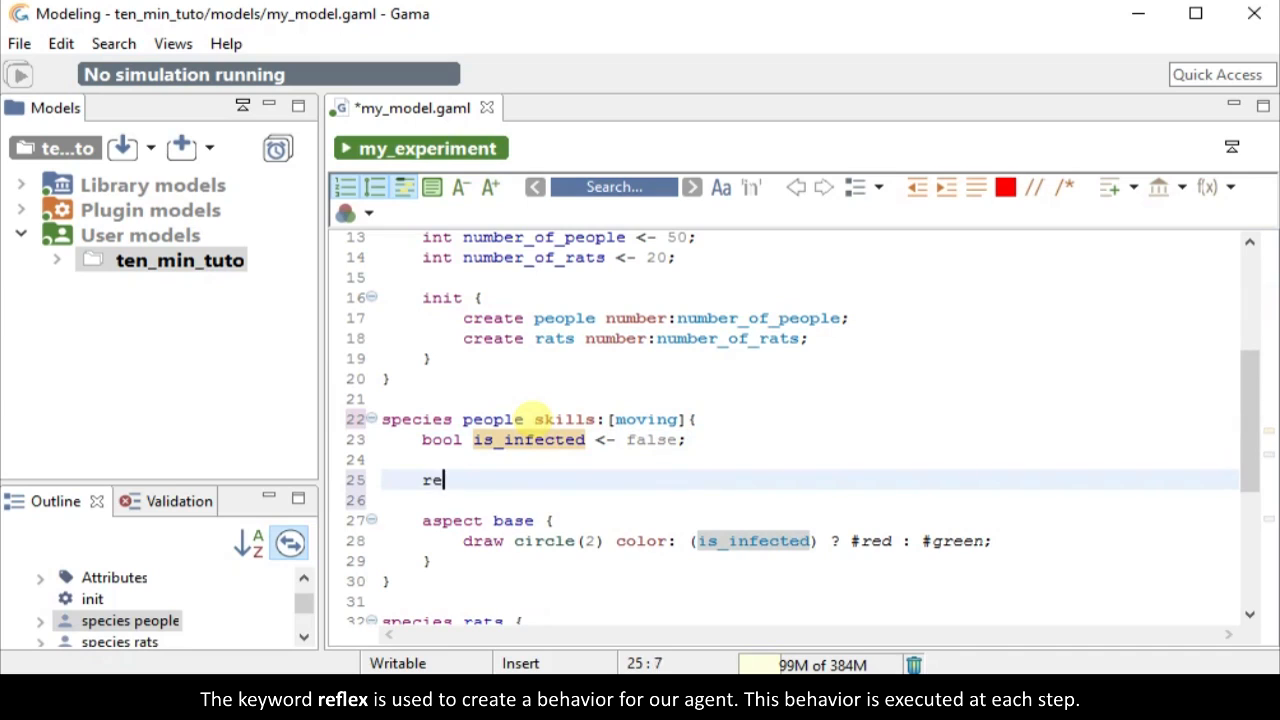
- Write reflex moving { do wander; } in people, then repeat it inside species rats
type("flex moving")
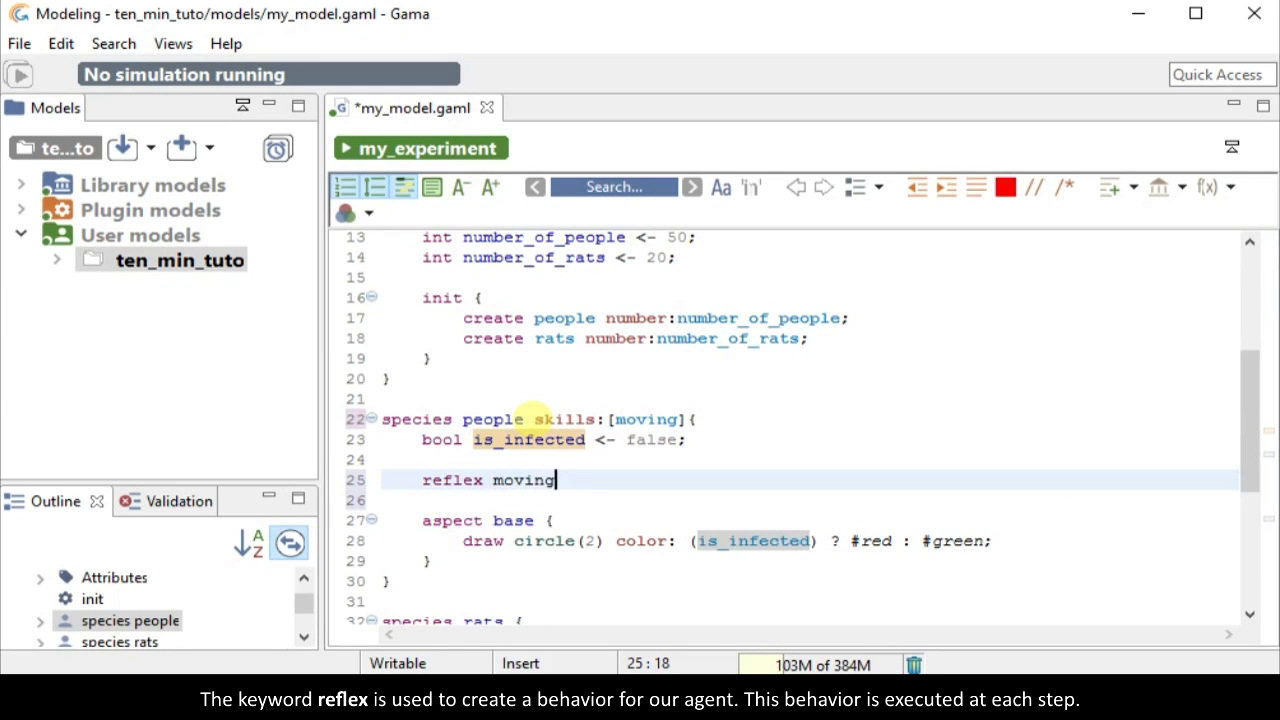
type("{")
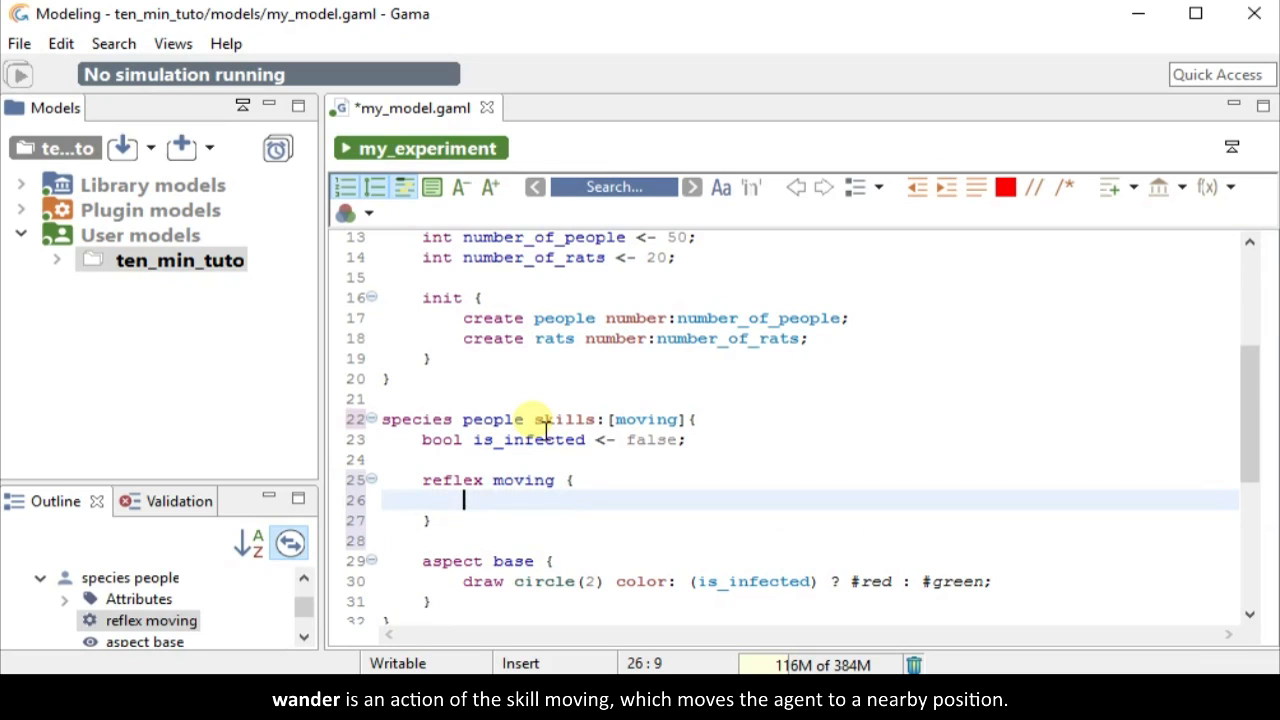
type("do wander;")
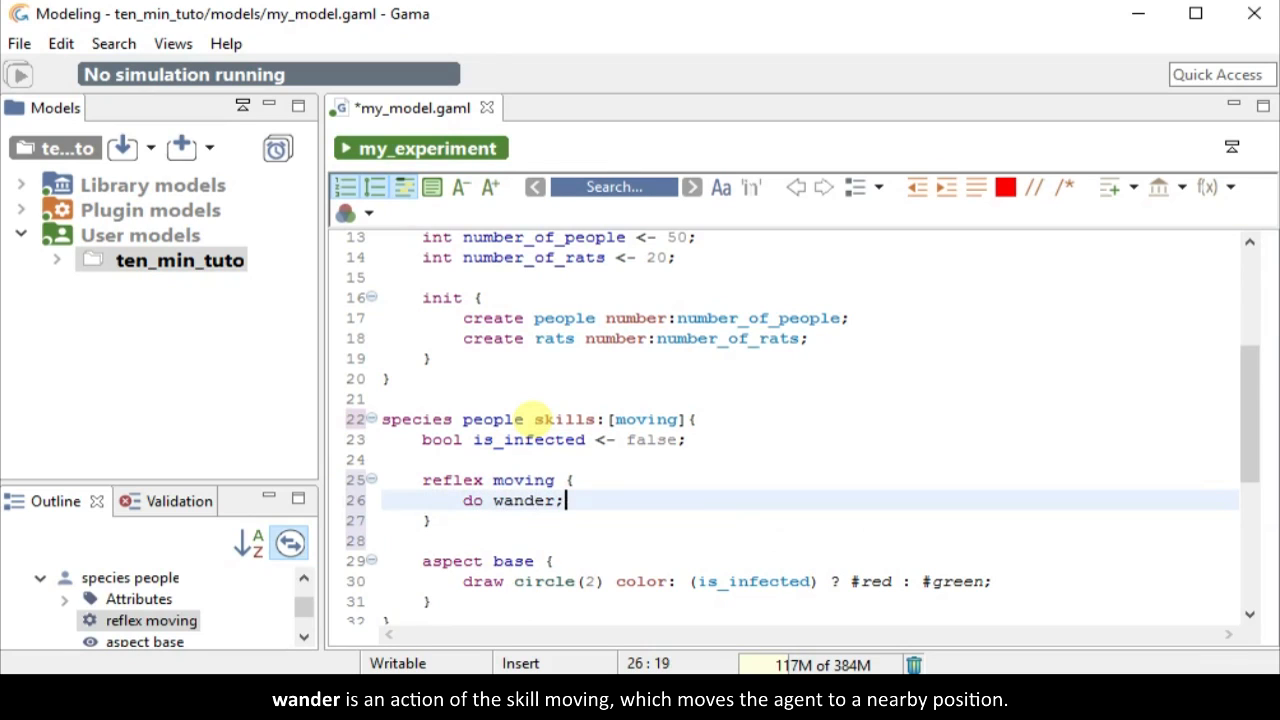
scroll("down", 3)
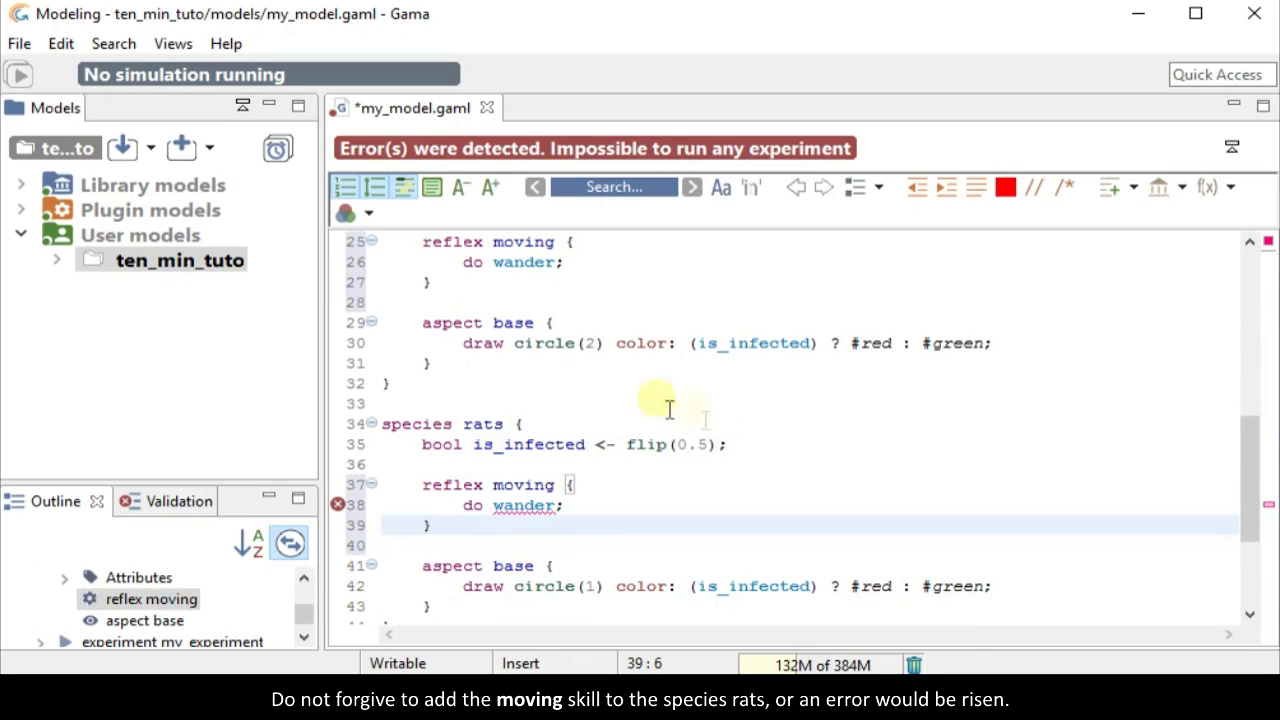
- Give species rats skills:[moving] and an int attack_range <- 5 attribute
type("skills:[moving")
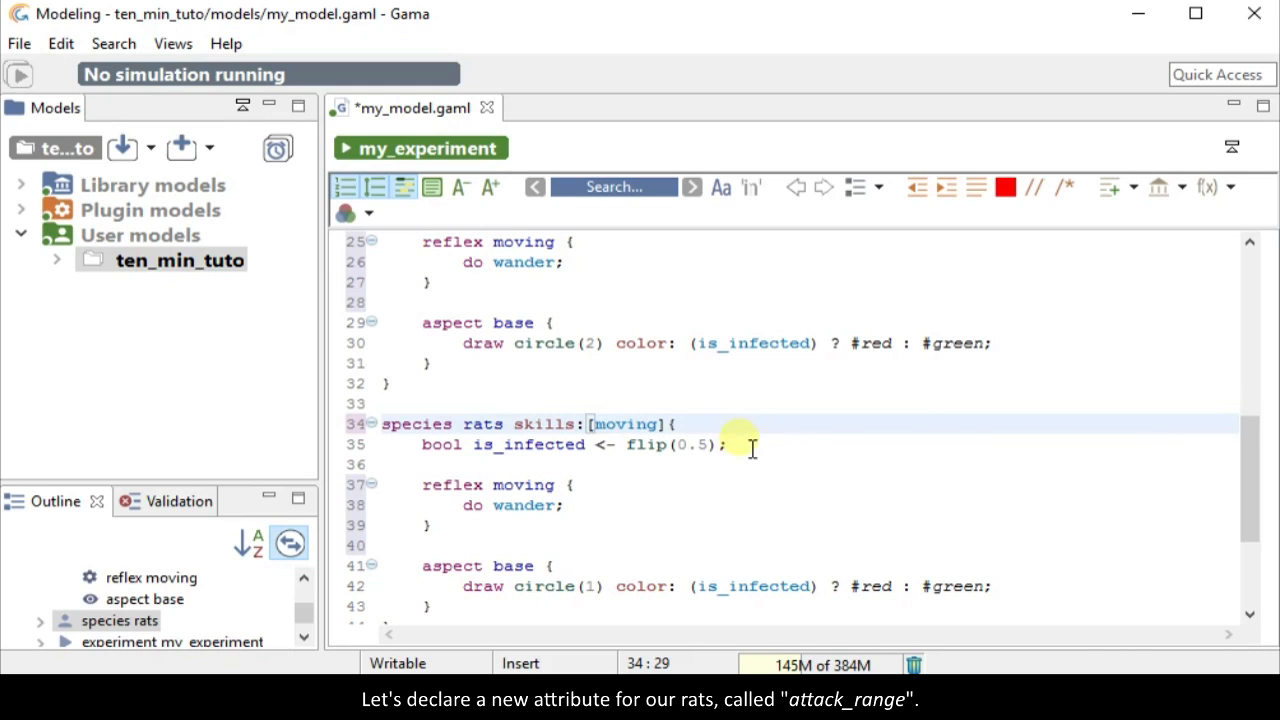
type("int a")
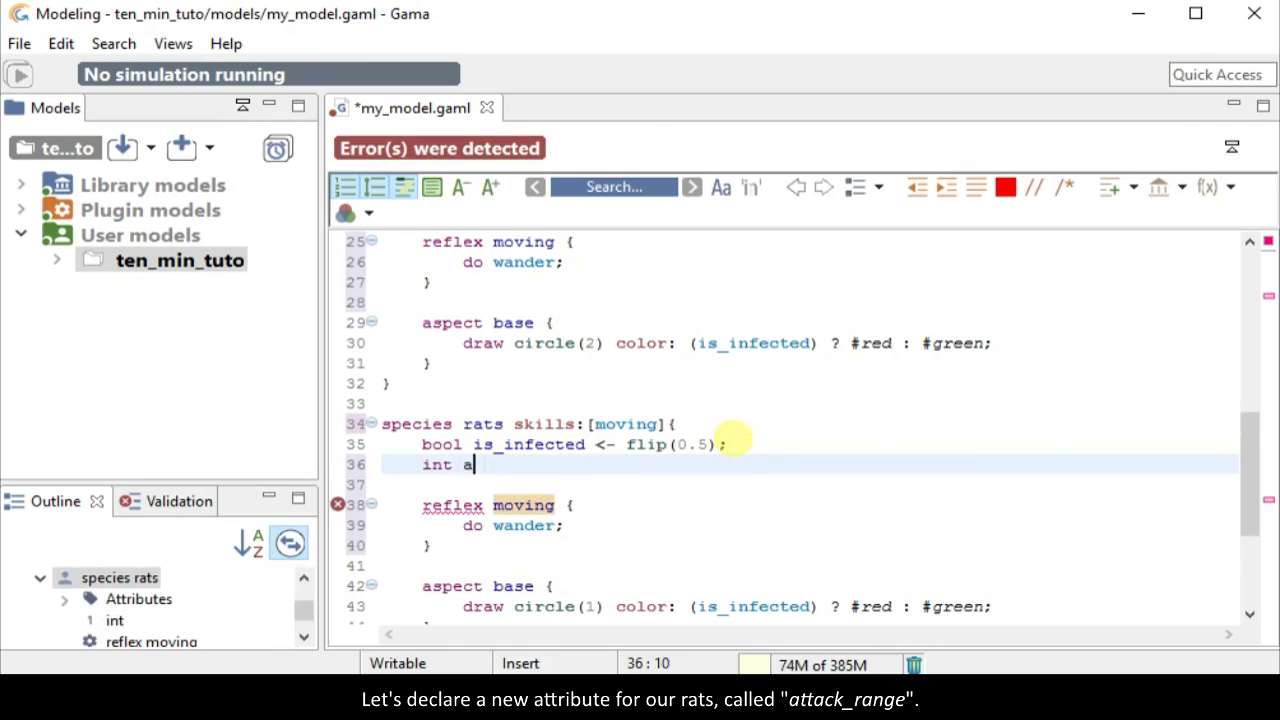
type("ttack_range <-")
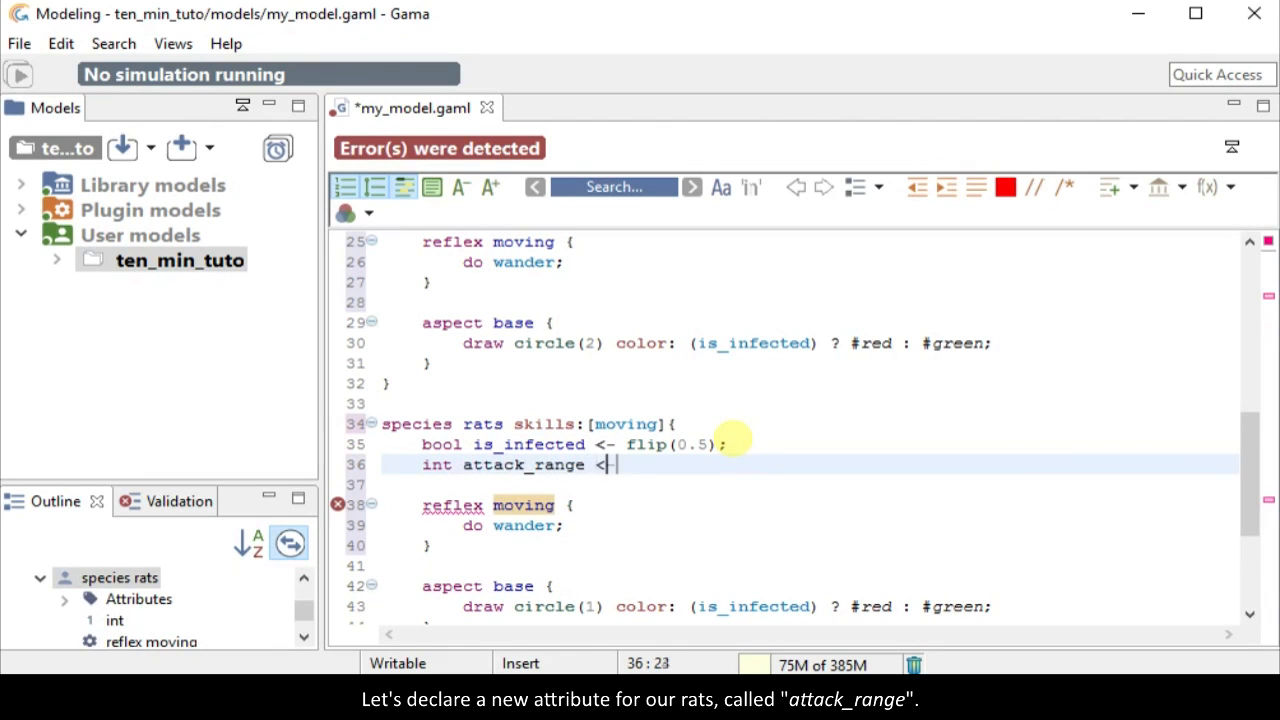
type("5;")
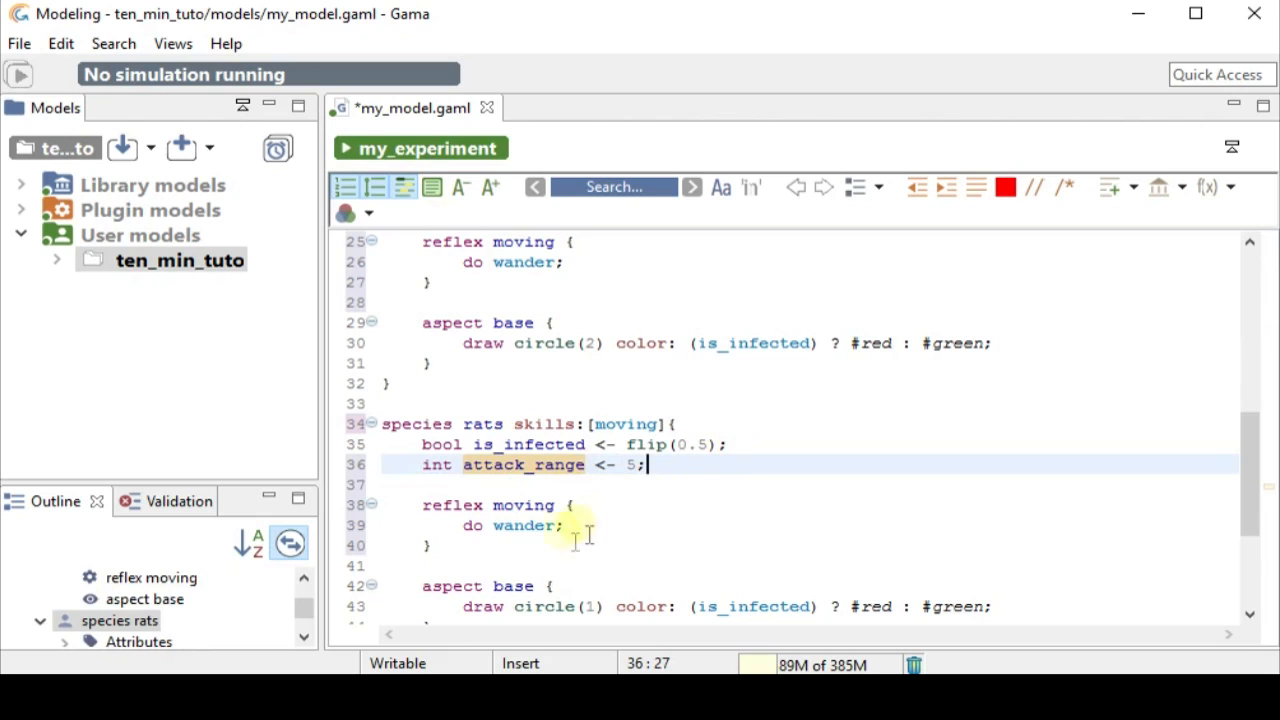
- Declare reflex attack when: !empty(people at_distance attack_range) with an empty body
type("refl")
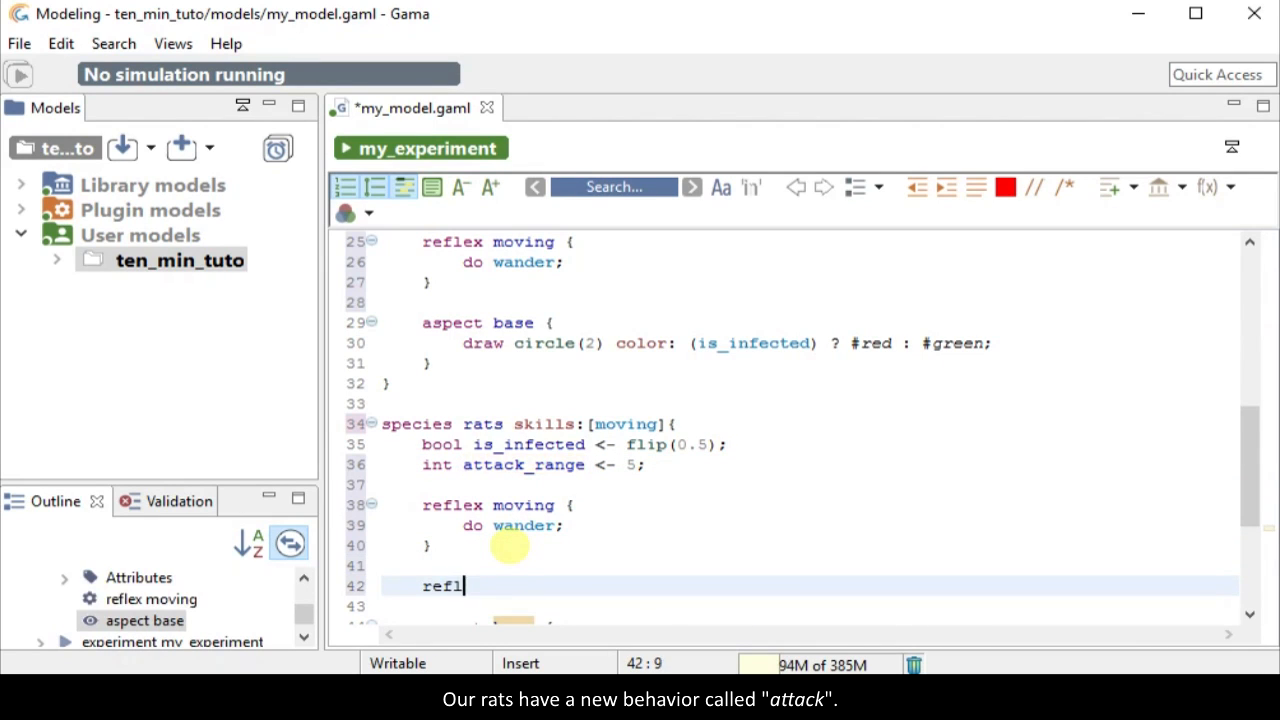
type("ex attack {")
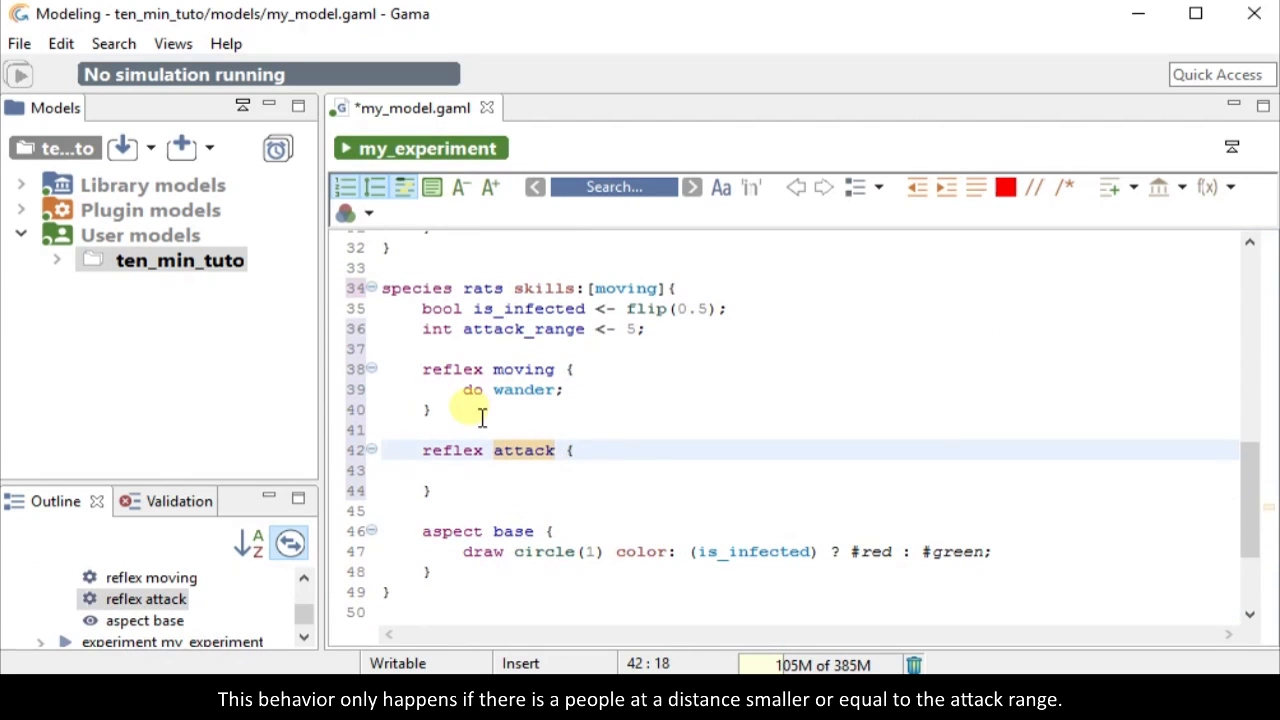
type("when:")
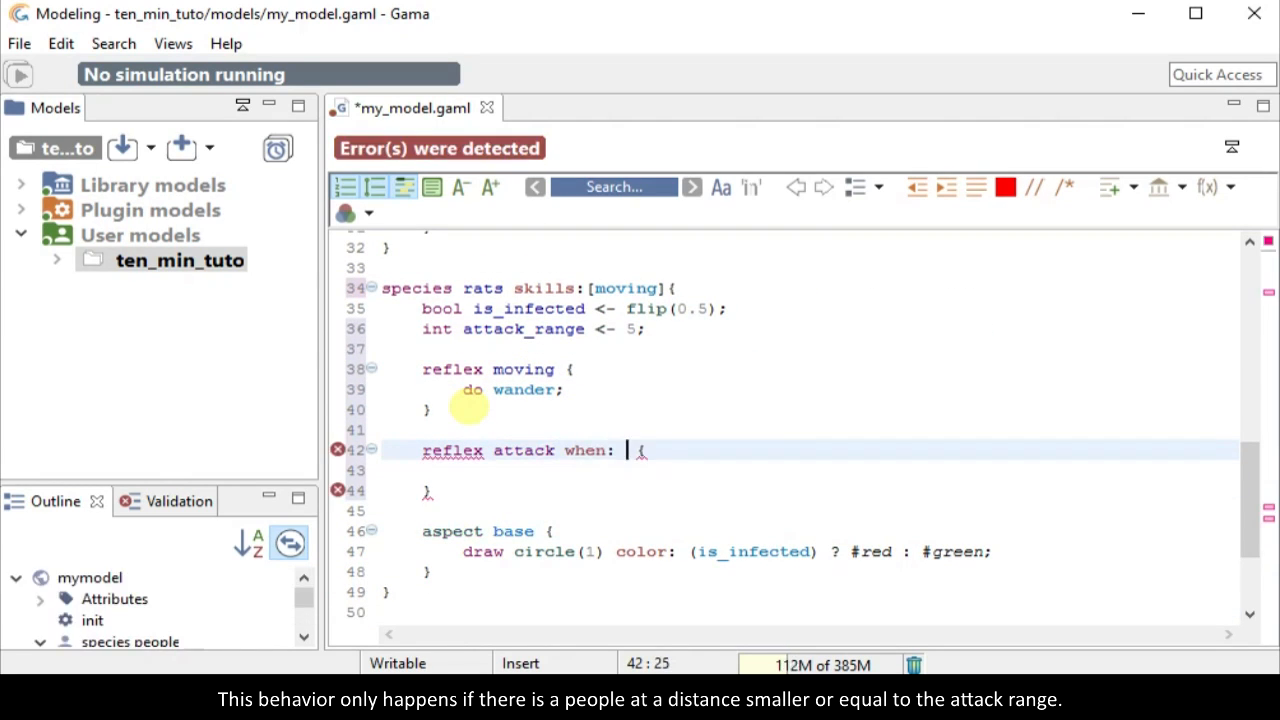
type("people at_d")
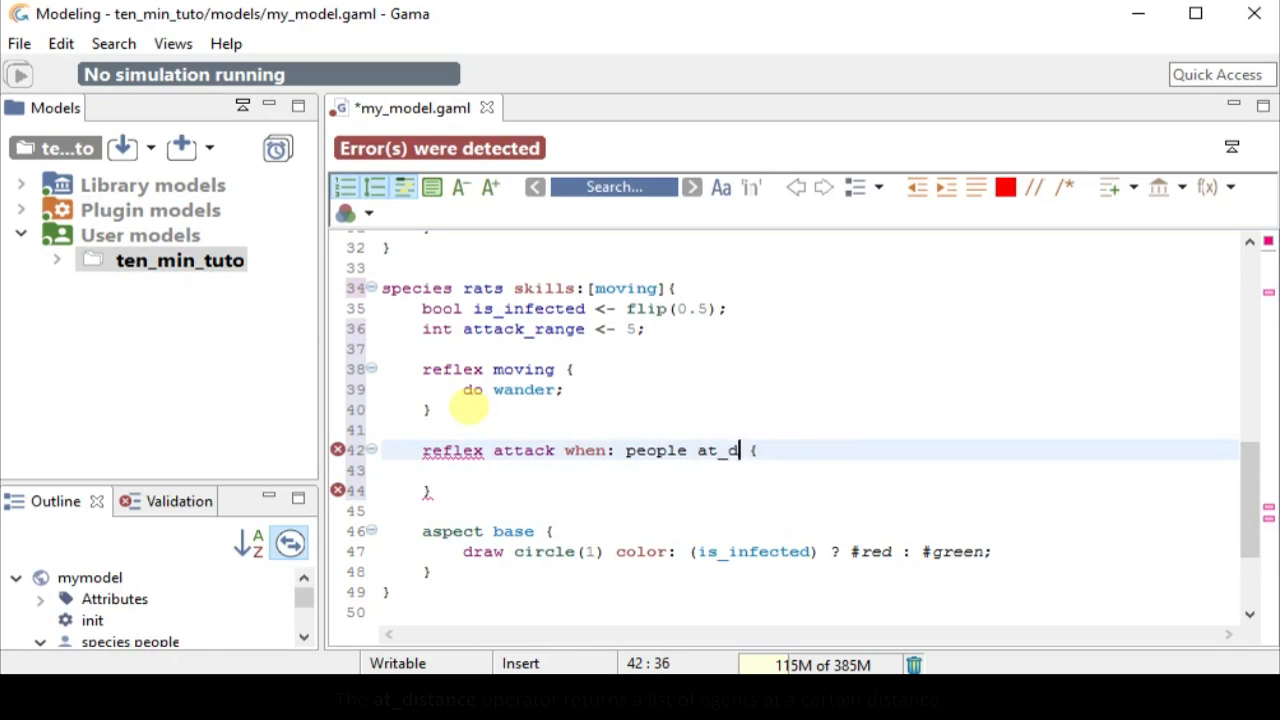
type("istance attac")
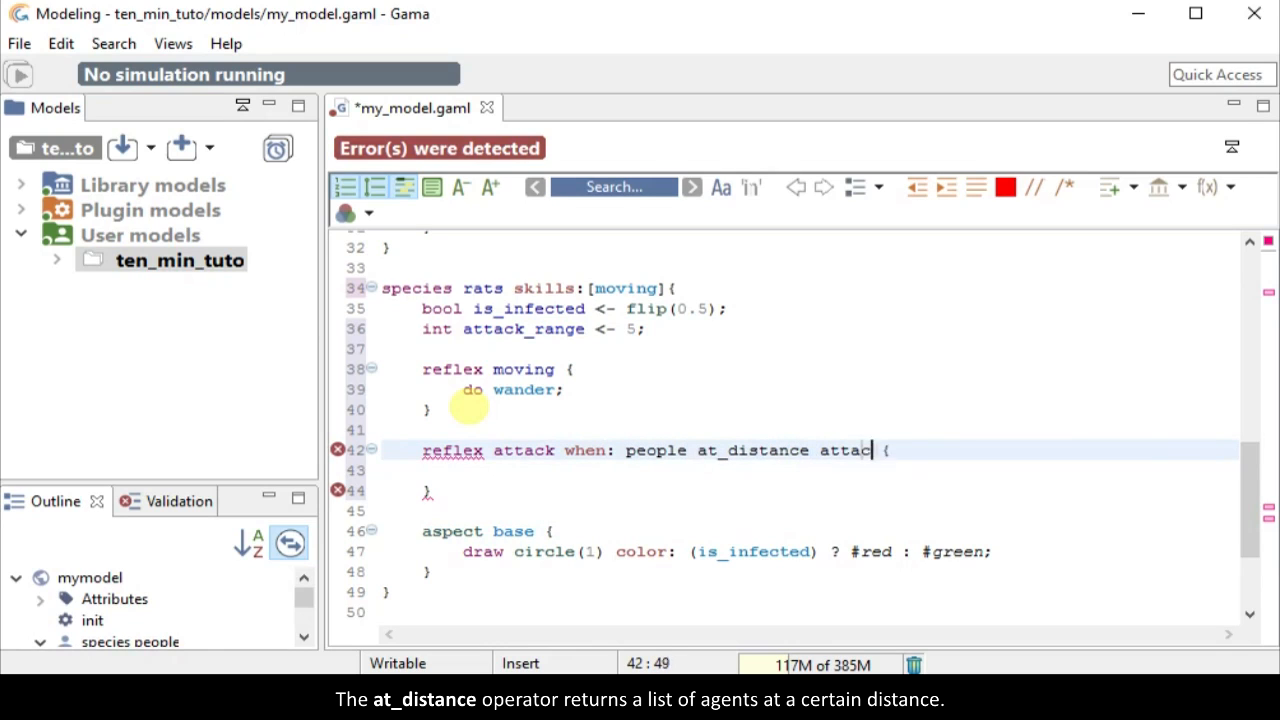
type("_range)")
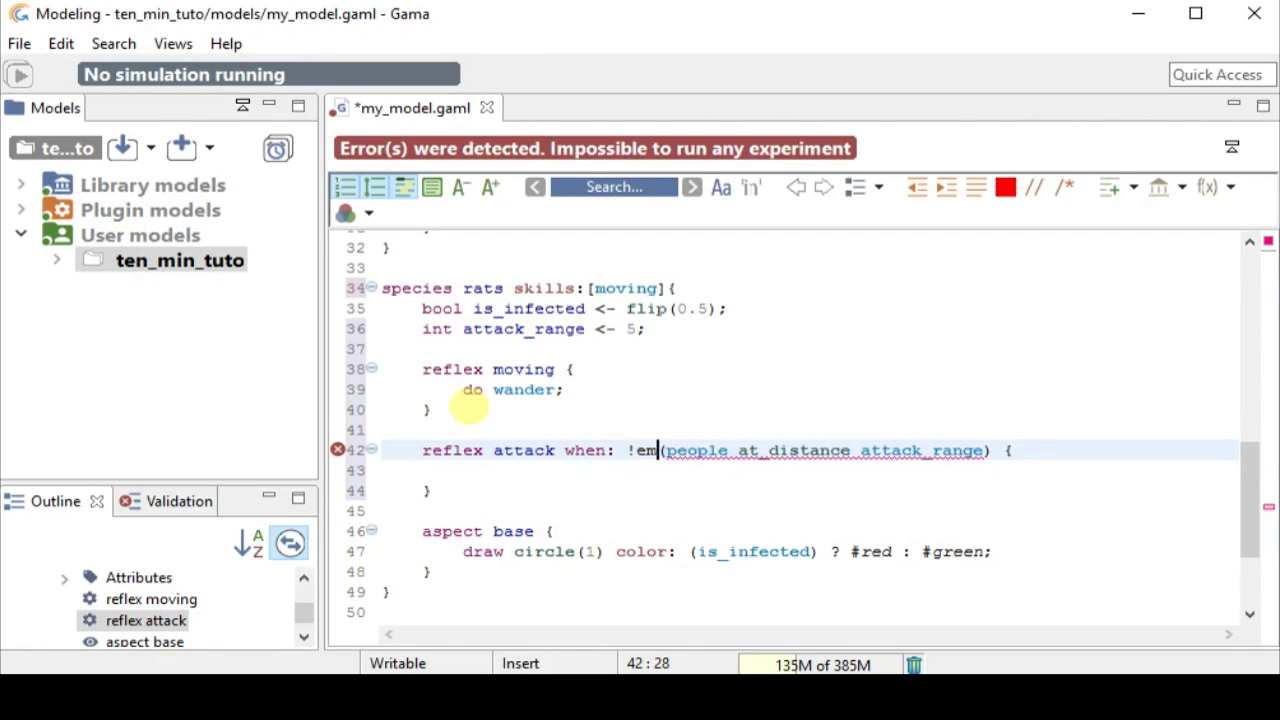
type("pty")
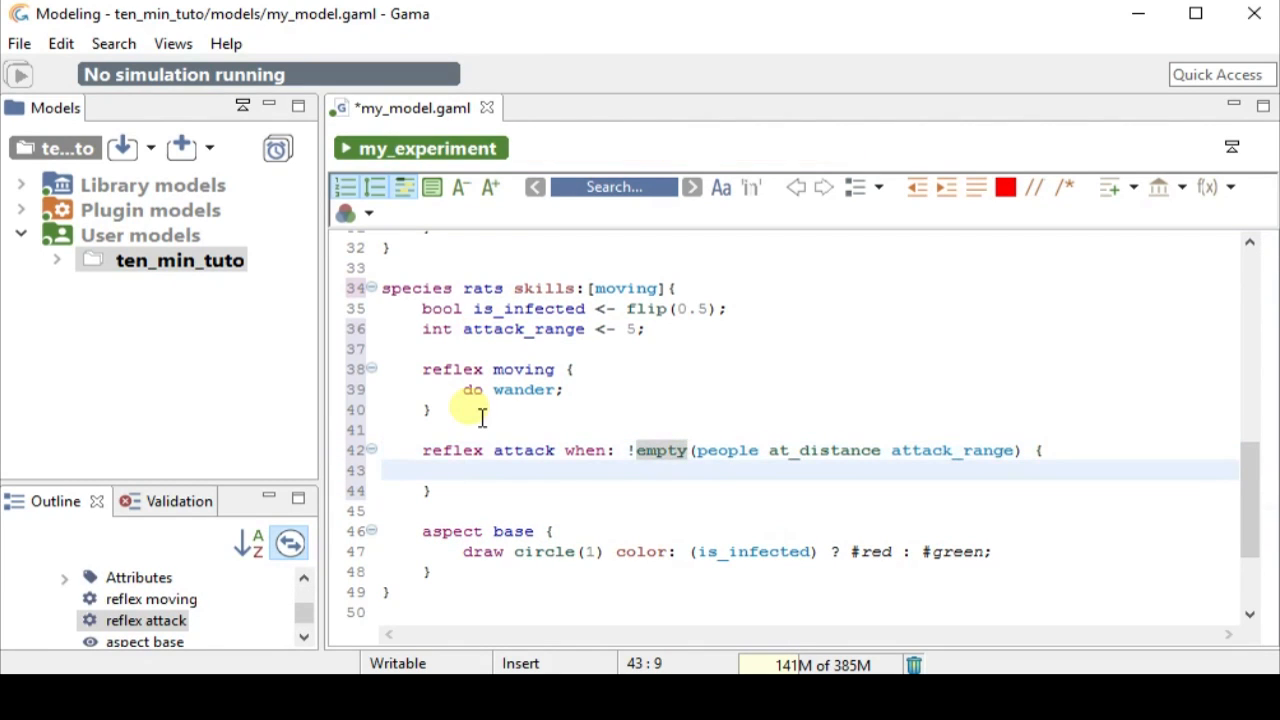
- Ask people at_distance attack_range: if self.is_infected infect myself, else if myself.is_infected infect self
type("ask people")
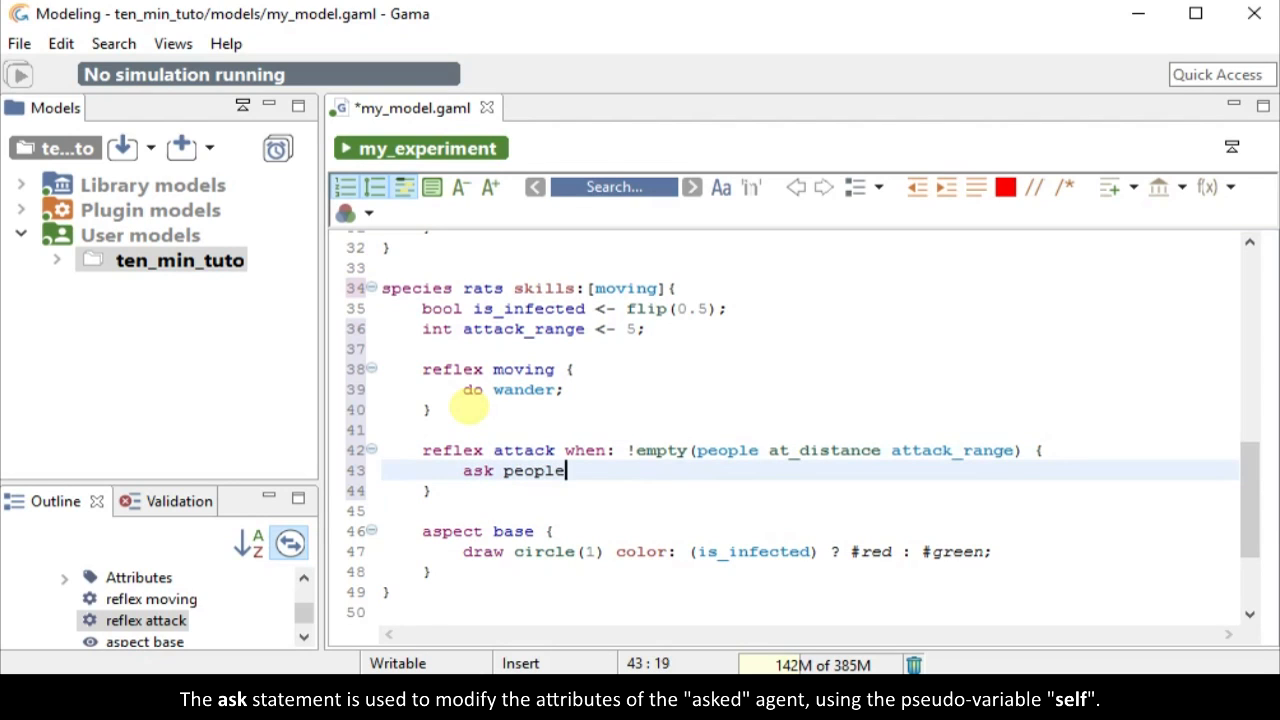
type("at_distance")
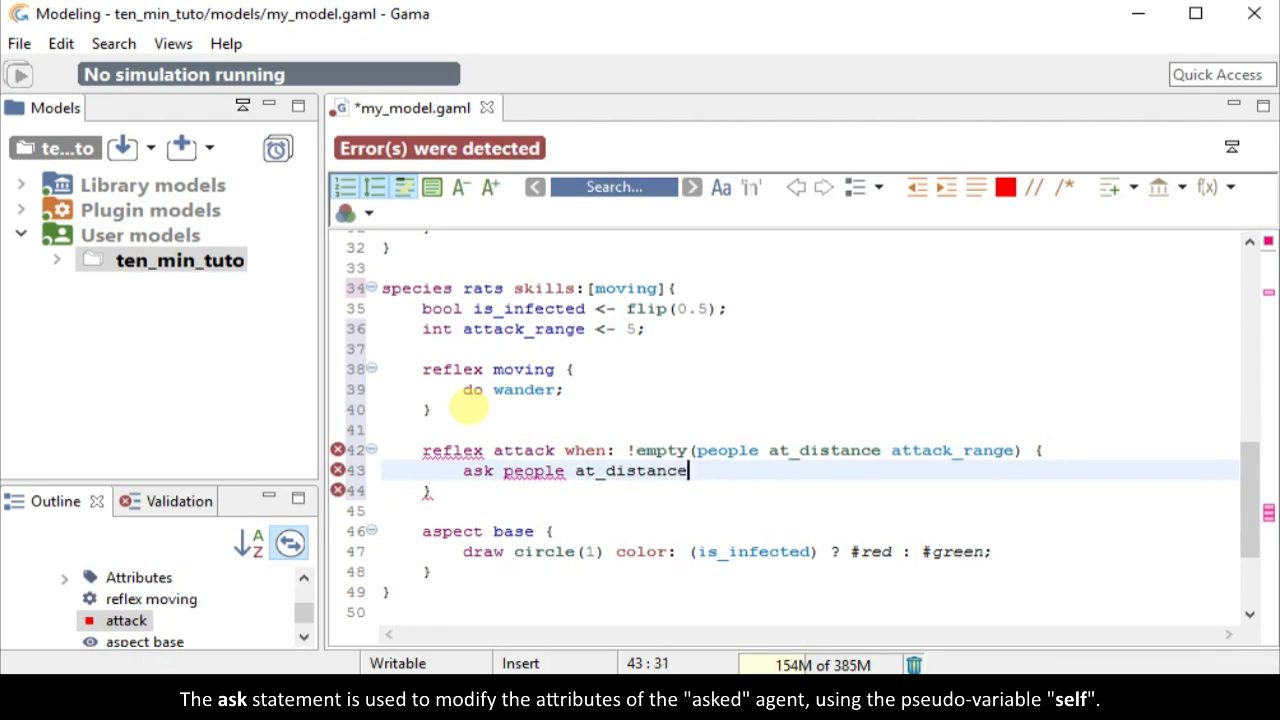
type("attack_range {")
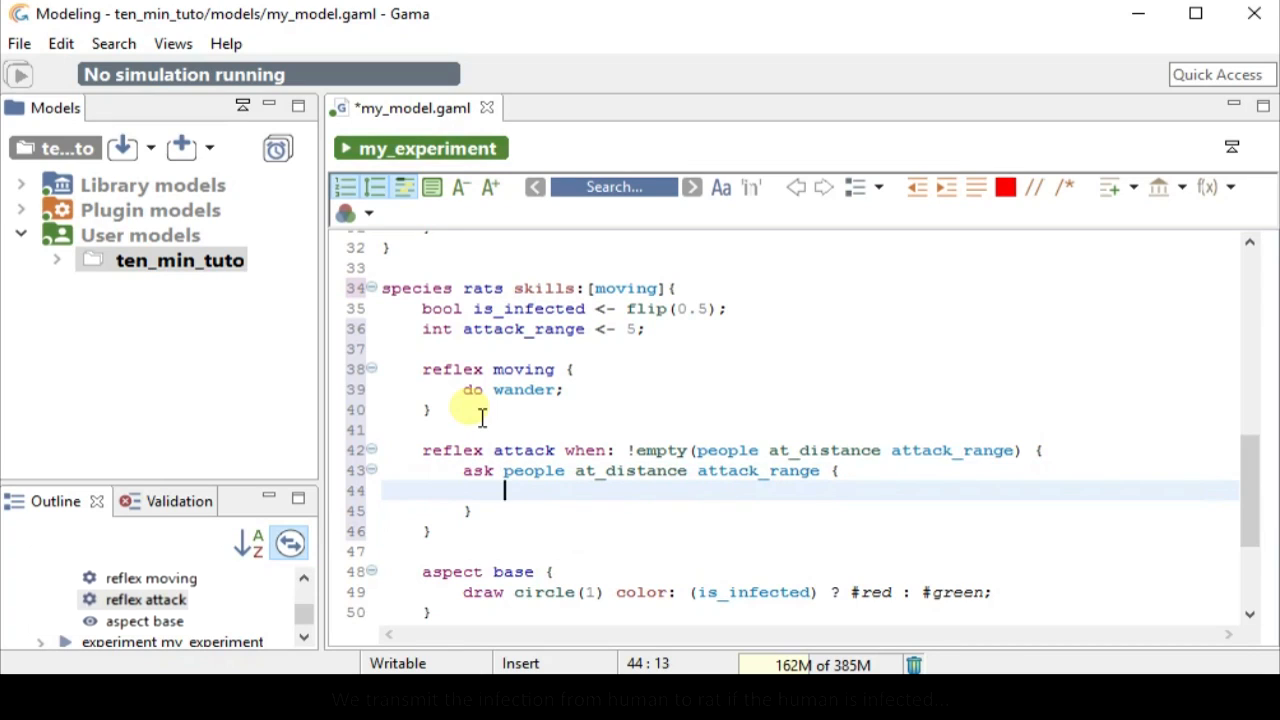
type("if (self.is_infected) {")
type("else")
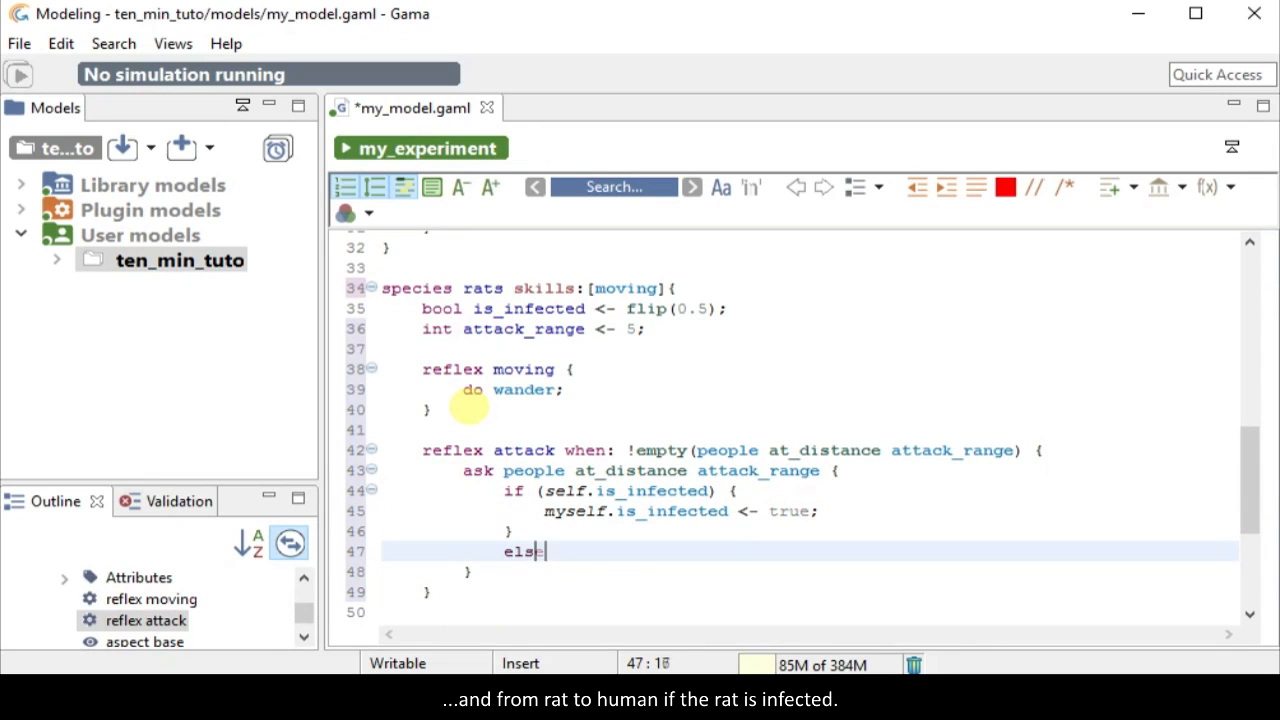
type("if (myself.is_i")
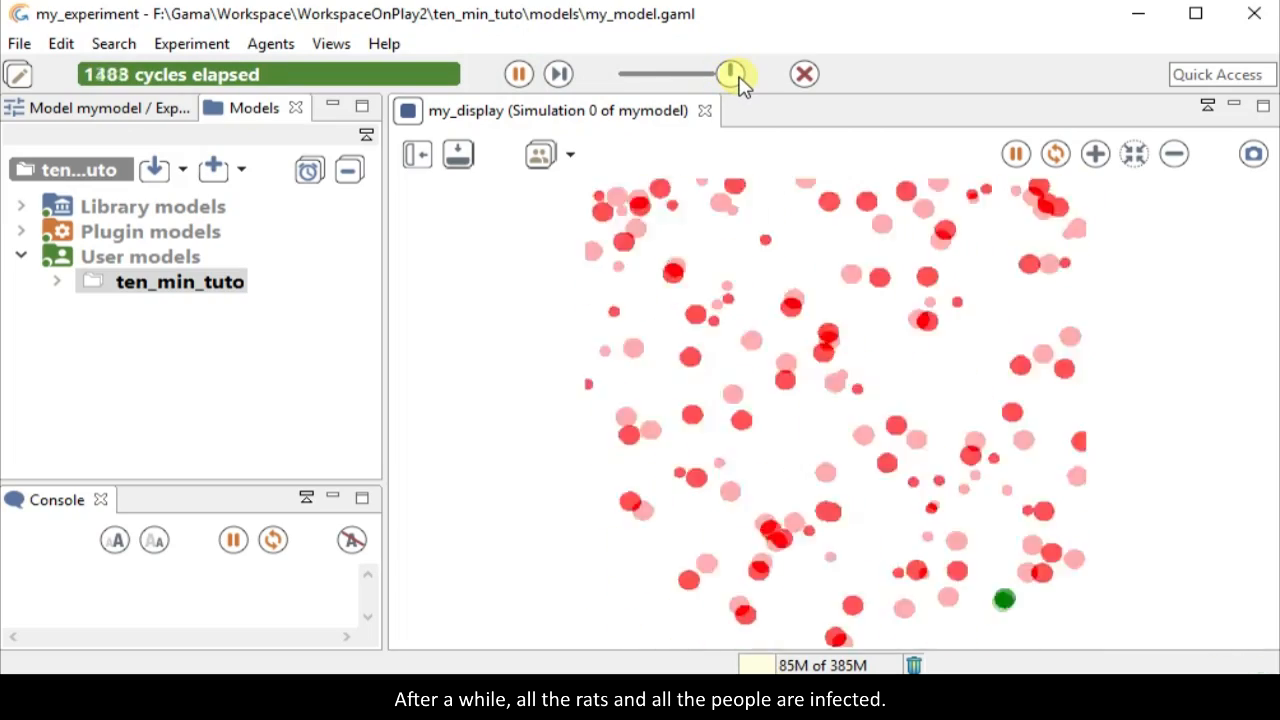
- Pause the running simulation once every rat and person has turned red
left_click(518, 74)
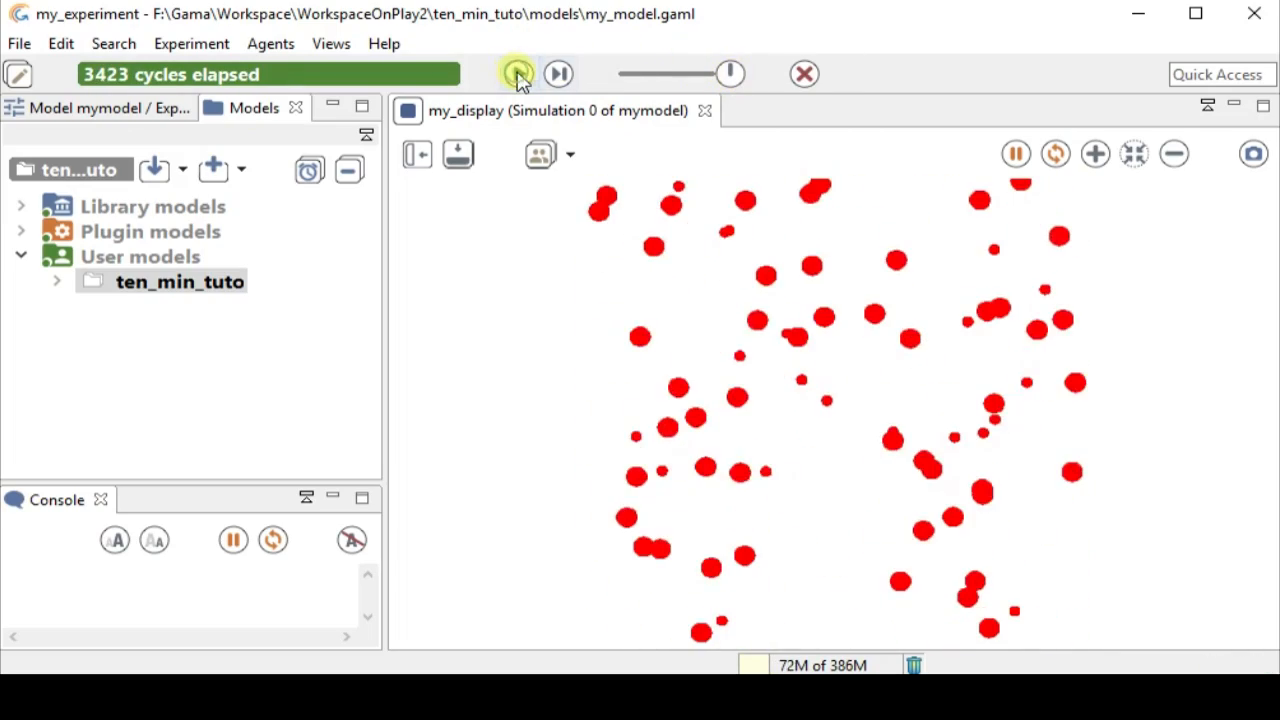
mouse_move(520, 72)
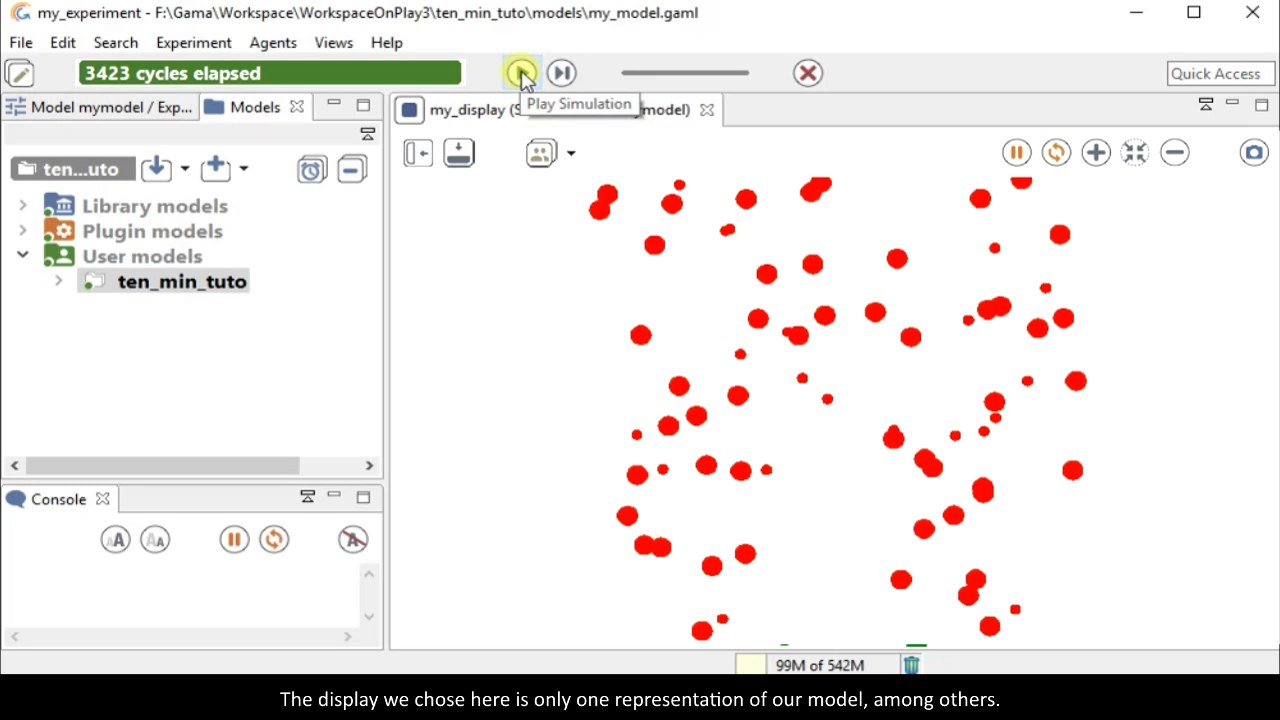
mouse_move(680, 84)
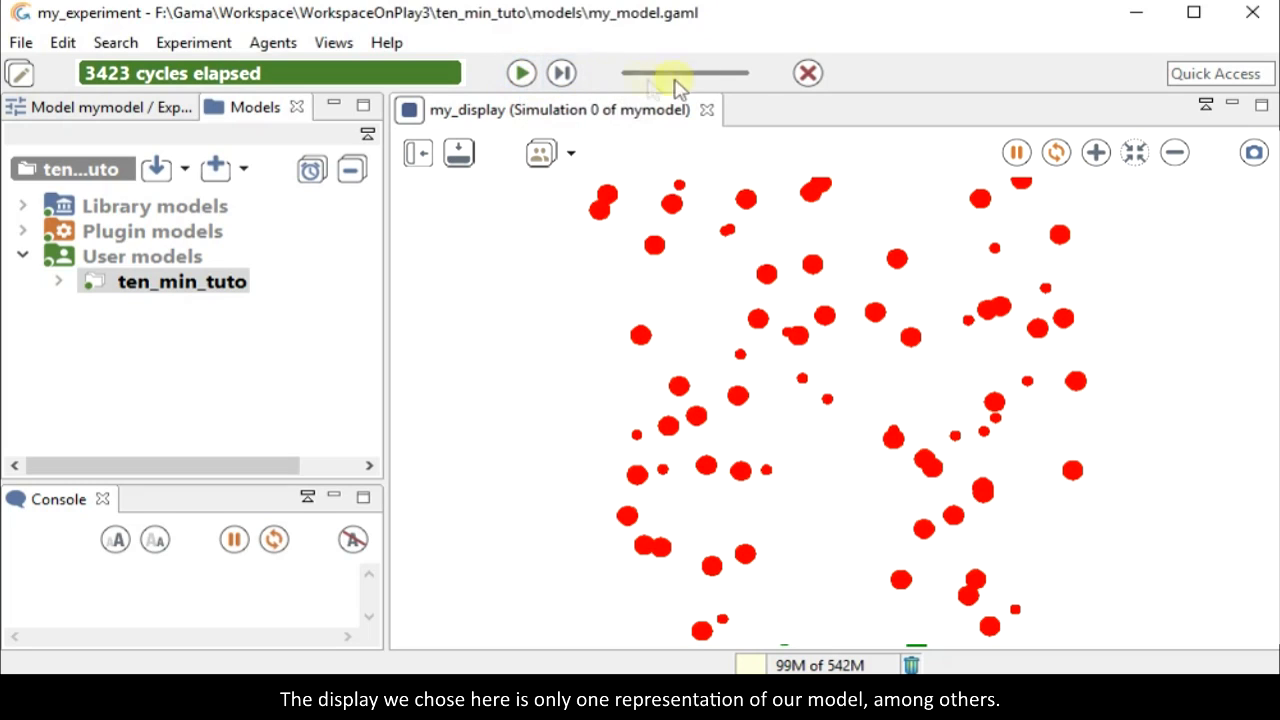
- Add display my_chart with a chart titled "number of infected people" under the experiment output
left_click(808, 72)
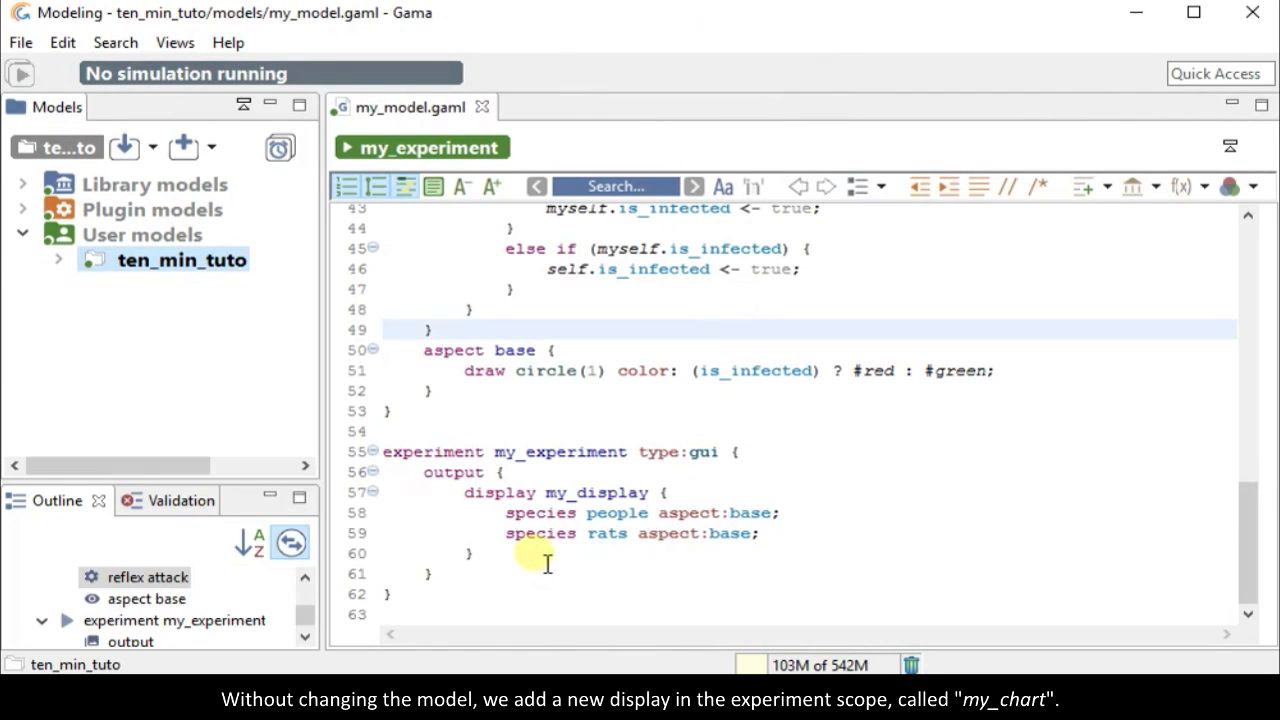
left_click(548, 572)
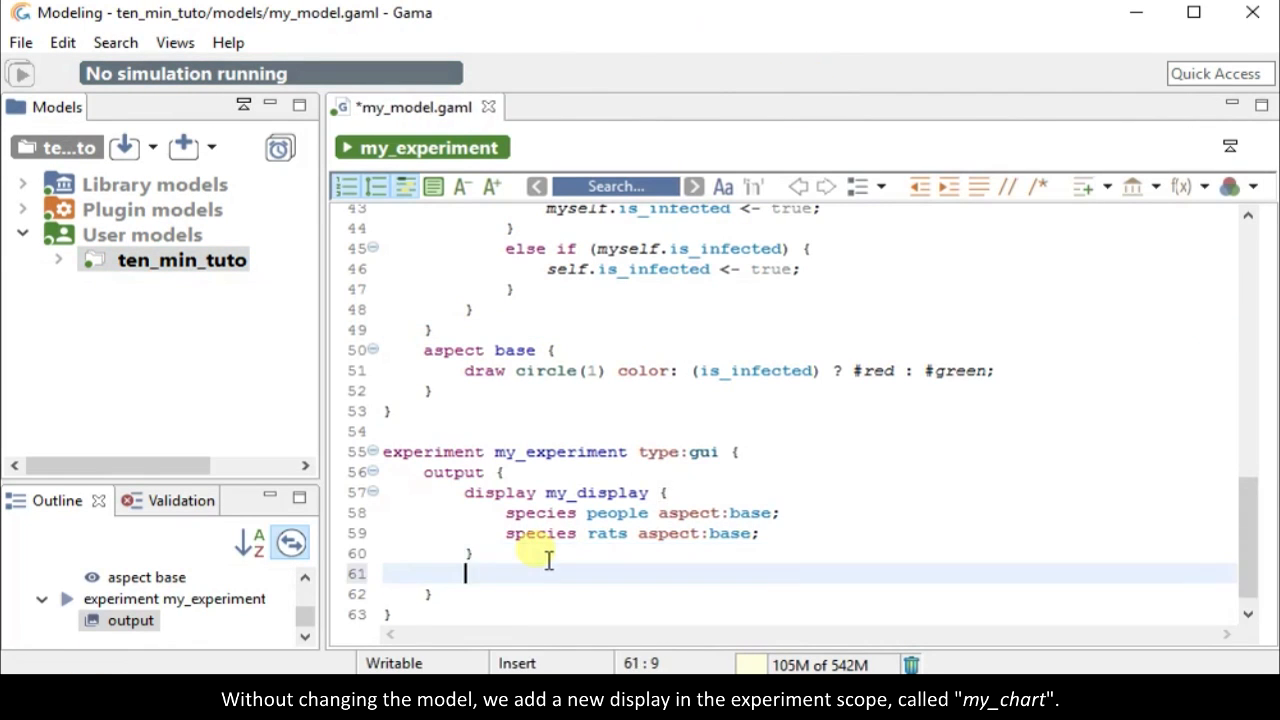
type("display my_chart {")
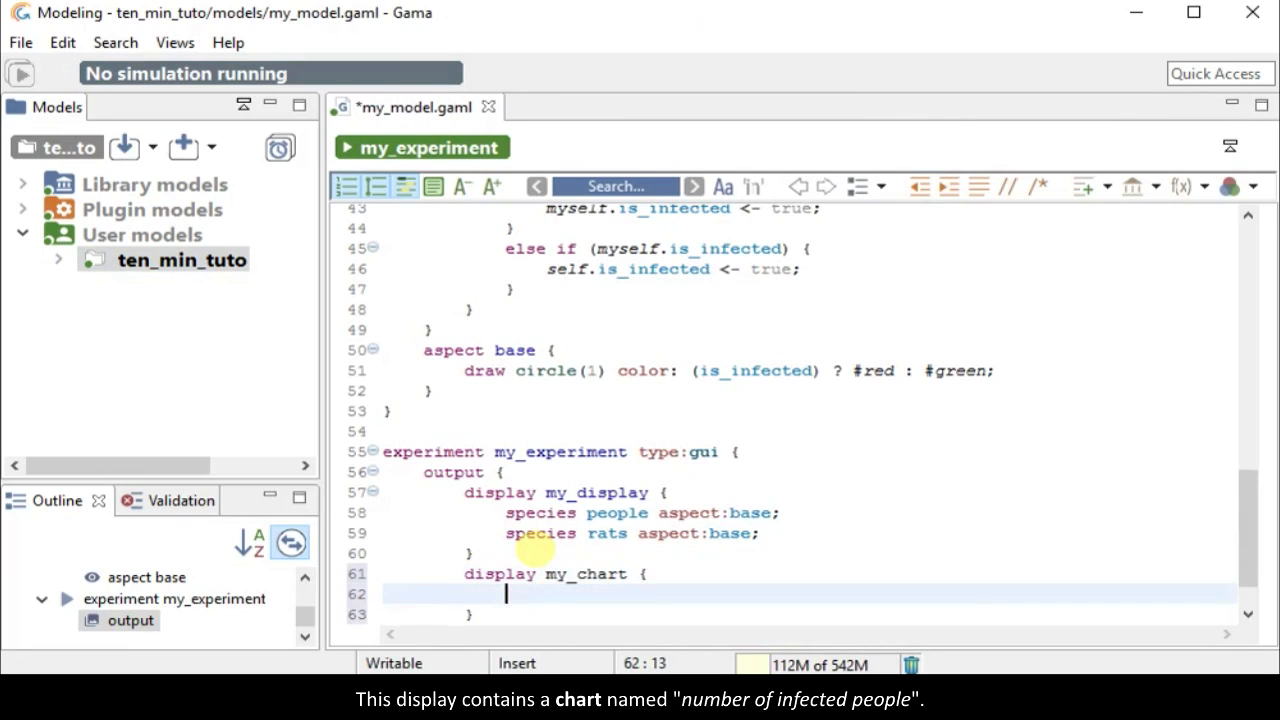
type("chart \"n")
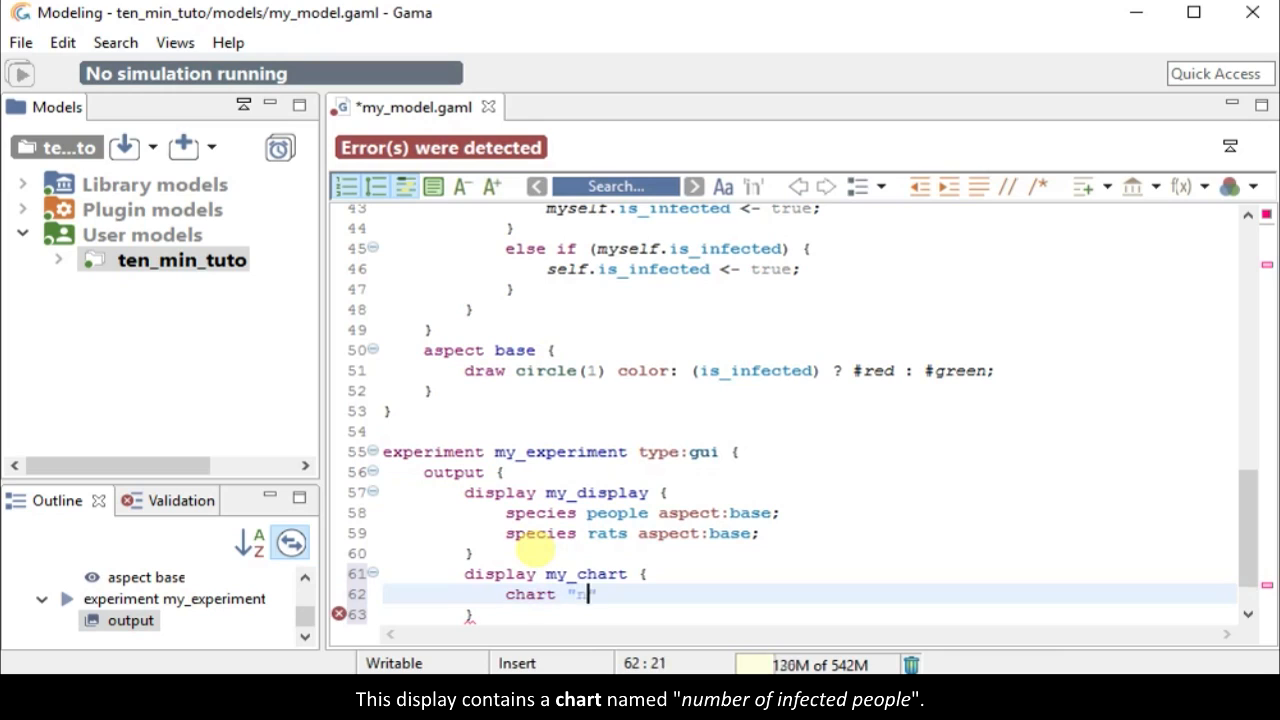
type("number of infected peopl")
type("data \"infected p")
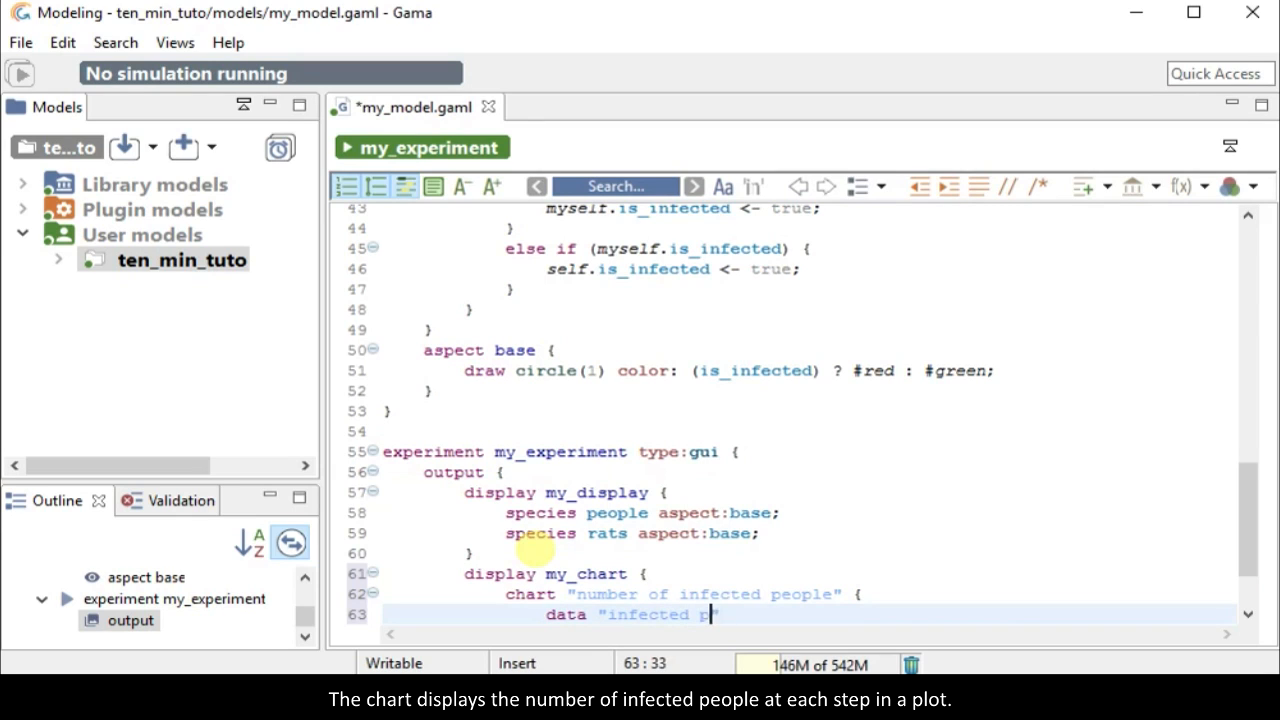
- Plot data "infected people" with value: length(people where (each.is_infected = true))
type("eople\" value:")
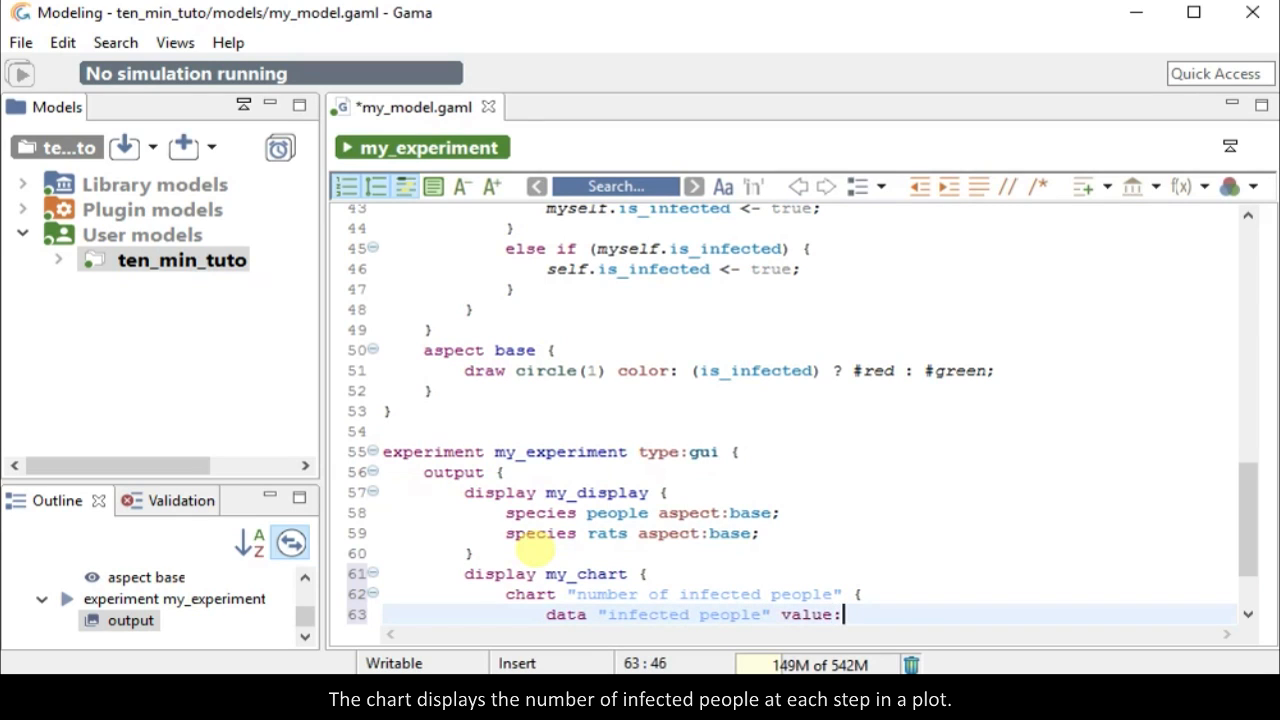
type("length (peop")
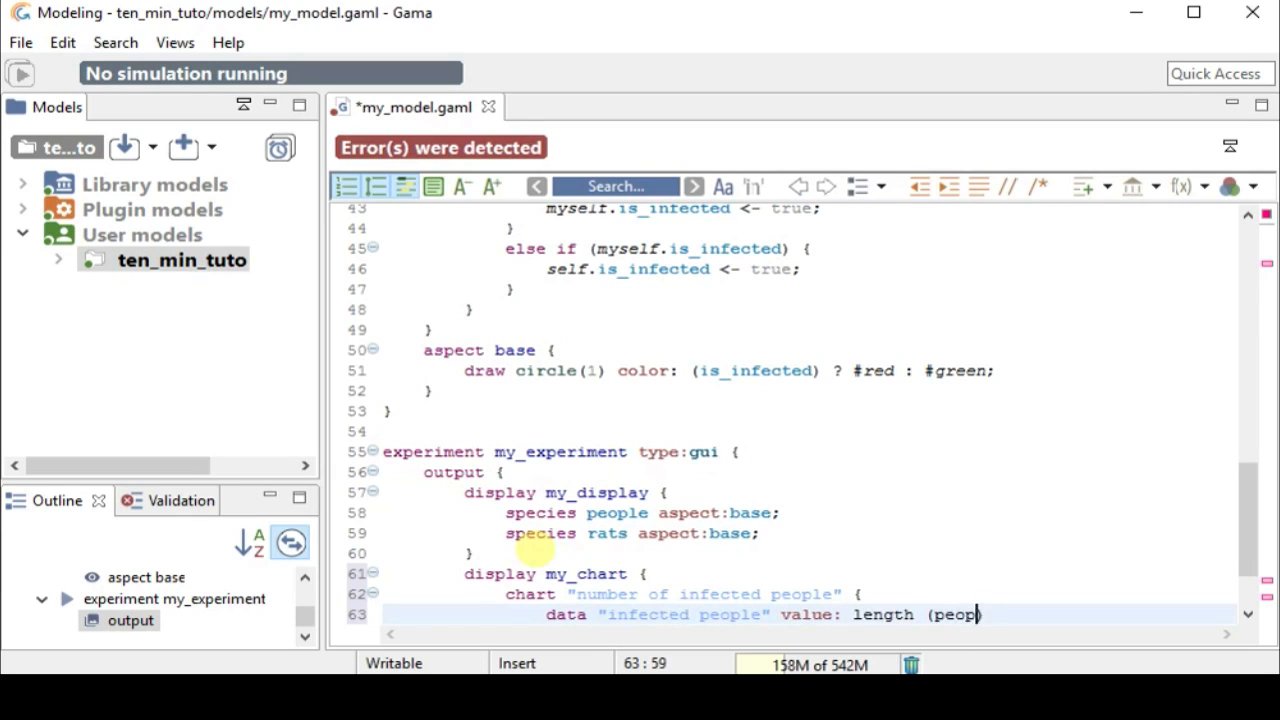
type("where (each")
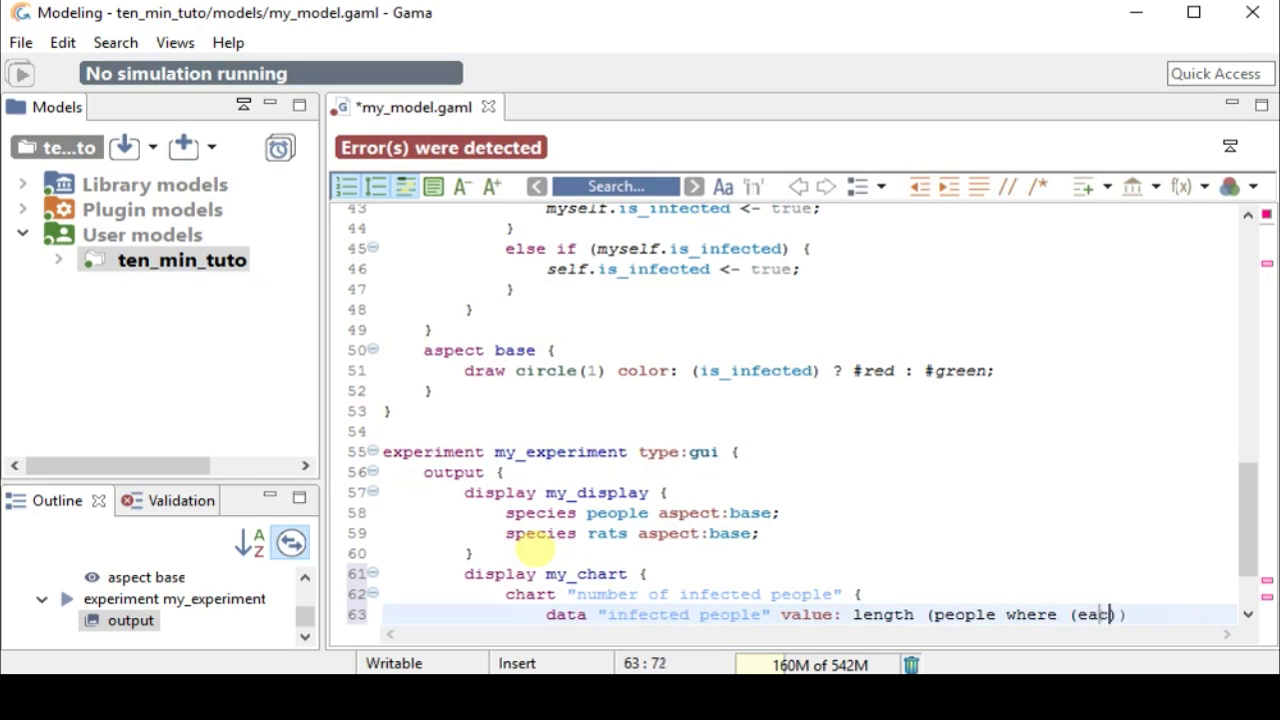
type(".is_infected")
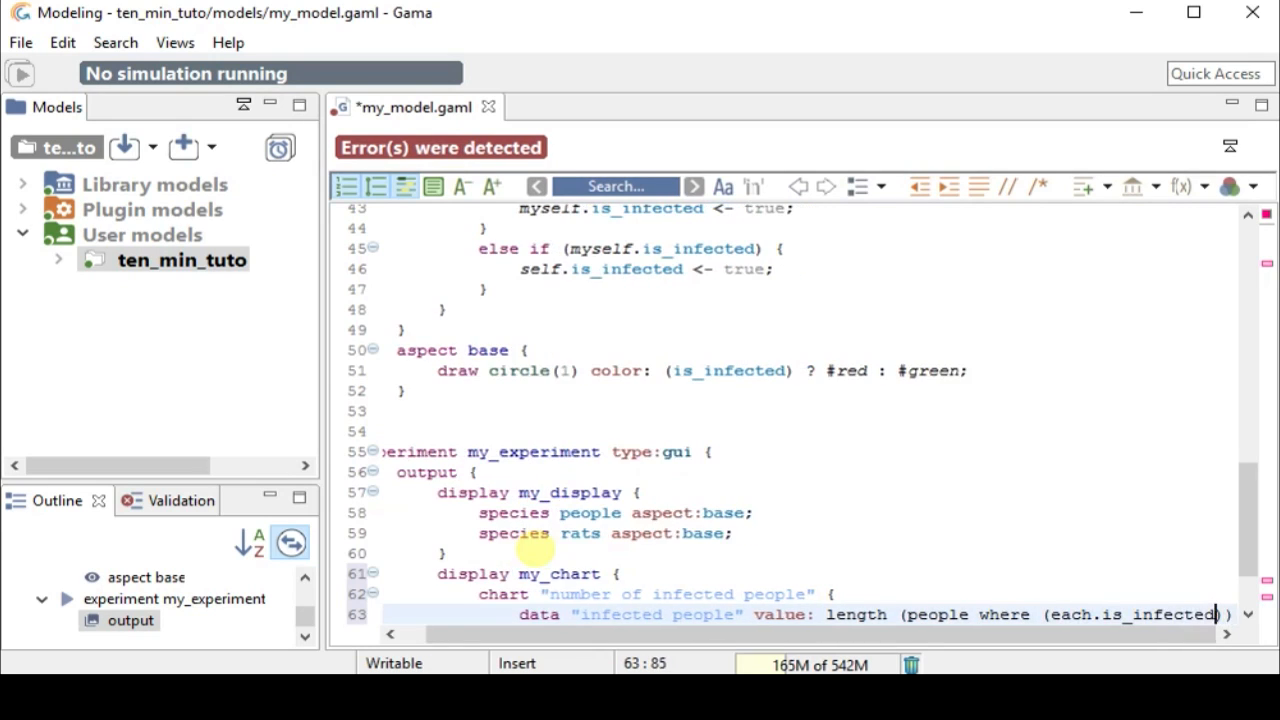
type("= true));")
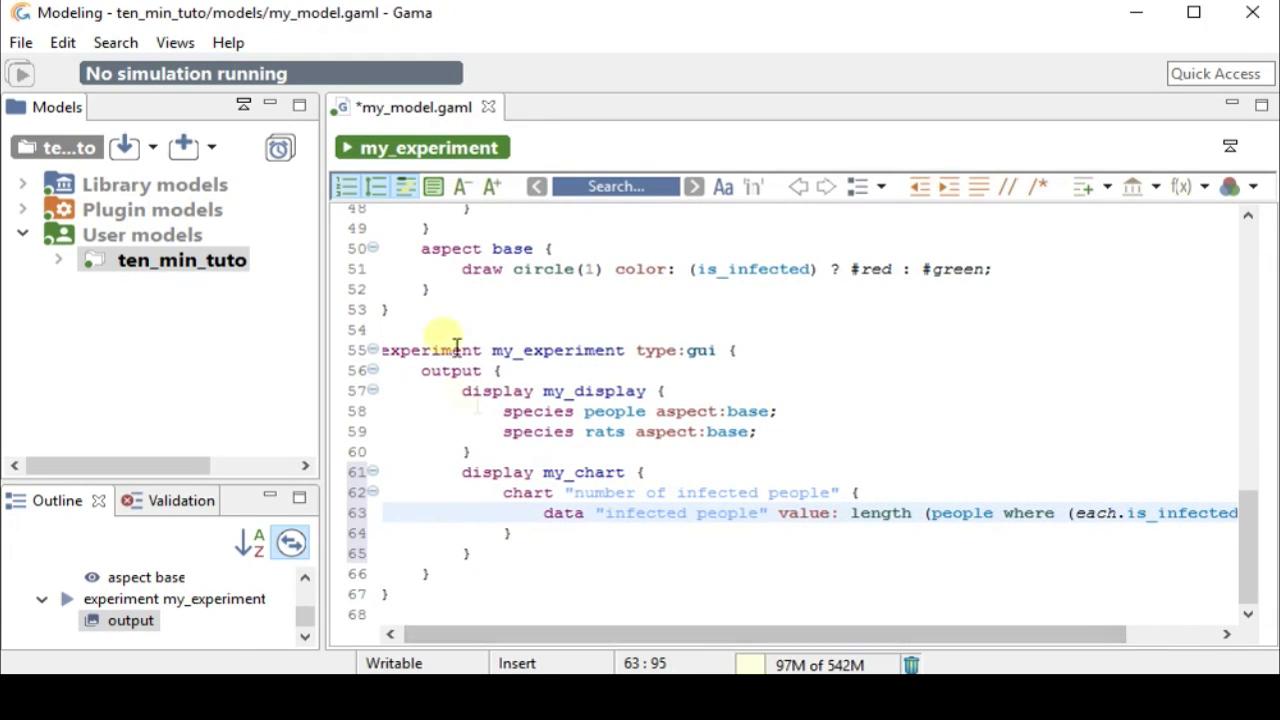
- Launch my_experiment, watch the my_chart infected-people curve rise and level near 50, then pause
left_click(420, 148)
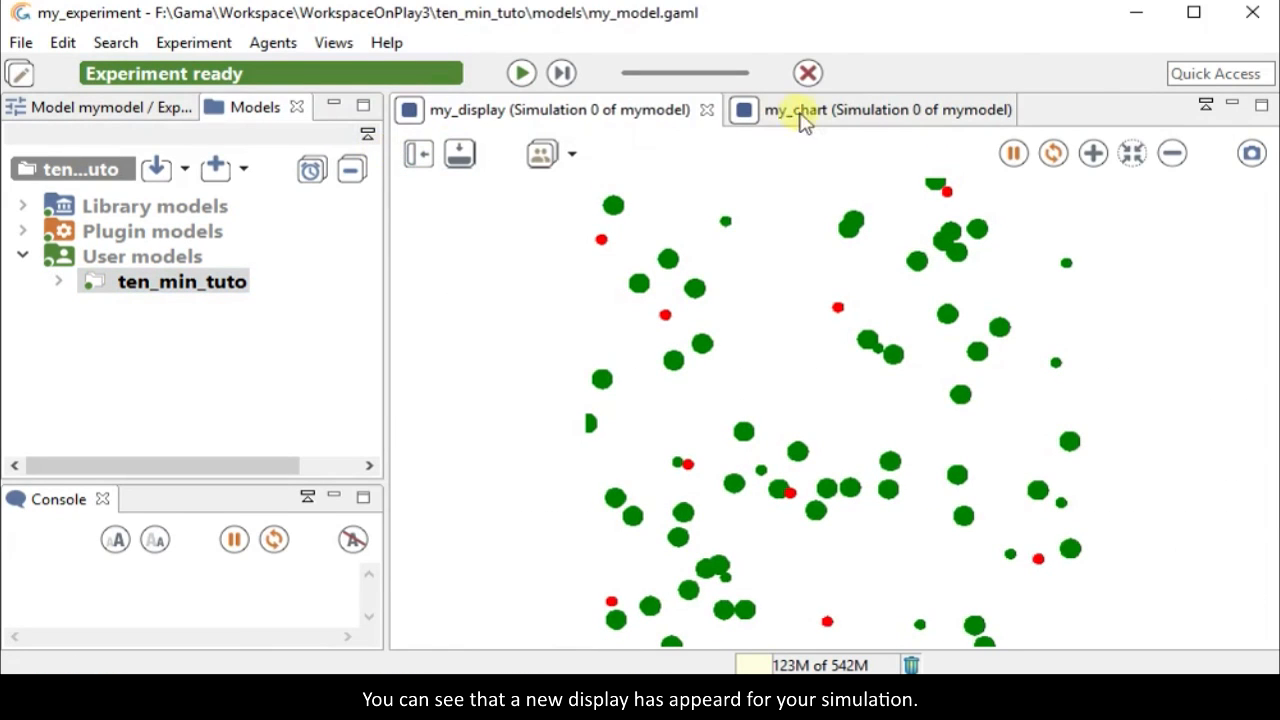
left_click(870, 110)
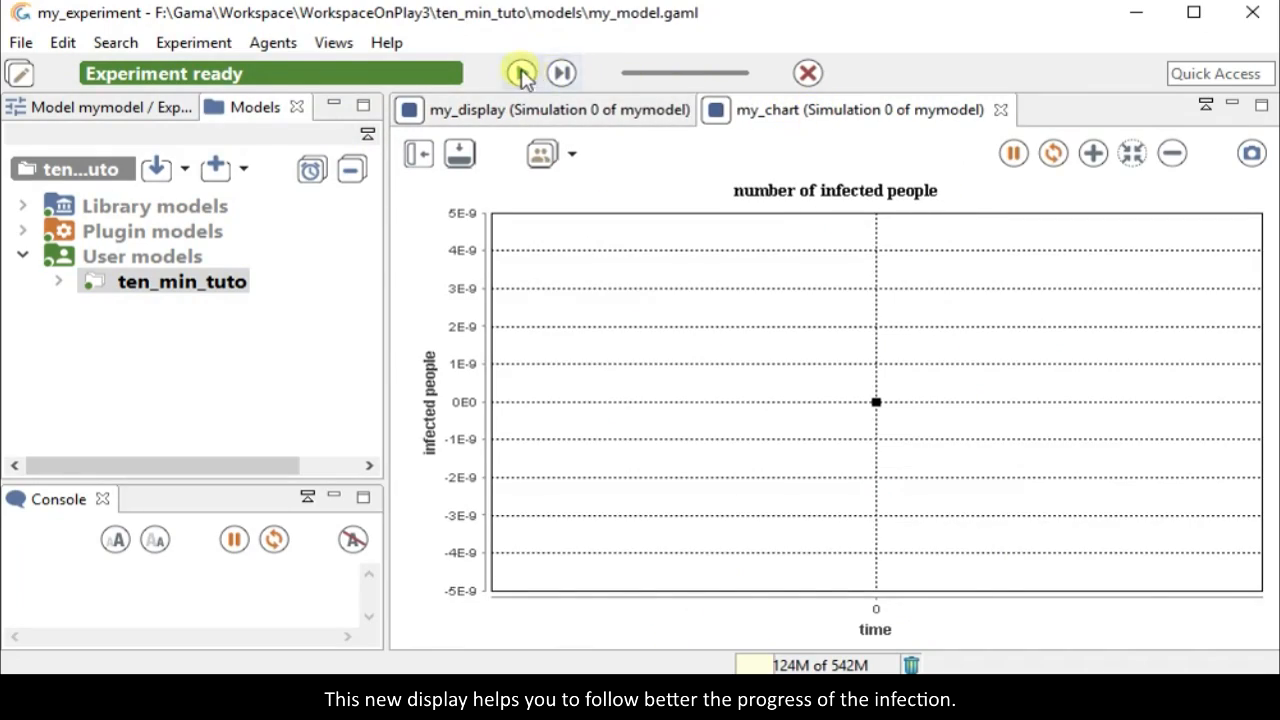
left_click(520, 72)
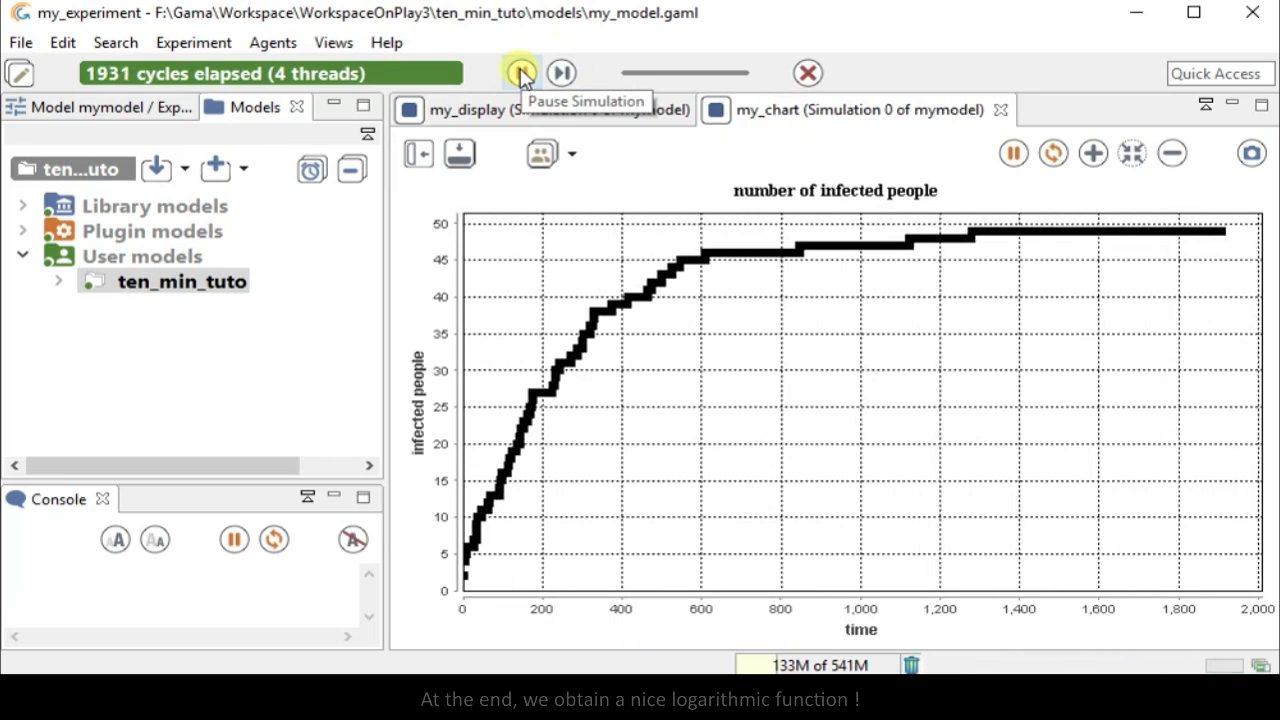
left_click(520, 72)
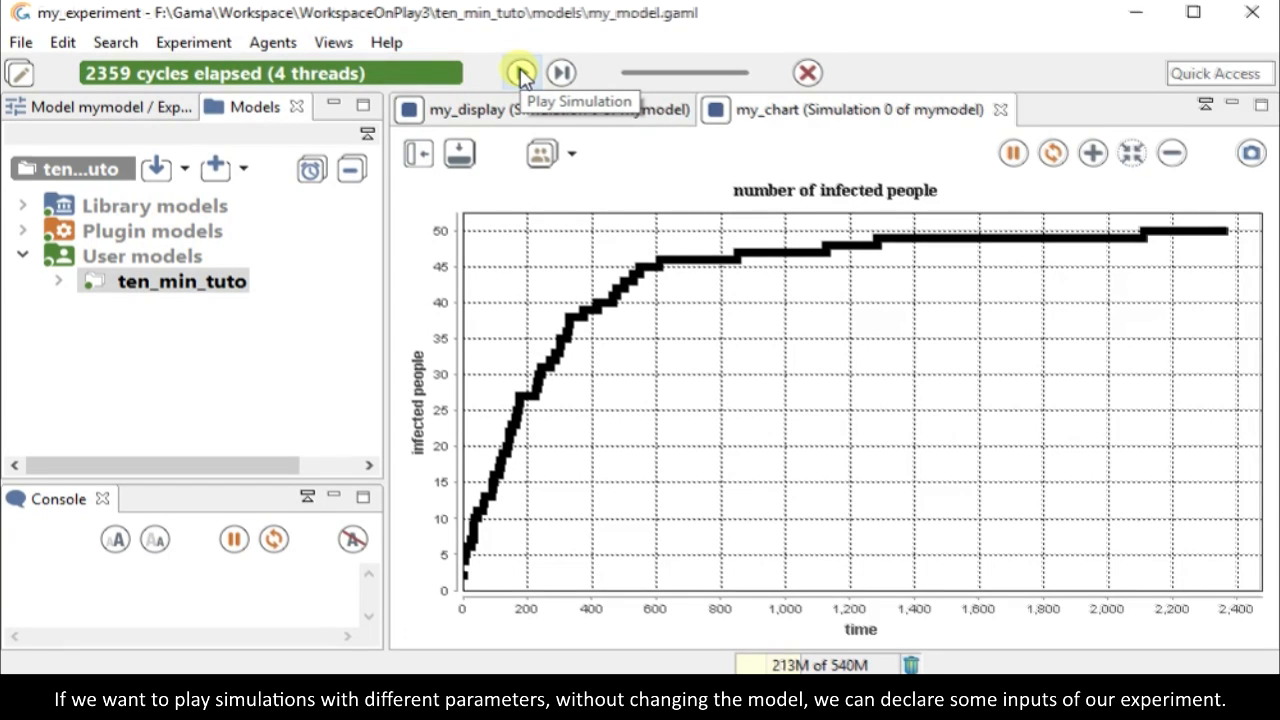
- Declare parameter "number of people:" var: number_of_people and parameter "number of rats:" var: number_of_rats in my_experiment
left_click(808, 72)
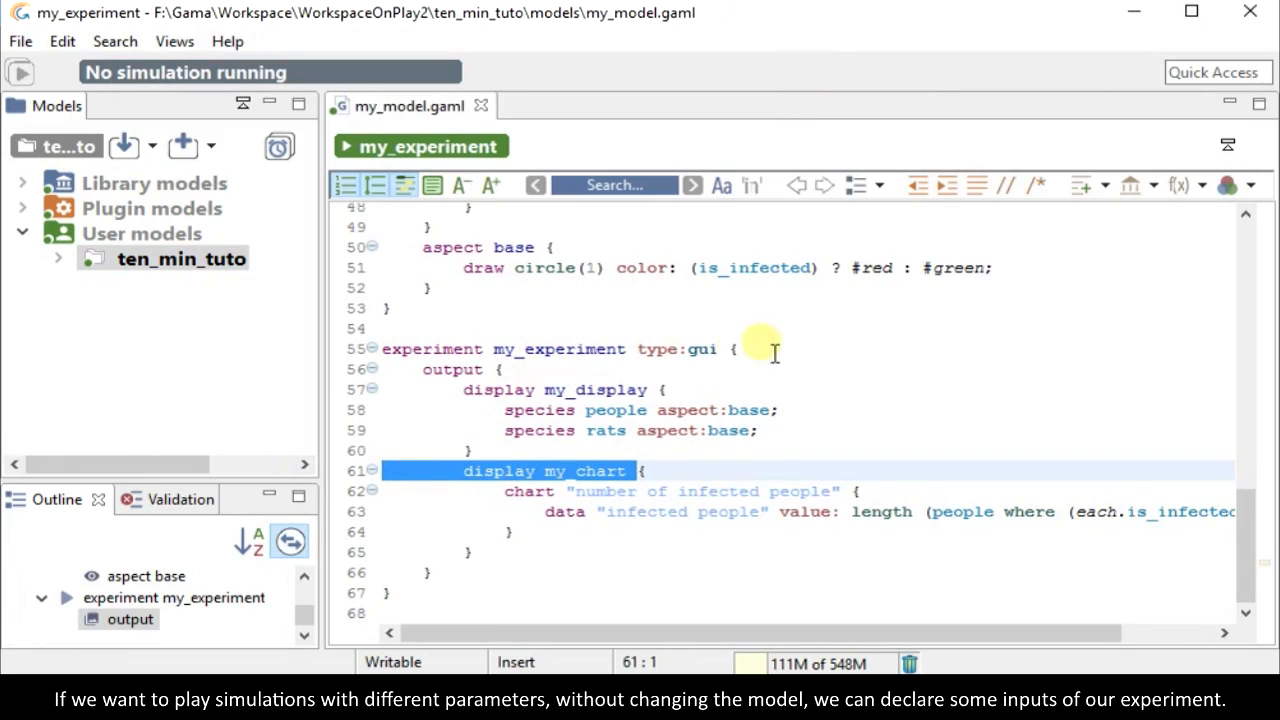
key("Return")
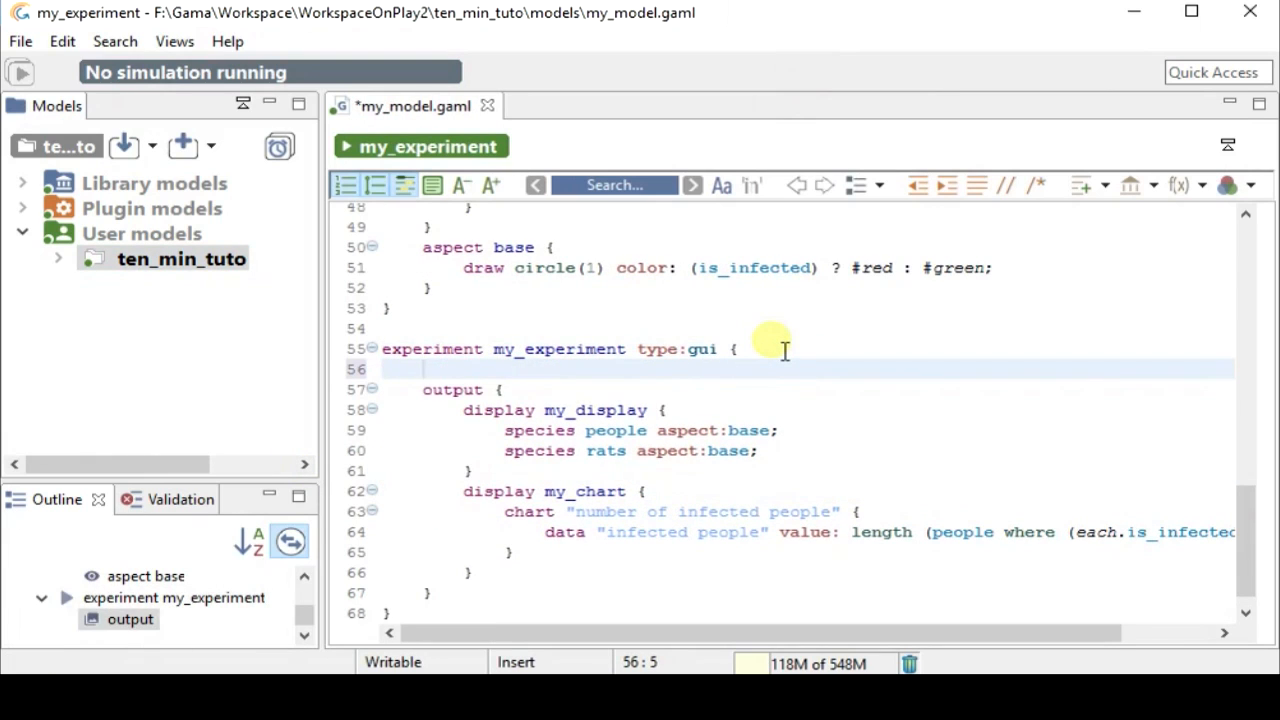
type("parameter")
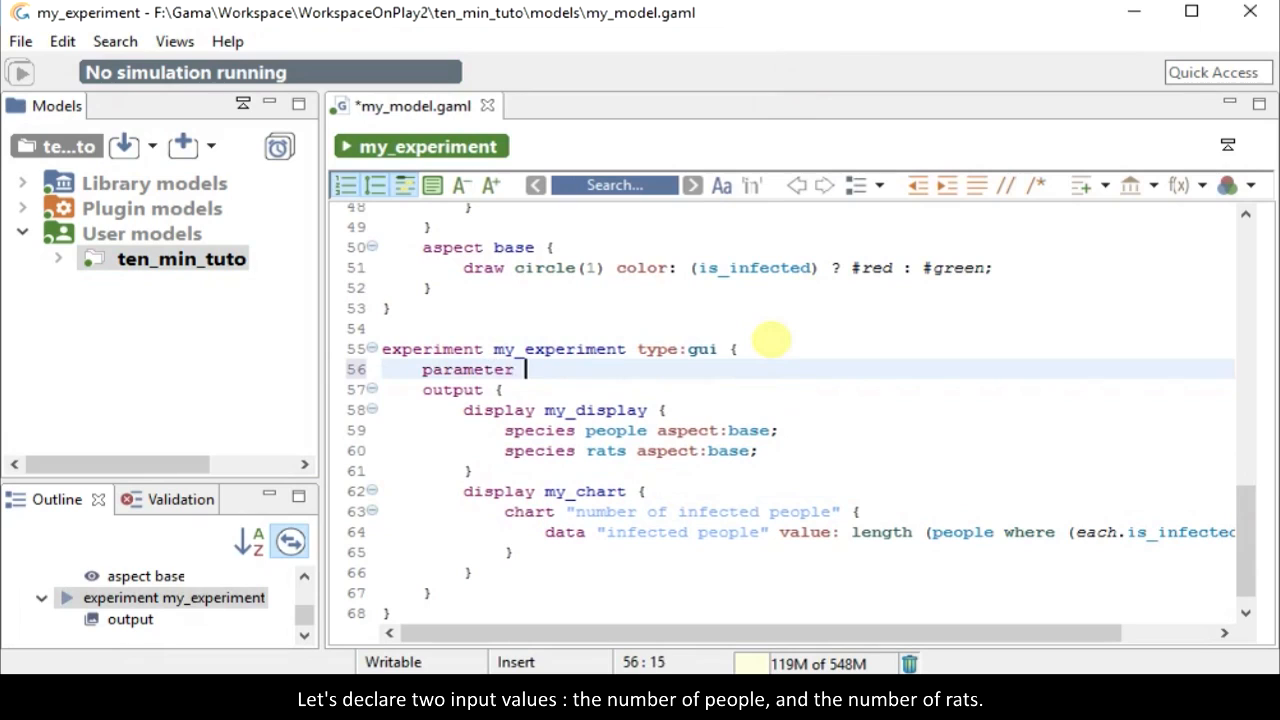
type("\"number of people\"")
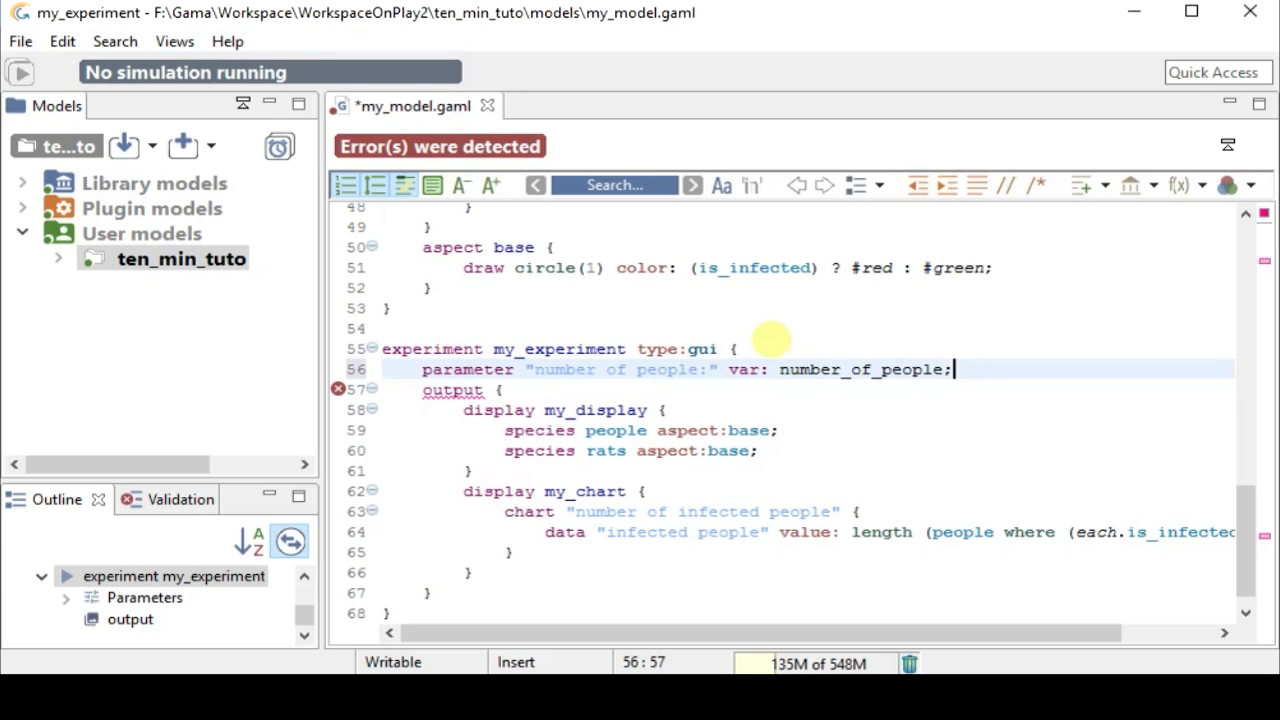
type("parameter \"number of r")
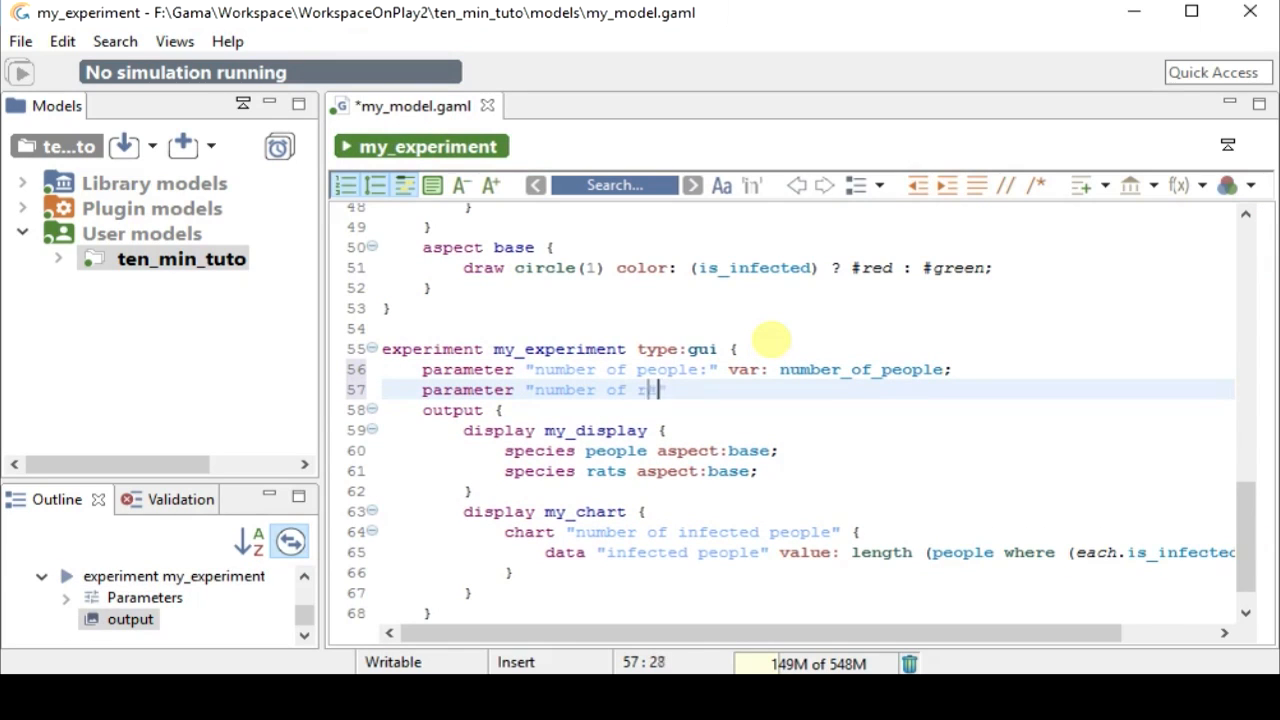
type("ats:\" var: number_of_rats;")
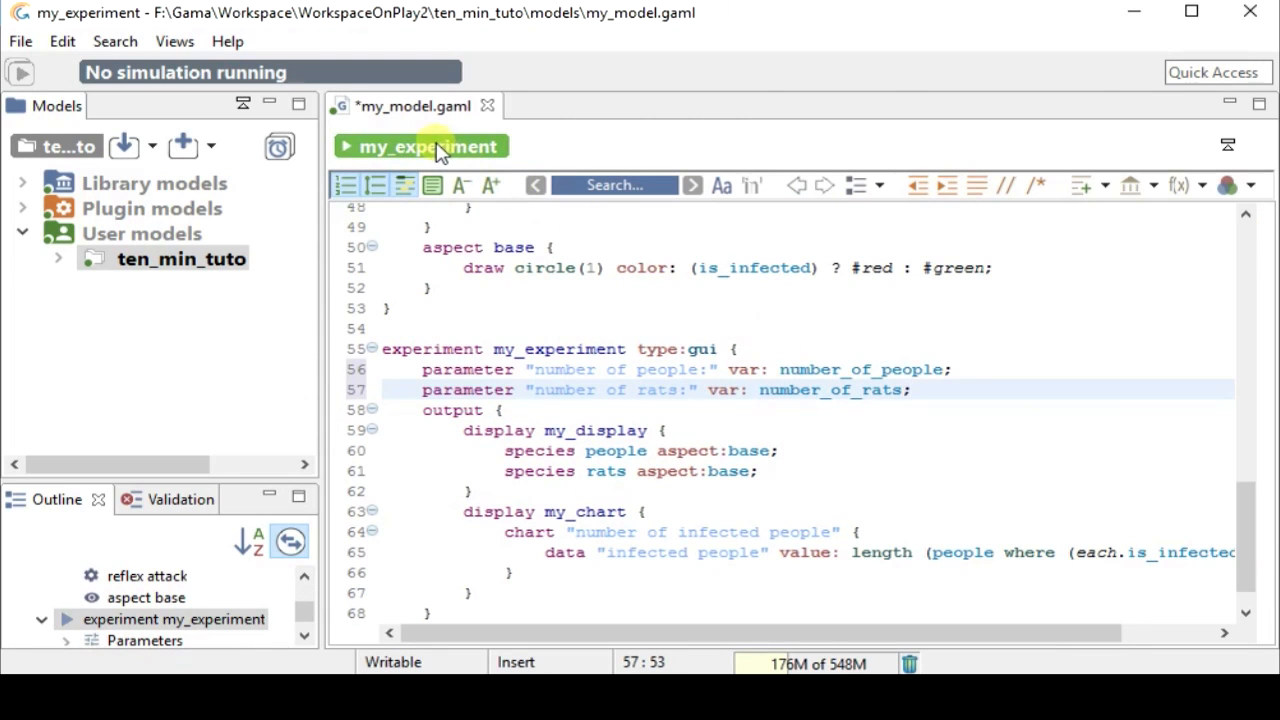
- Launch my_experiment, view its parameters showing 50 people and 20 rats in a widened panel, run briefly and pause
left_click(420, 146)
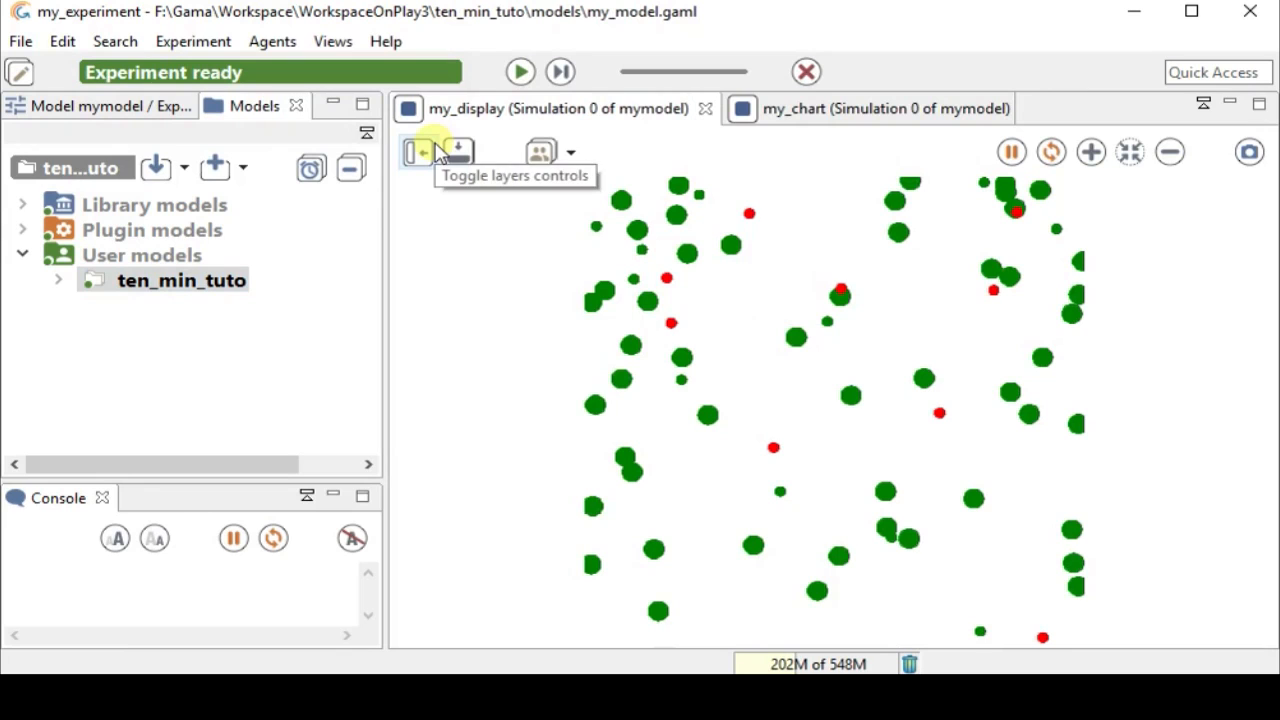
left_click(110, 106)
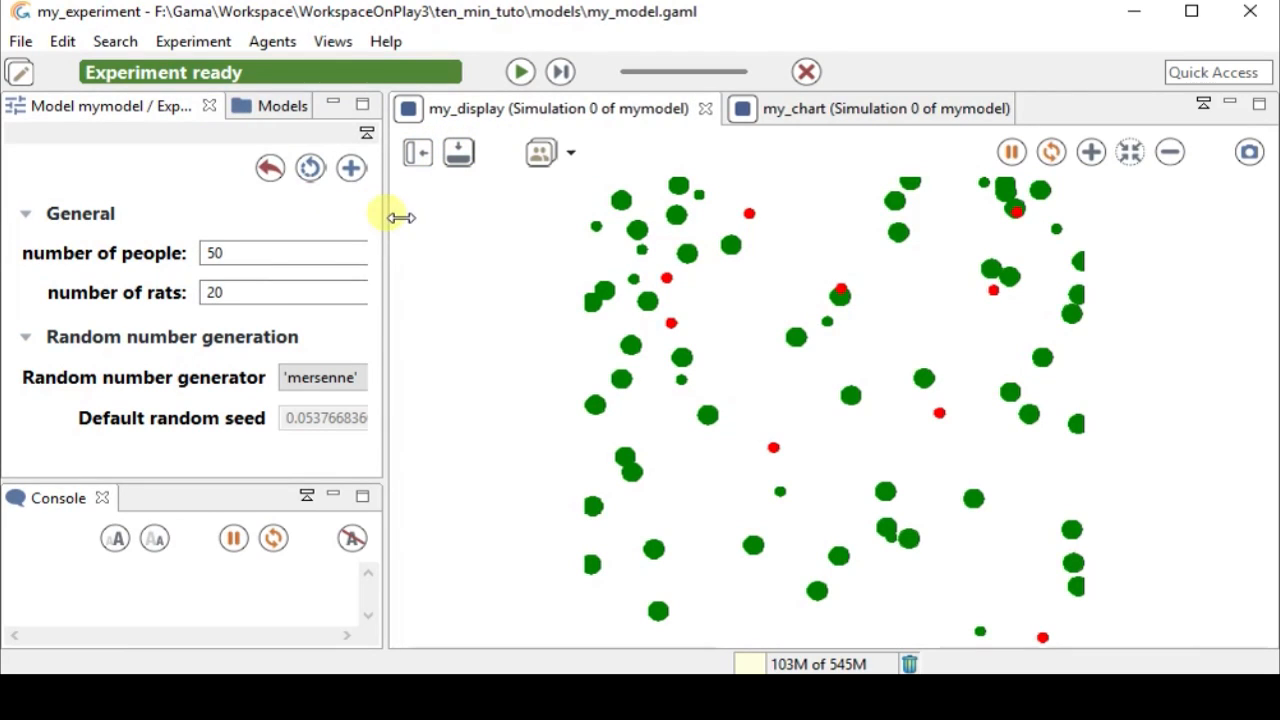
left_click_drag(392, 218, 548, 238)
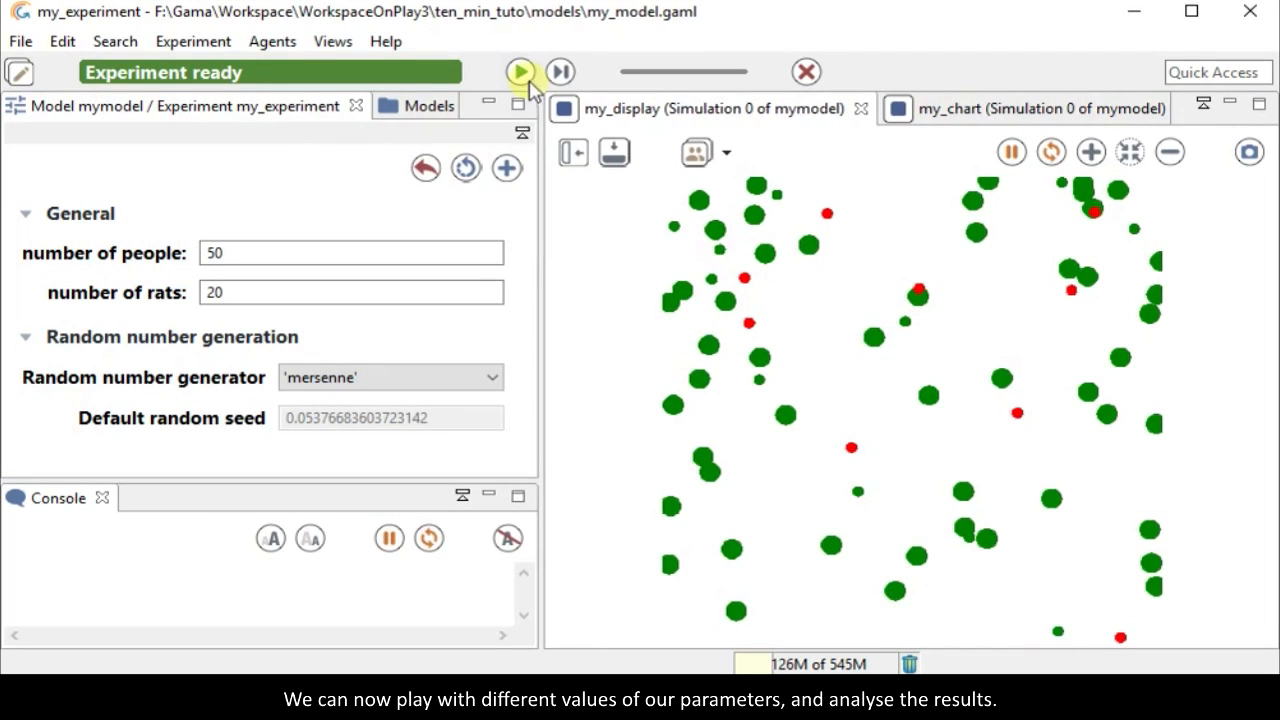
left_click(518, 72)
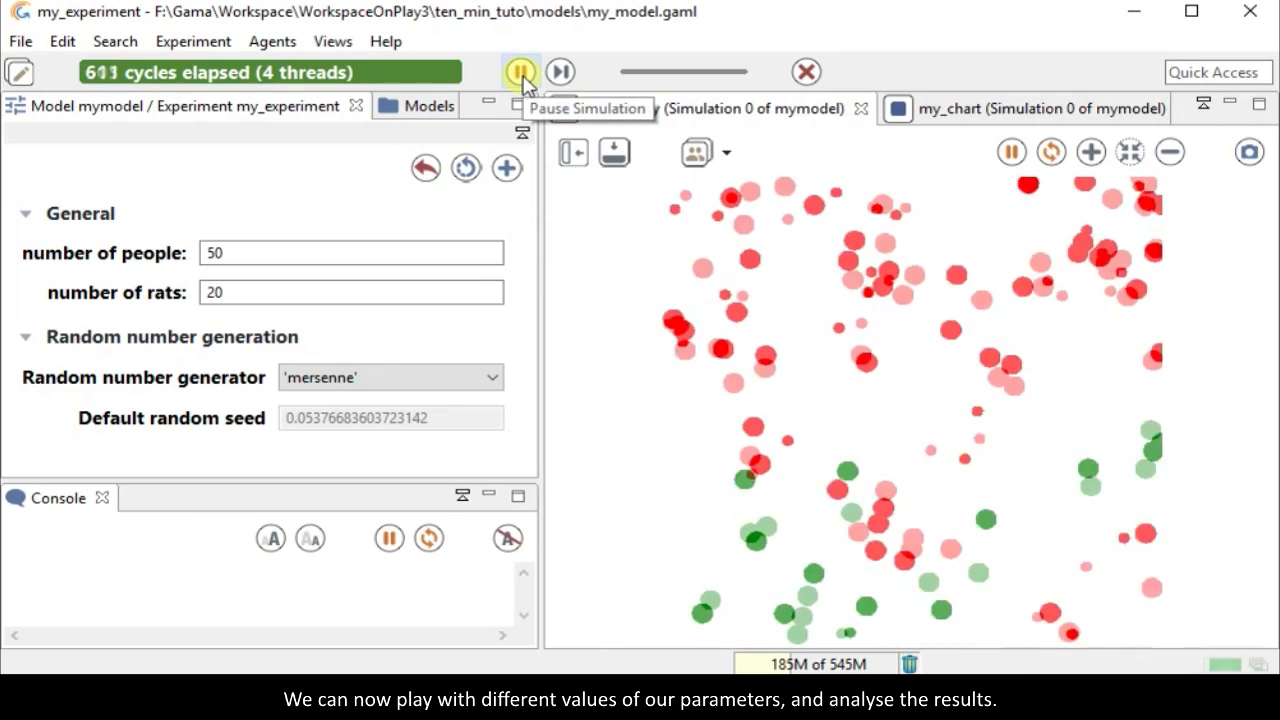
left_click(520, 72)
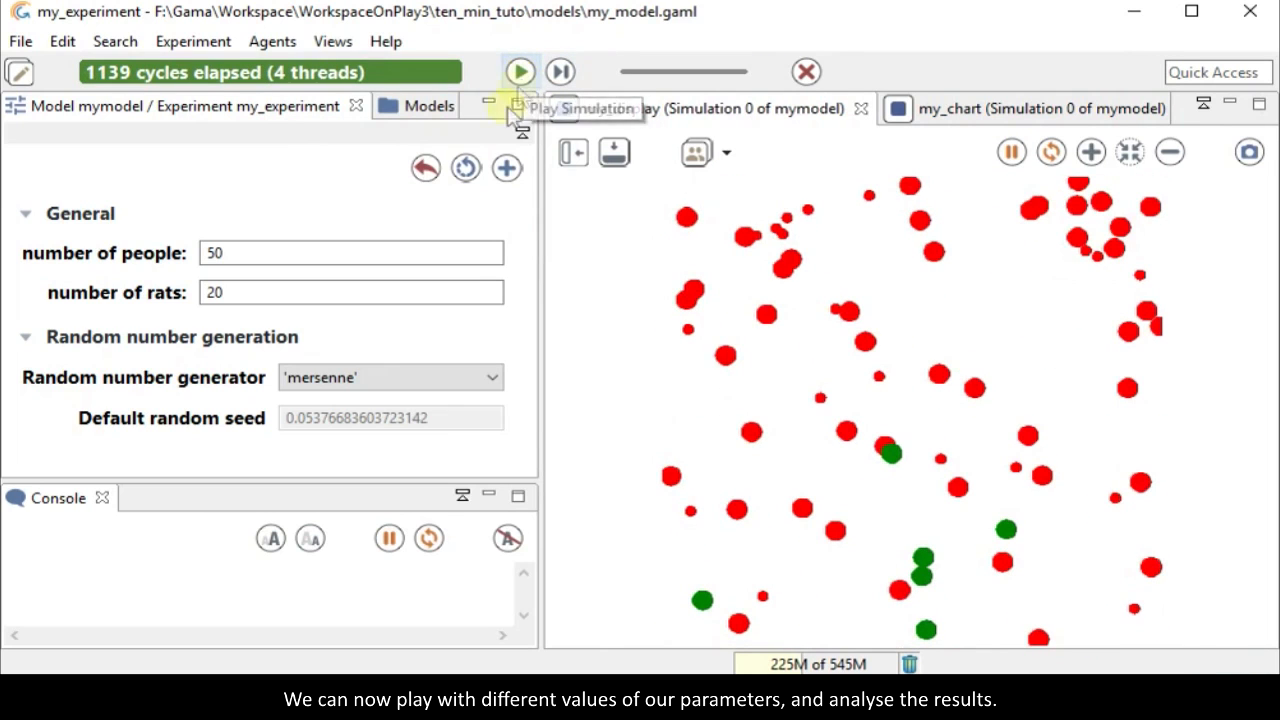